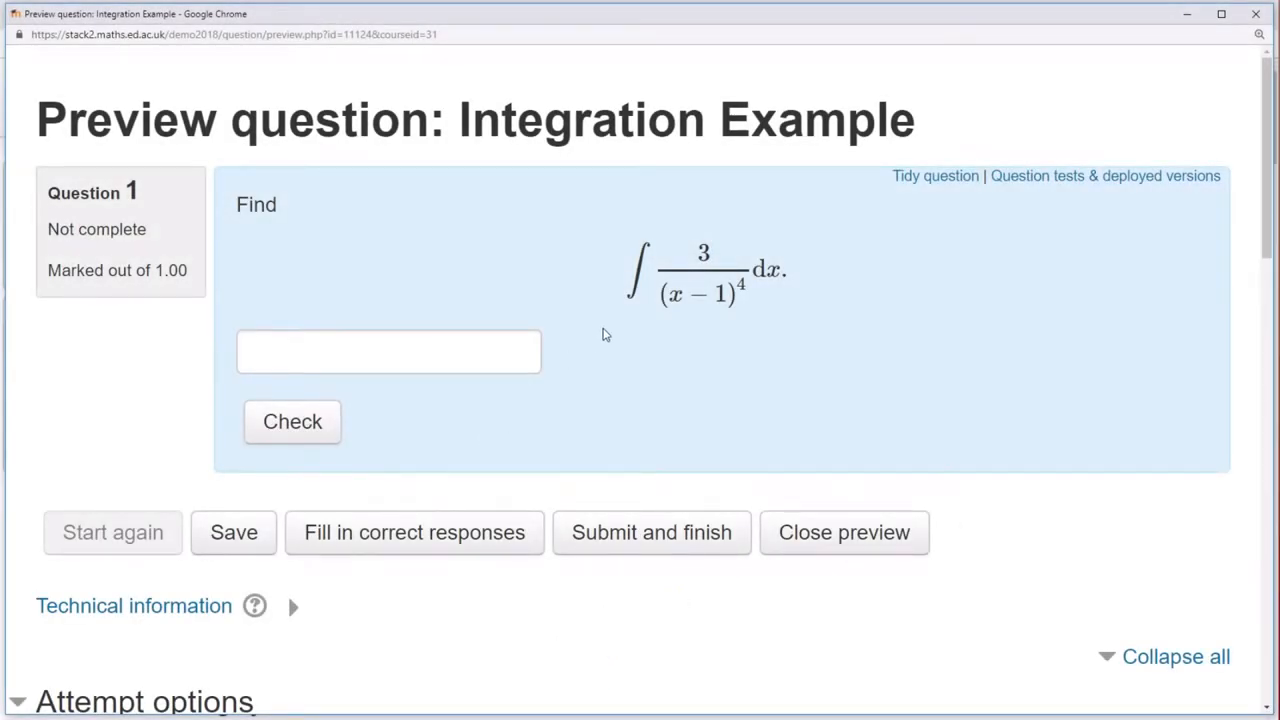
mouse_move(764, 336)
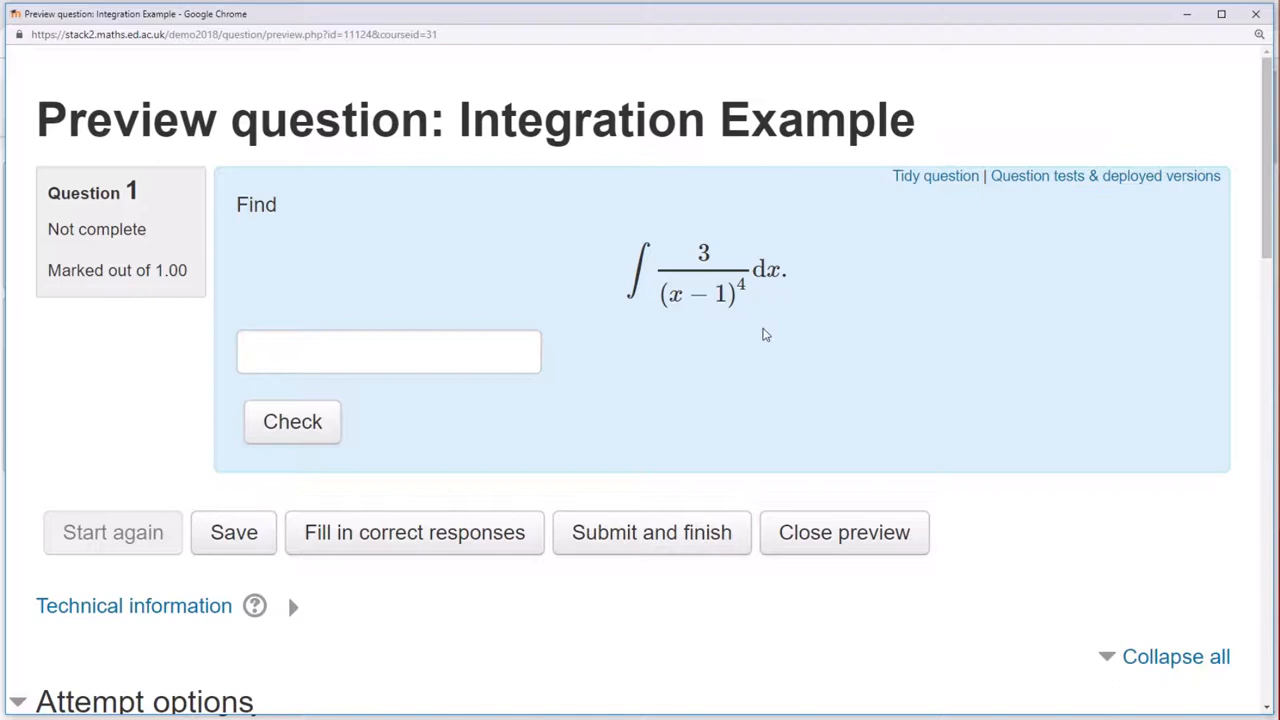
mouse_move(604, 398)
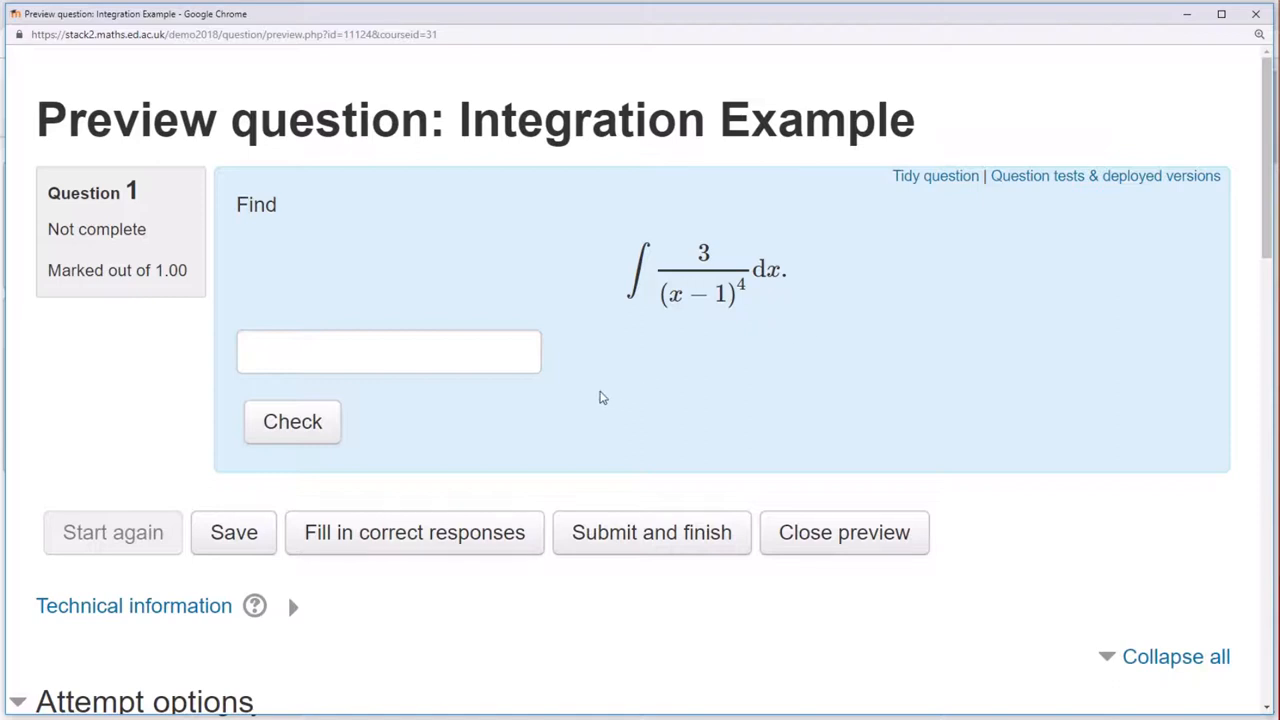
Enter -(x-1)^(-3)+c as the integral answer and check it, scoring 1.00/1.00.
scroll(down, 3)
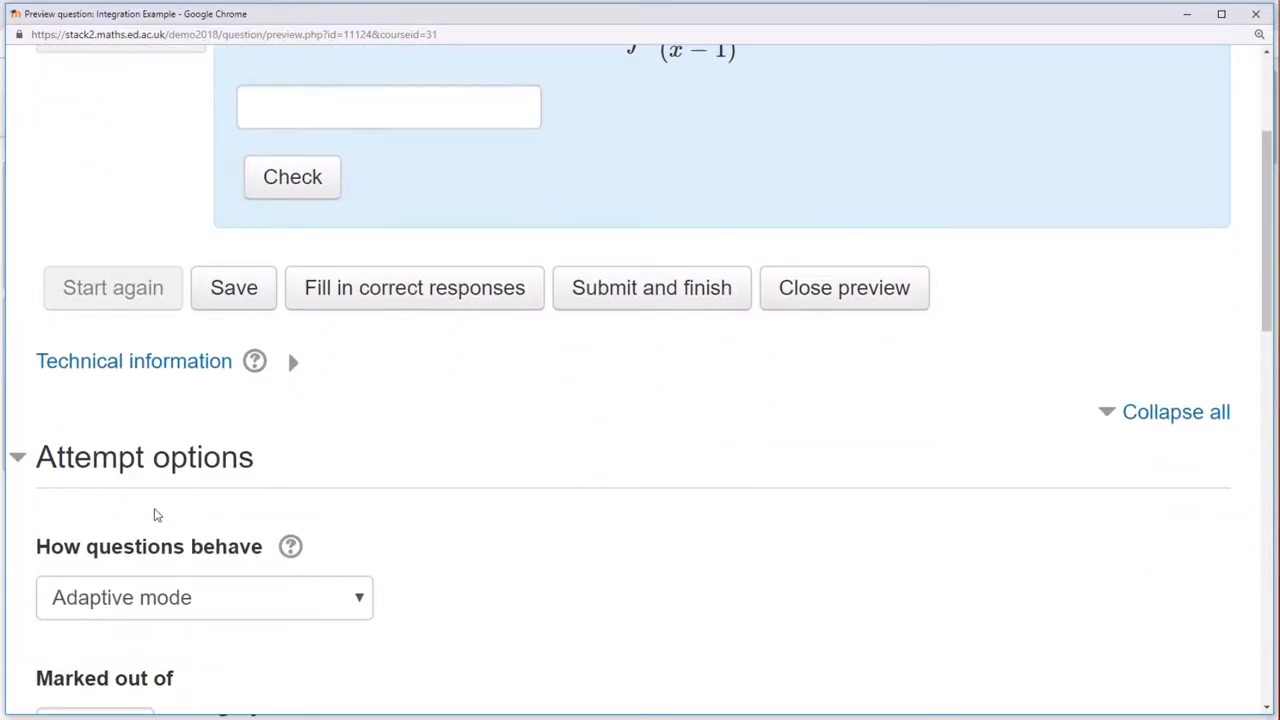
mouse_move(306, 636)
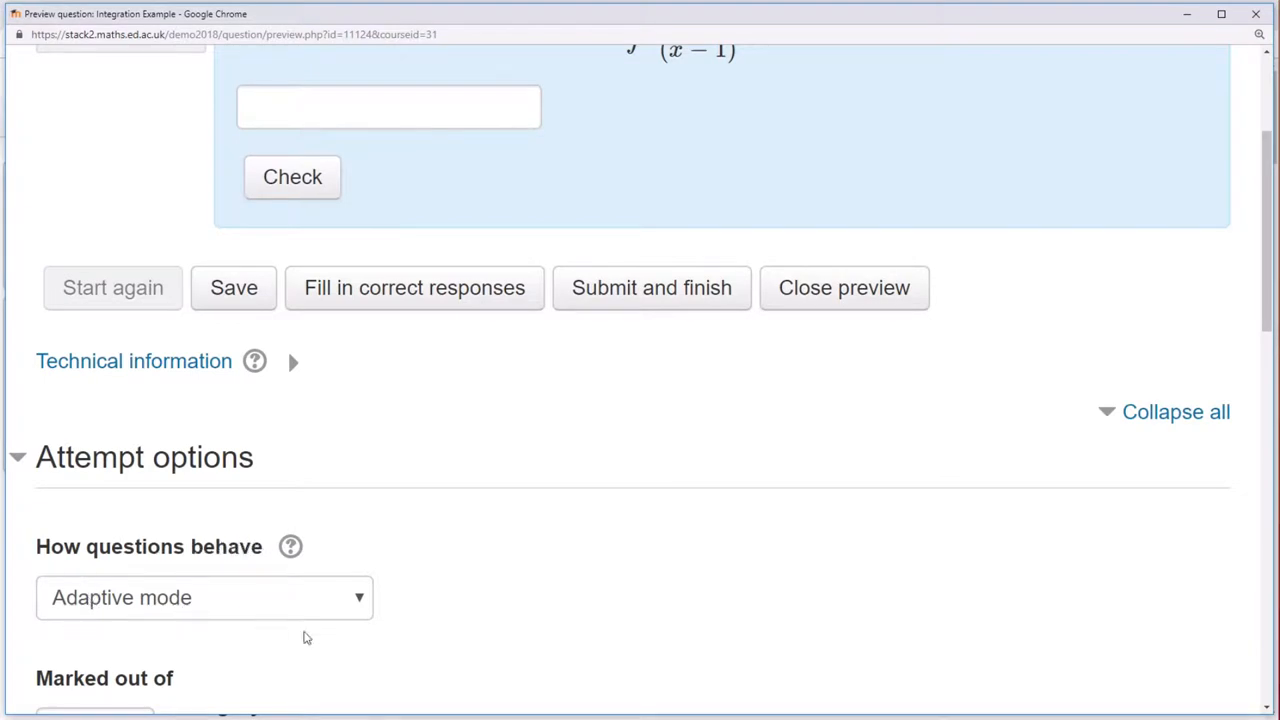
scroll(up, 3)
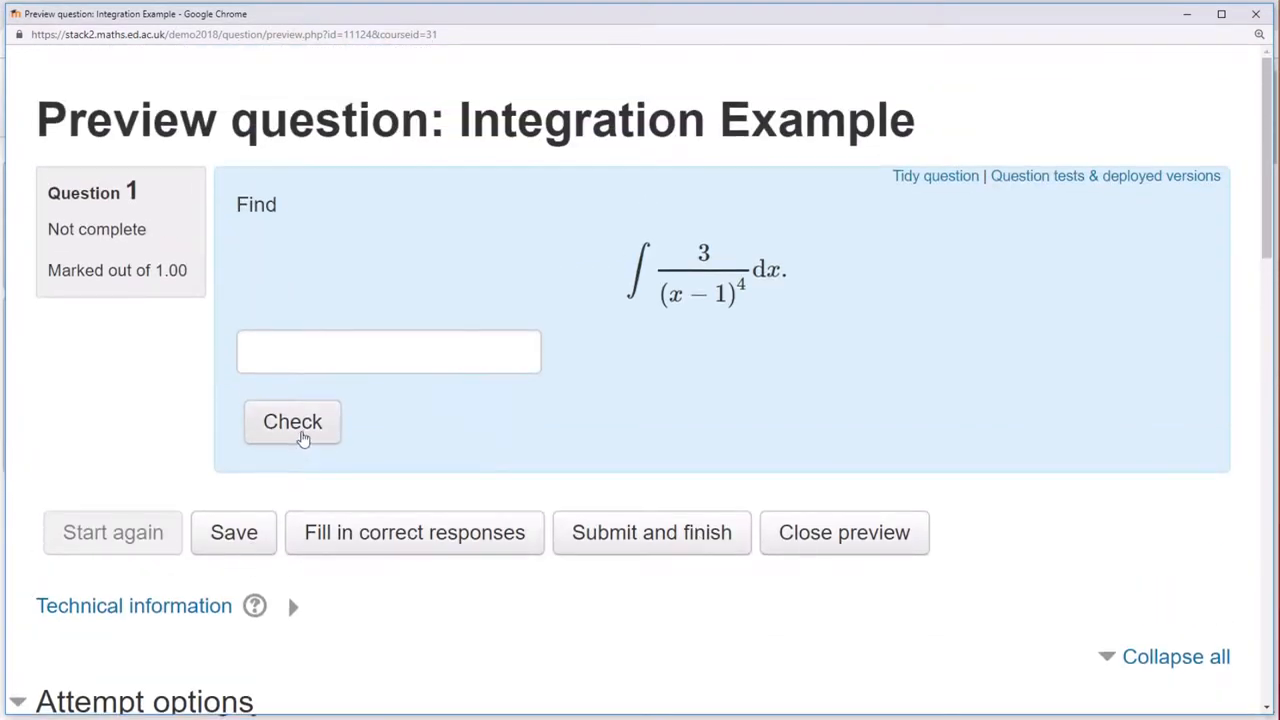
click(388, 352)
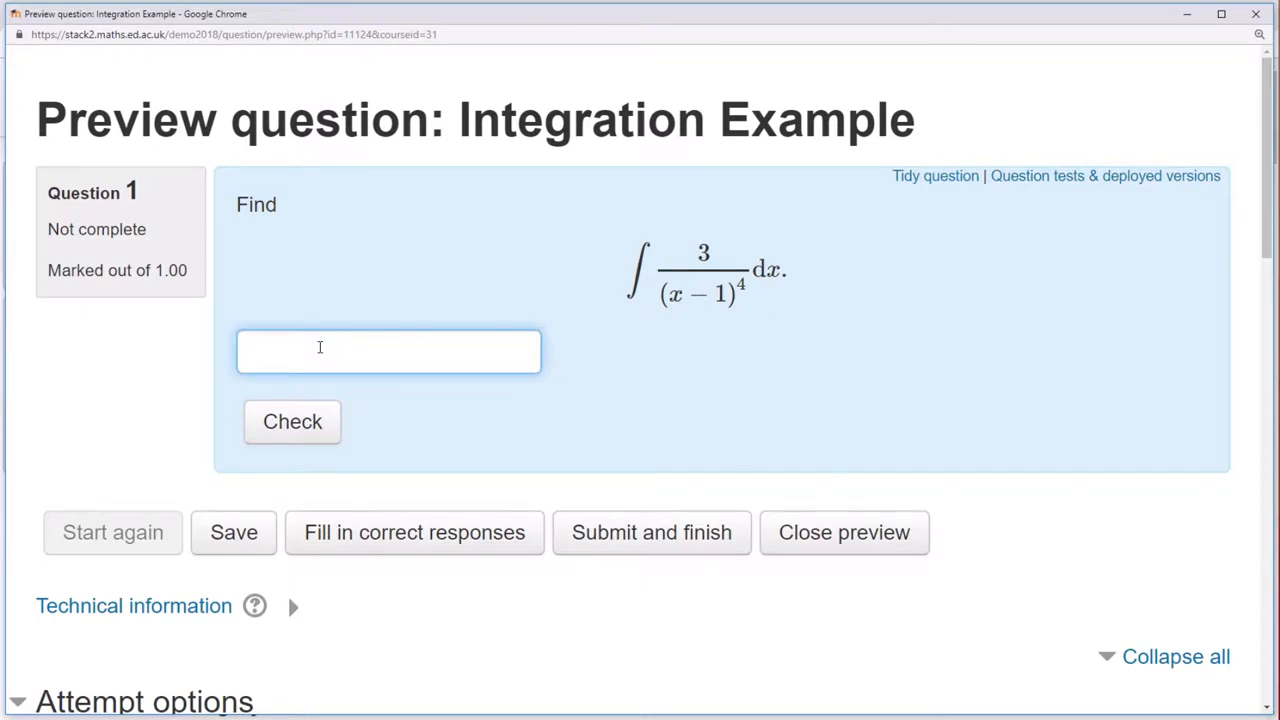
text(-(x-1)
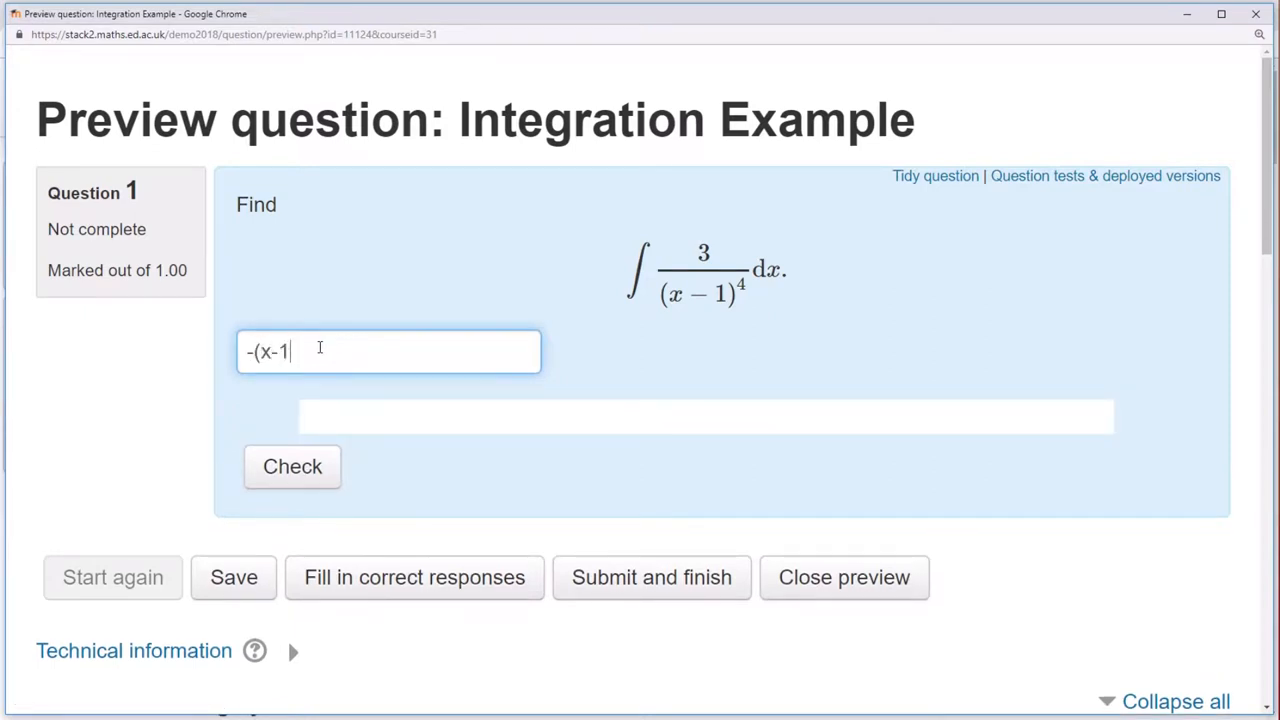
text()^(-3))
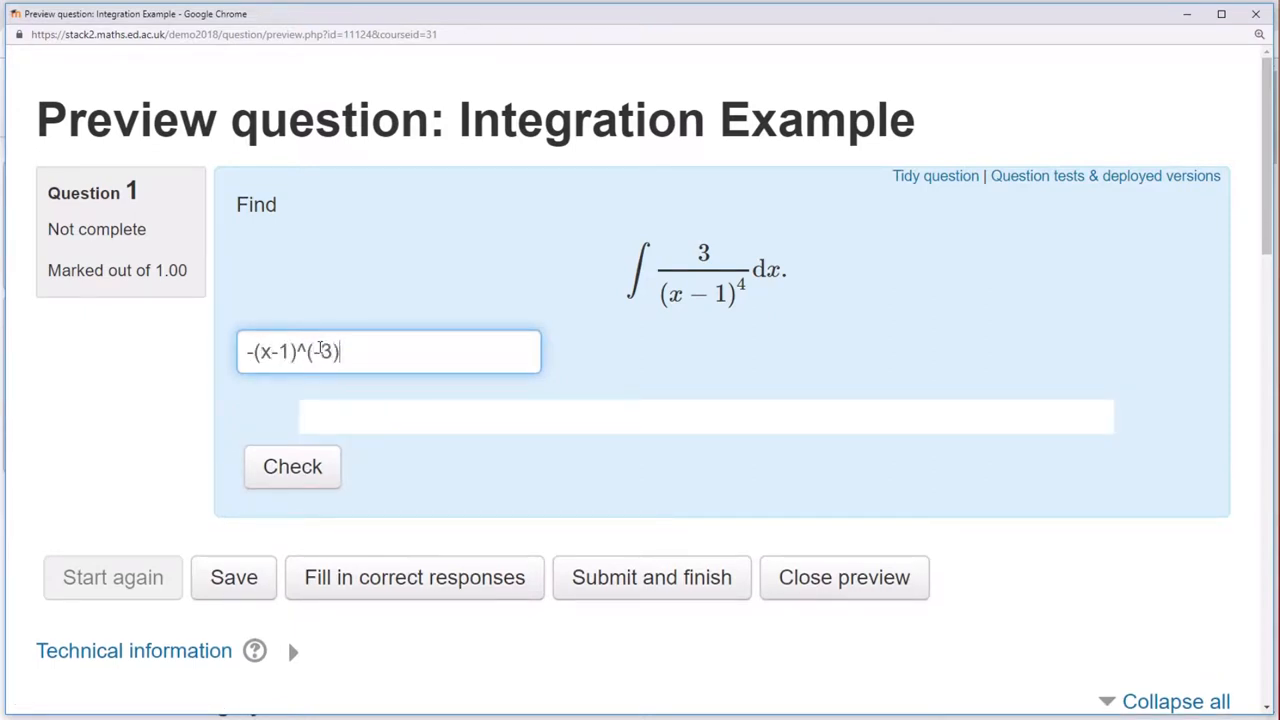
text(+c)
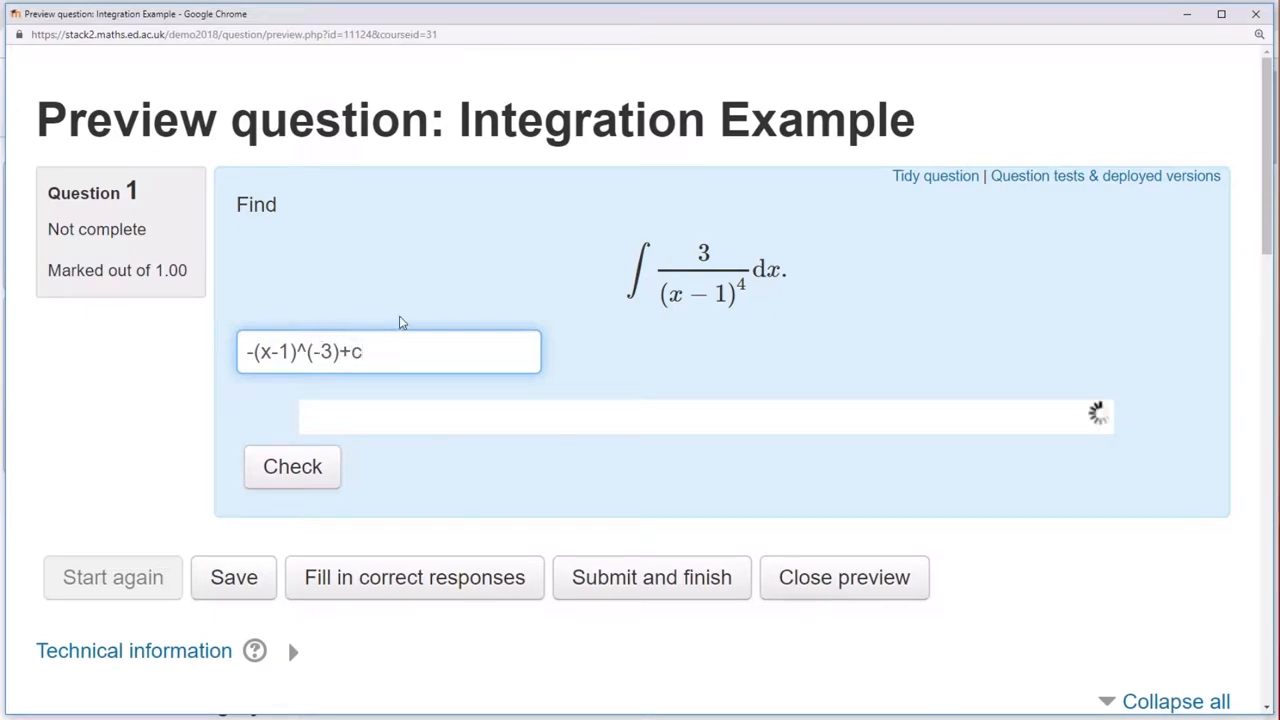
click(292, 468)
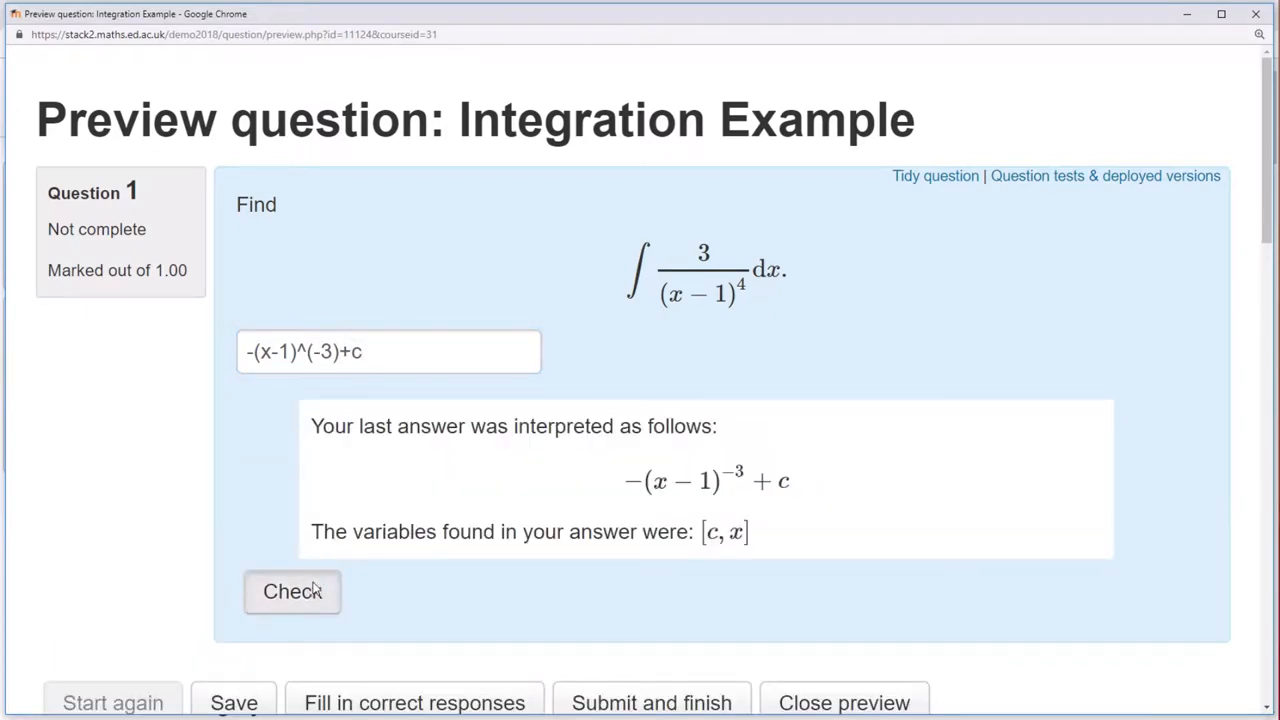
click(292, 592)
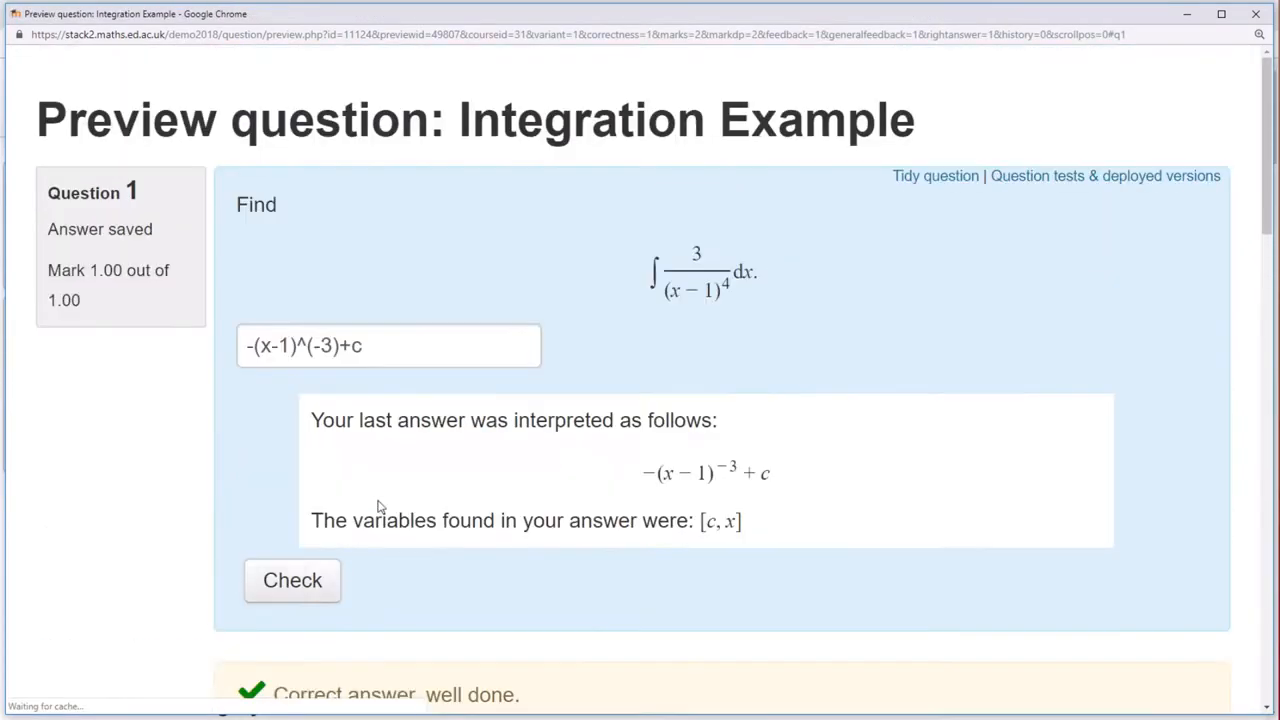
click(380, 352)
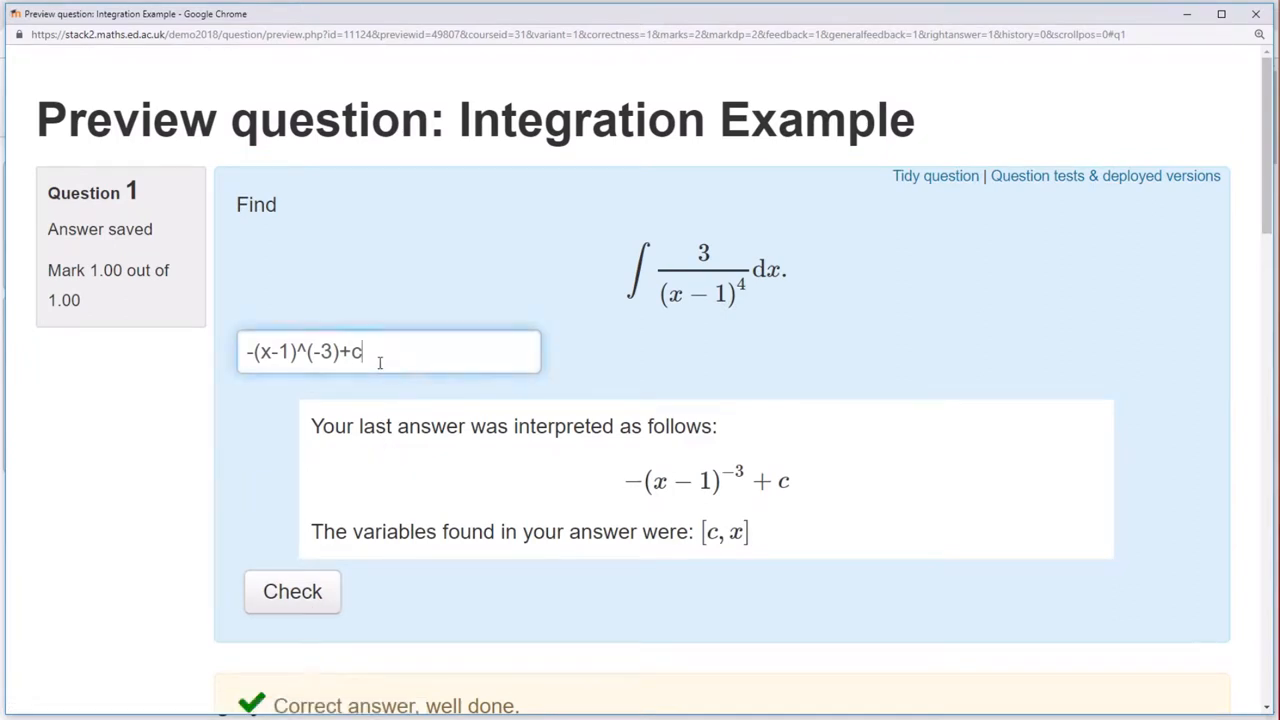
Resubmit -(x-1)^(-3)+C with capital C and review the incorrect feedback and 0.10 penalty.
text(C)
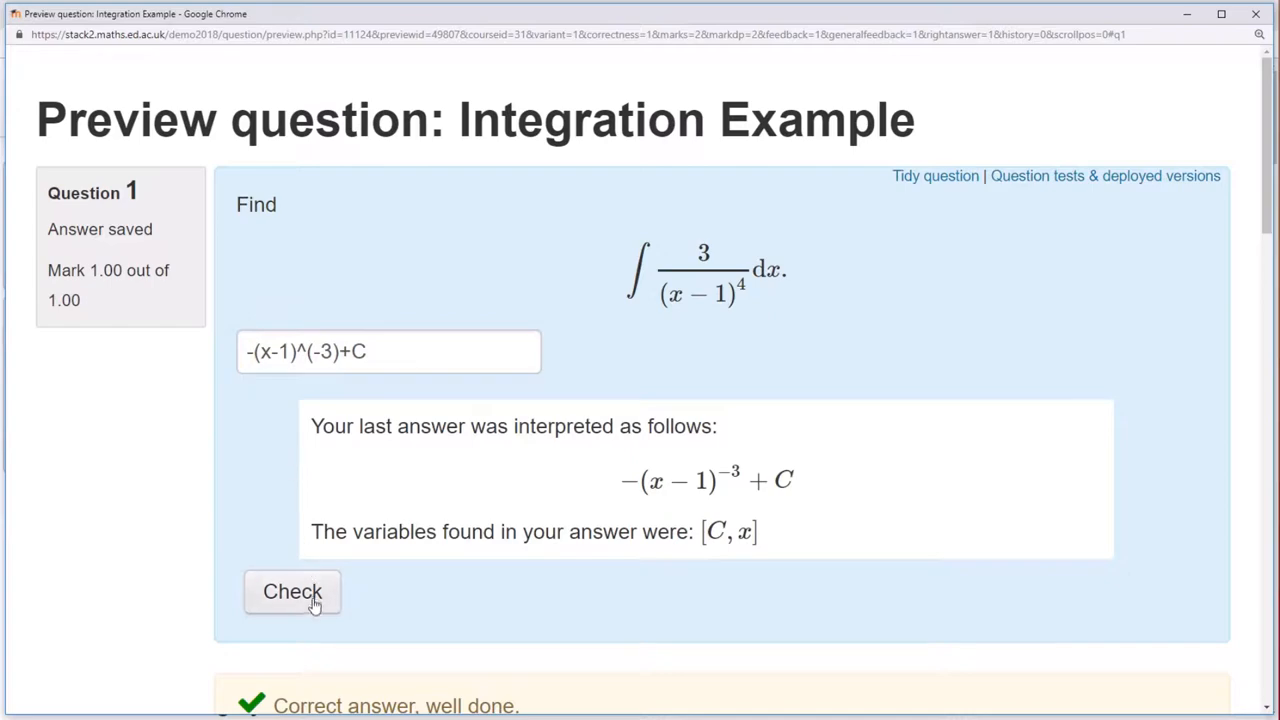
click(292, 592)
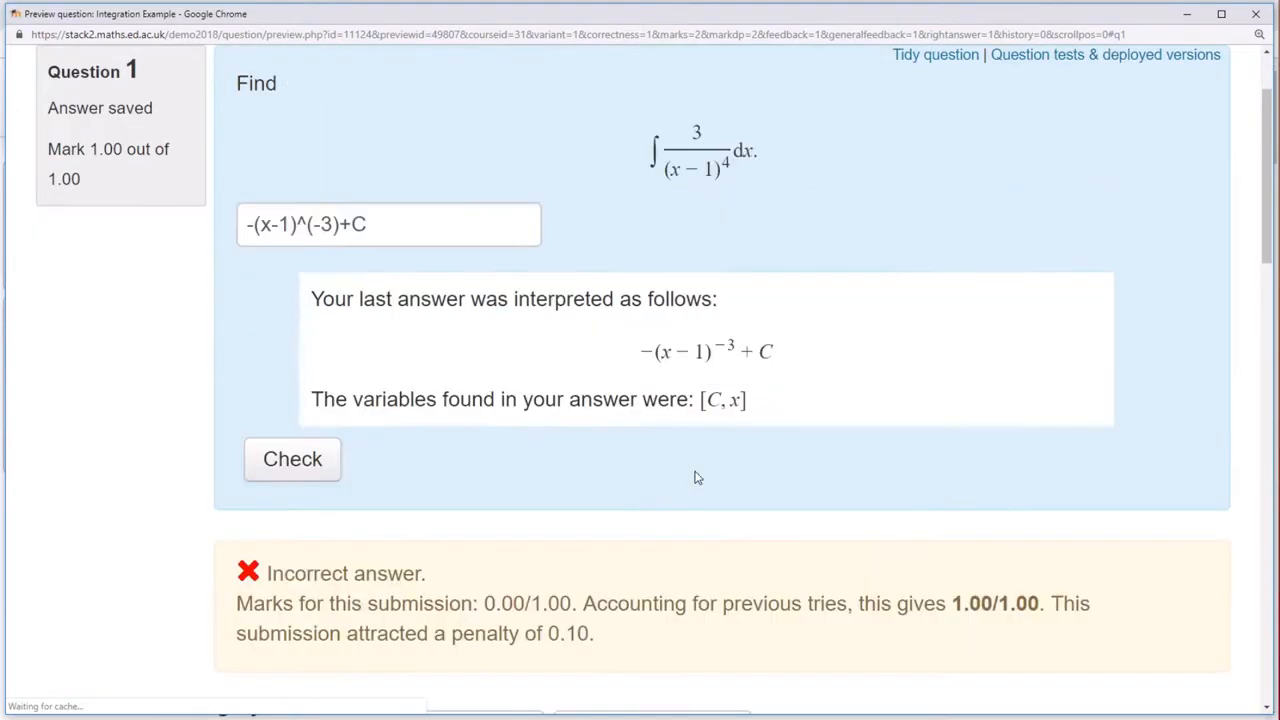
scroll(up, 3)
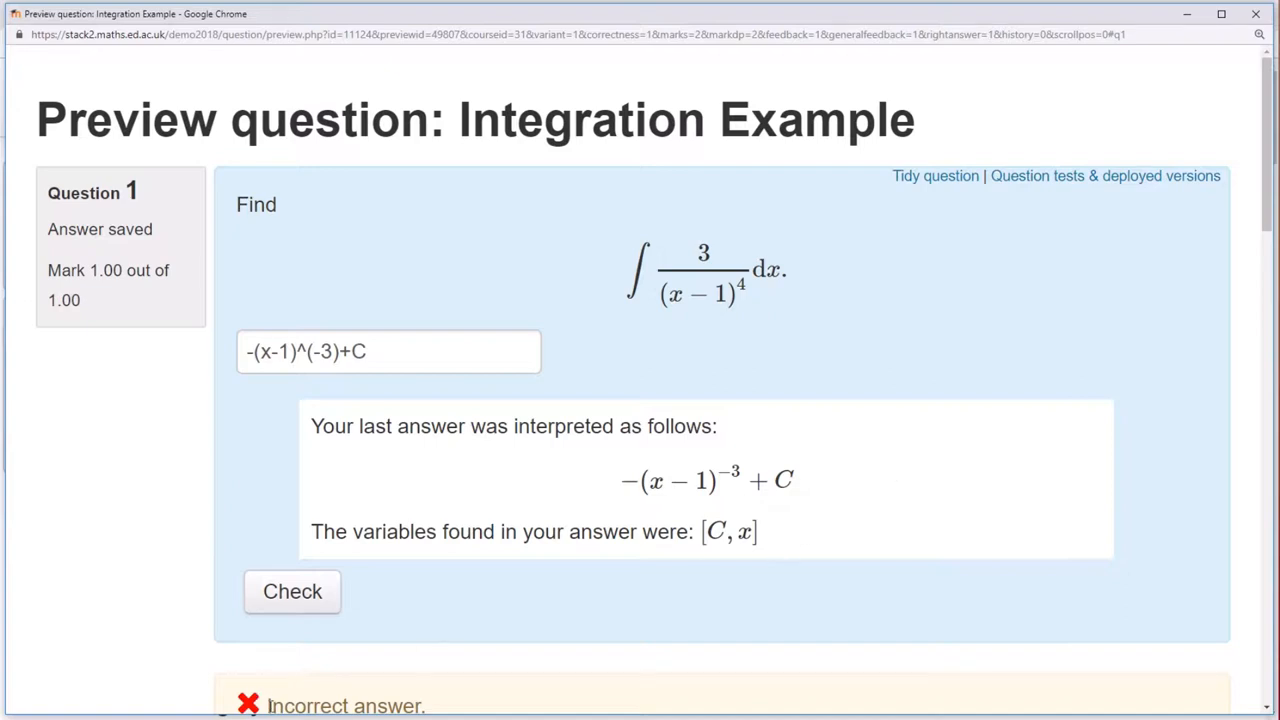
mouse_move(698, 620)
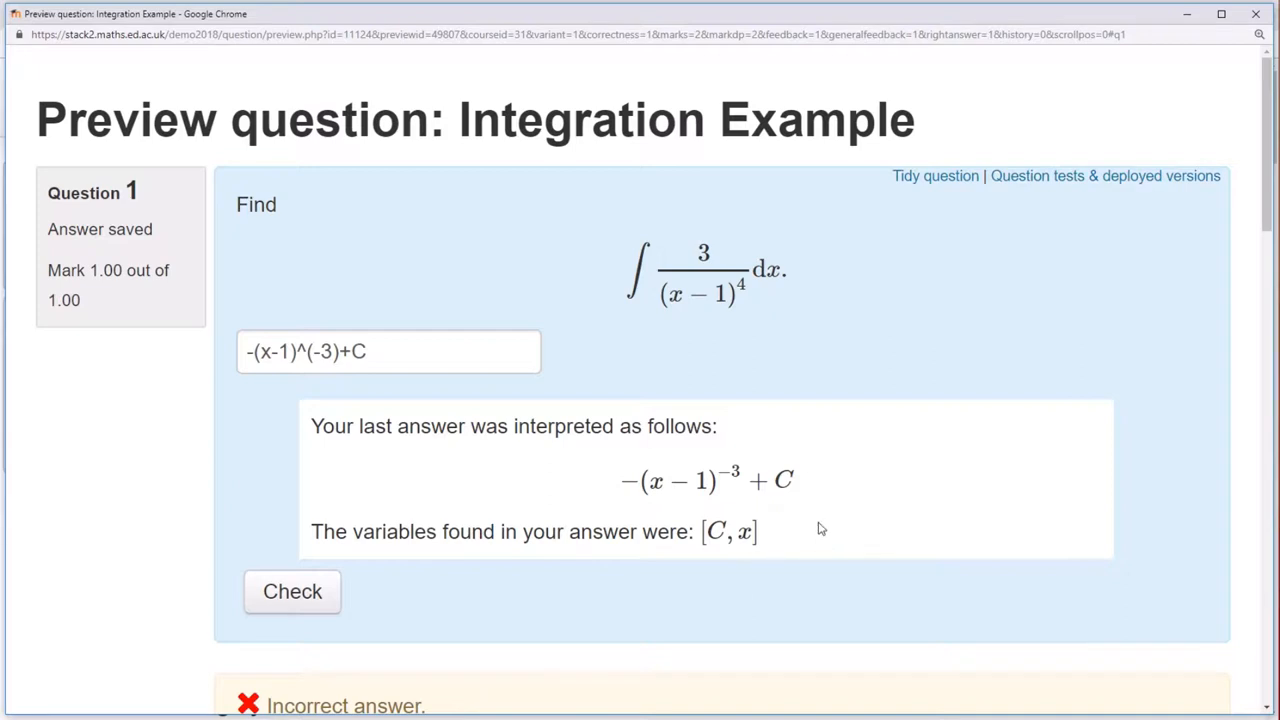
mouse_move(748, 596)
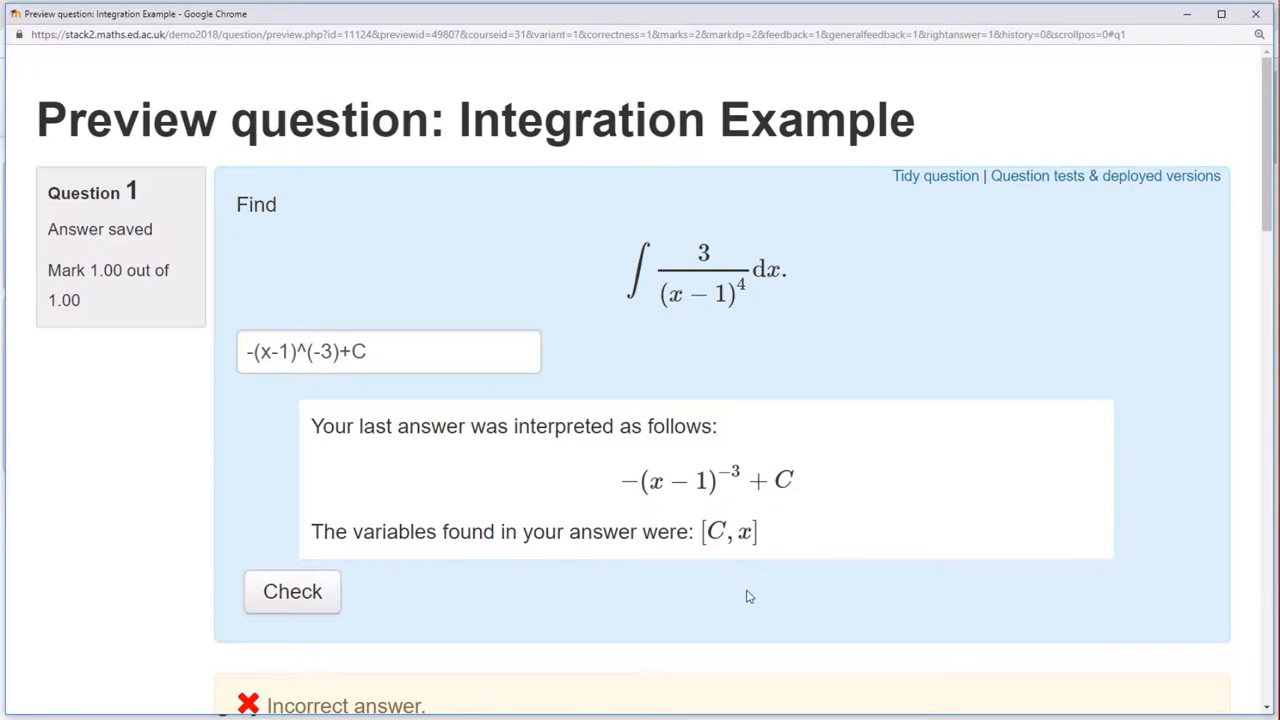
mouse_move(692, 612)
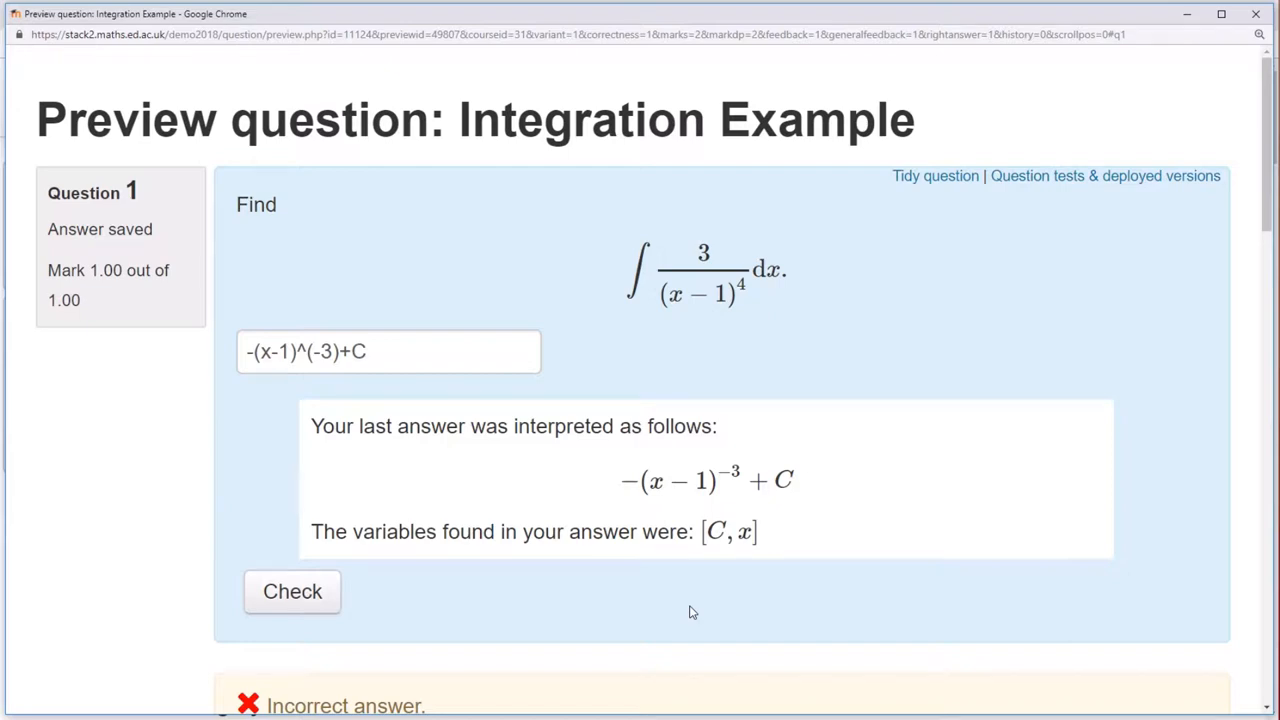
scroll(down, 3)
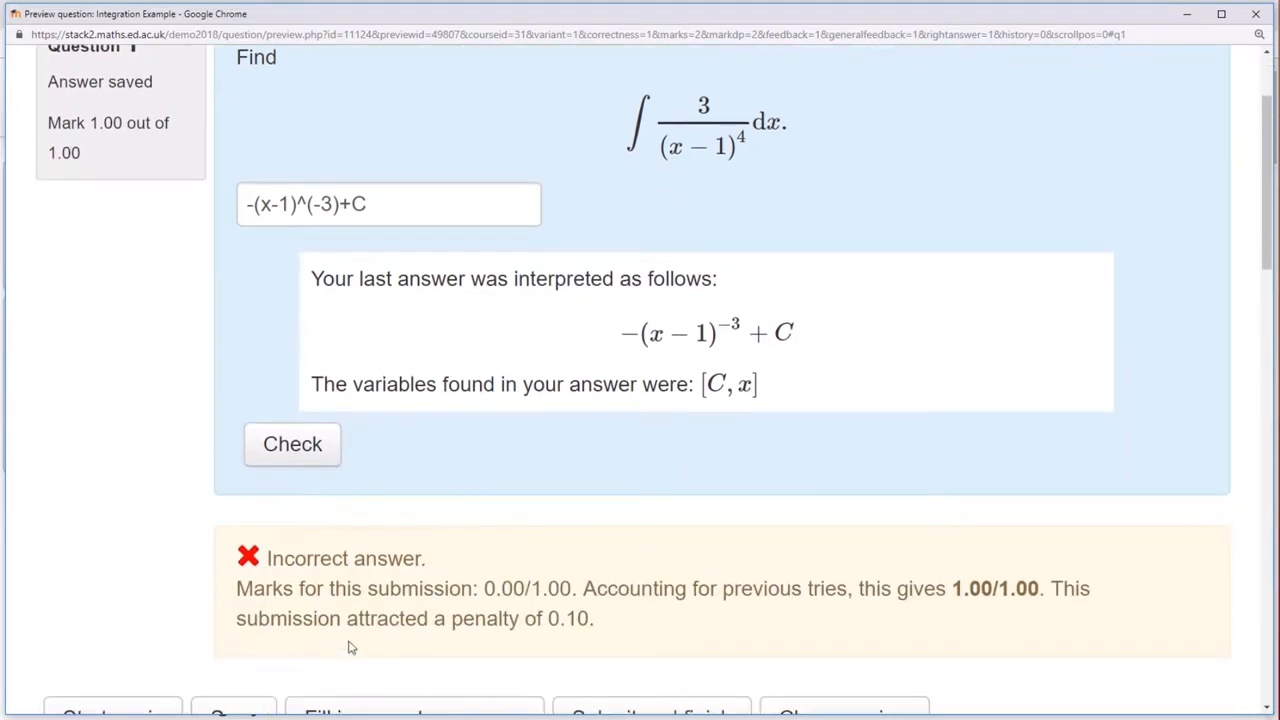
mouse_move(1224, 36)
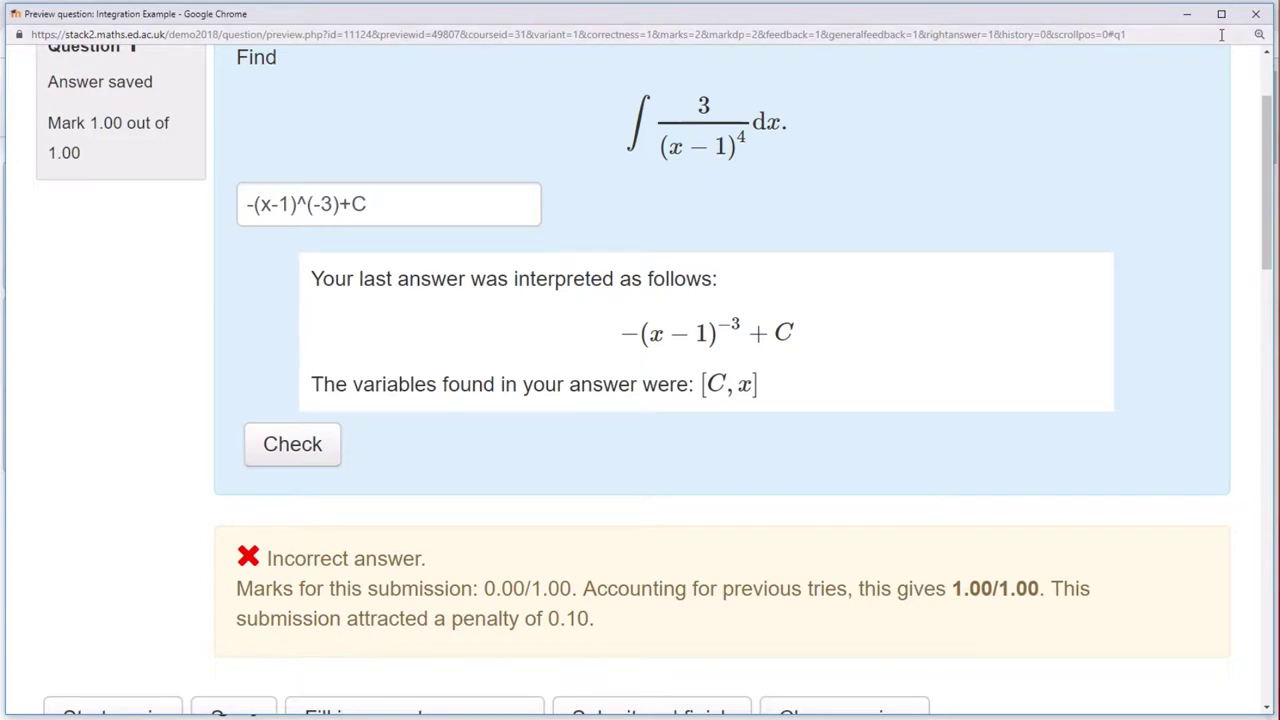
mouse_move(1188, 14)
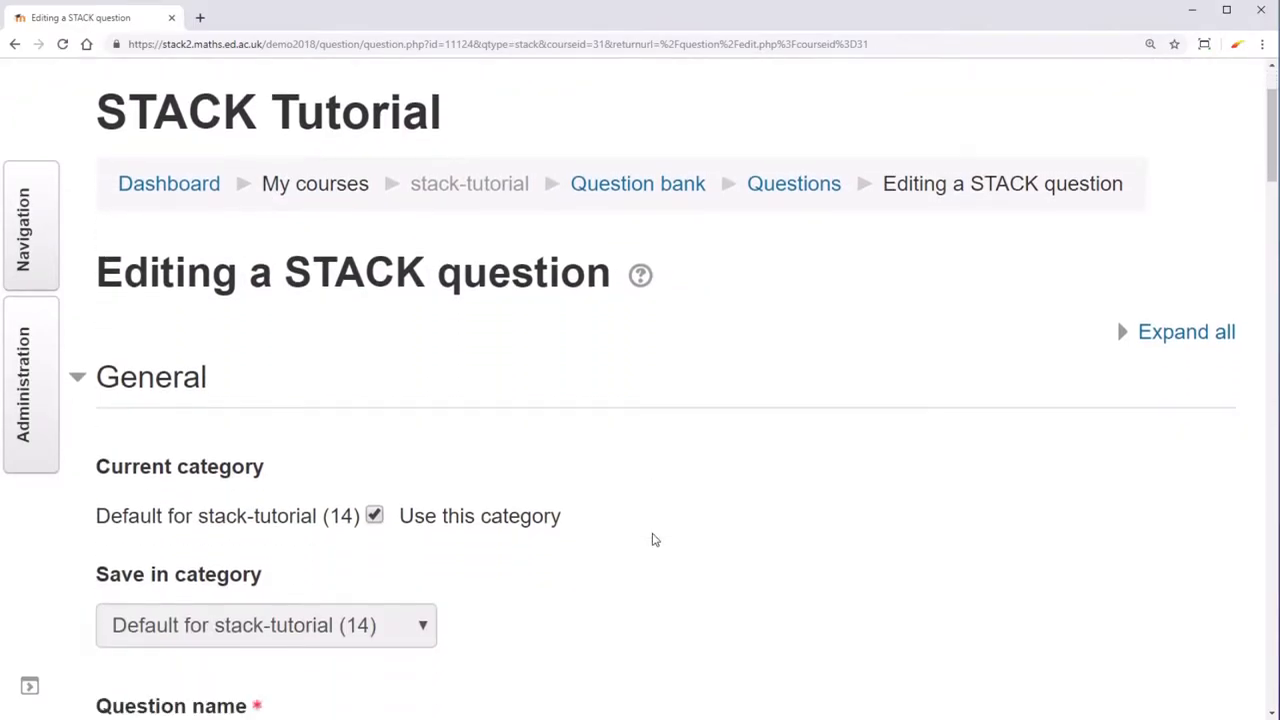
Scroll the question editing form down to potential response tree Node 1.
scroll(down, 3)
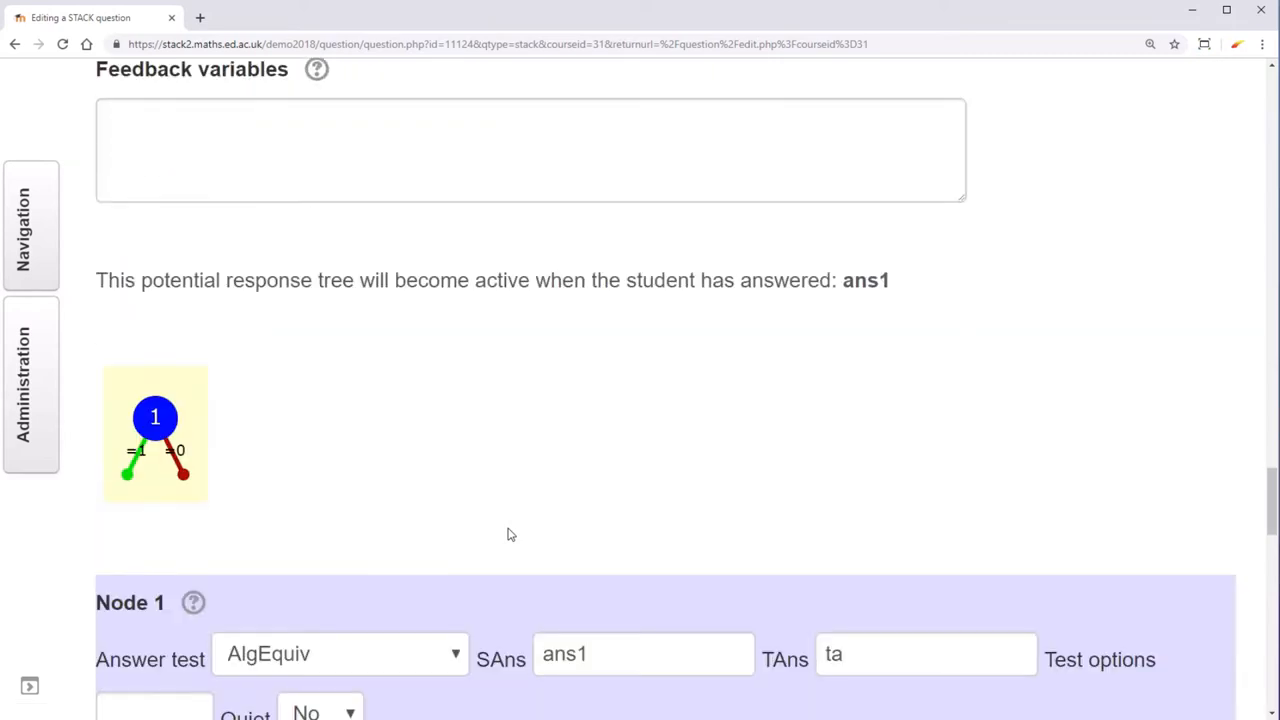
scroll(down, 3)
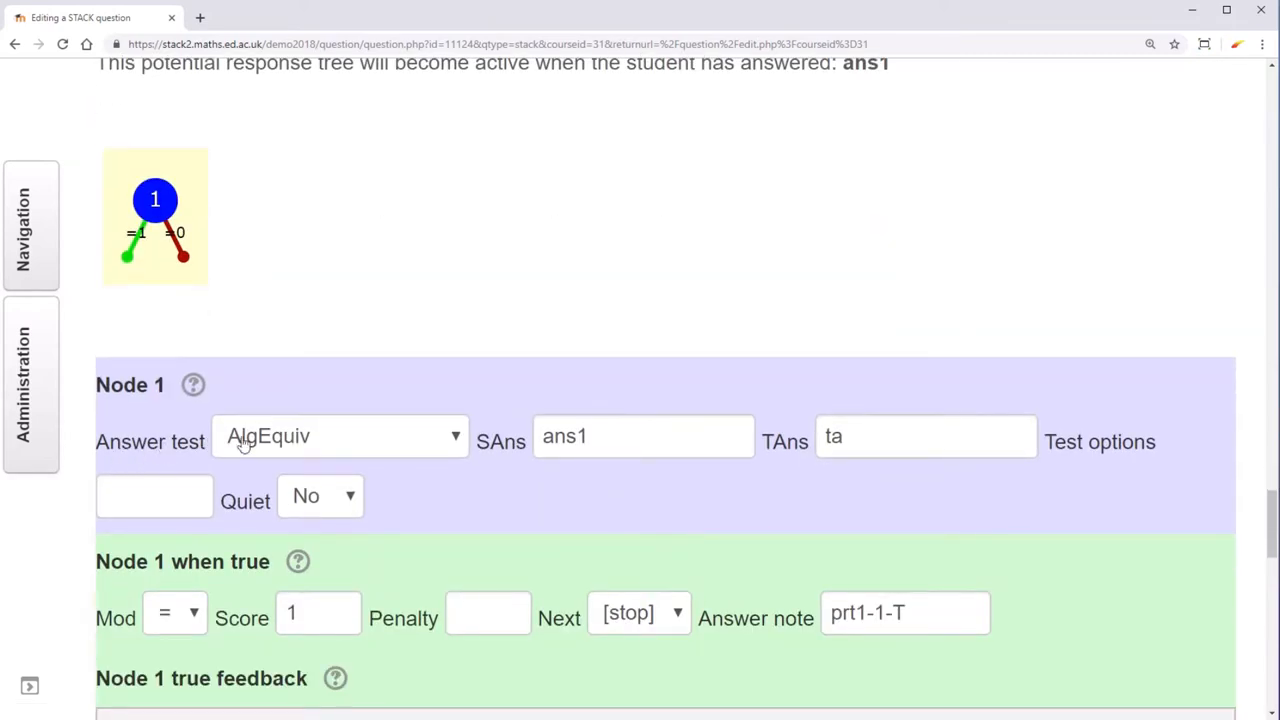
Set Node 1 to the Int answer test on ans1 versus ta with test option x.
click(340, 436)
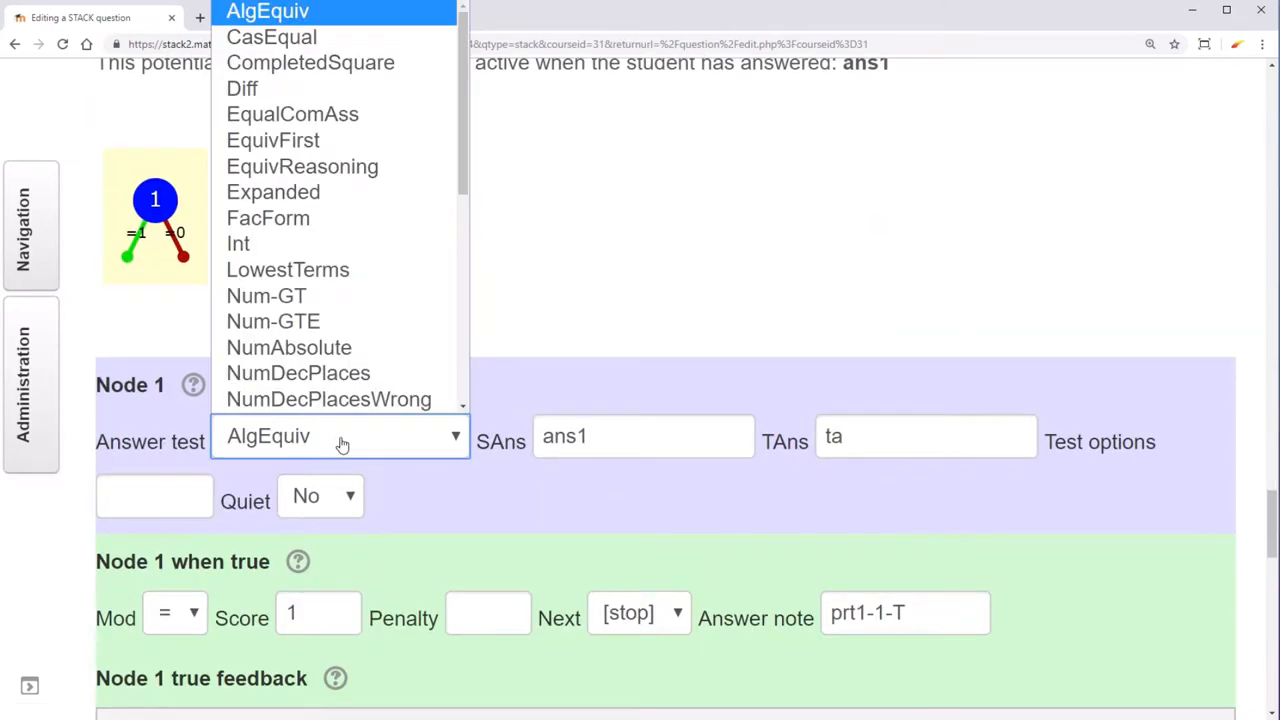
click(238, 244)
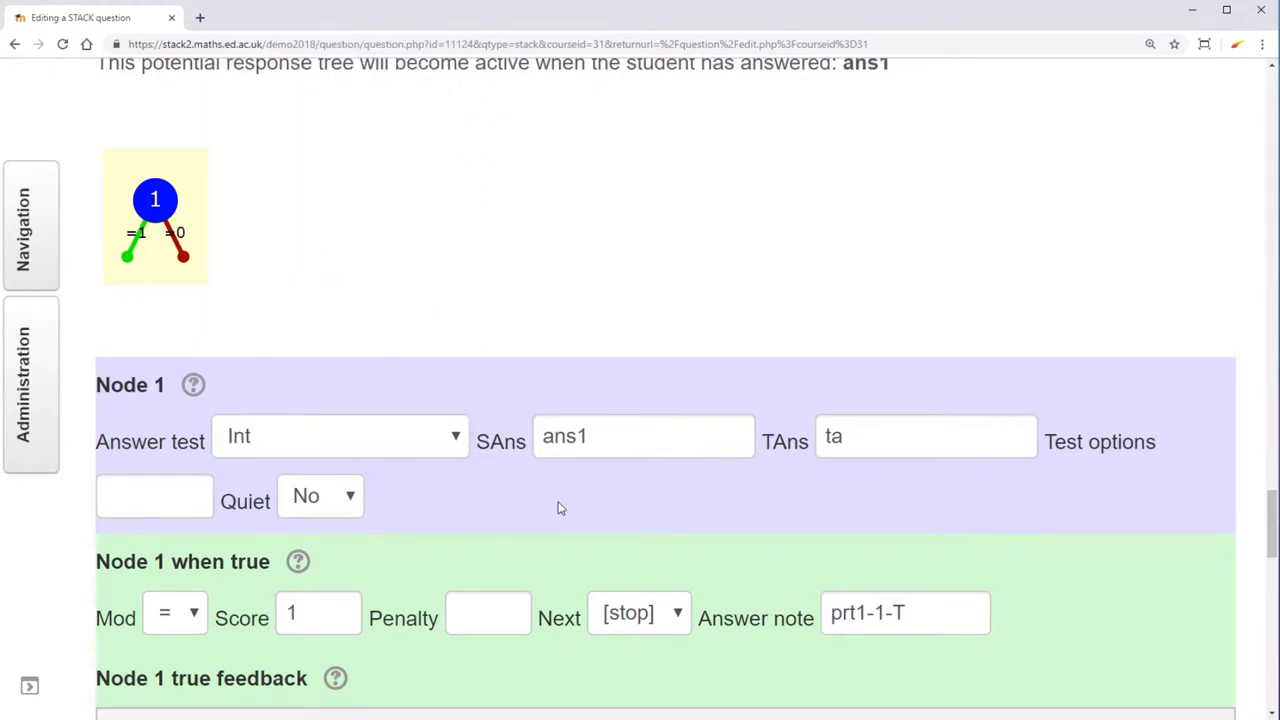
mouse_move(854, 476)
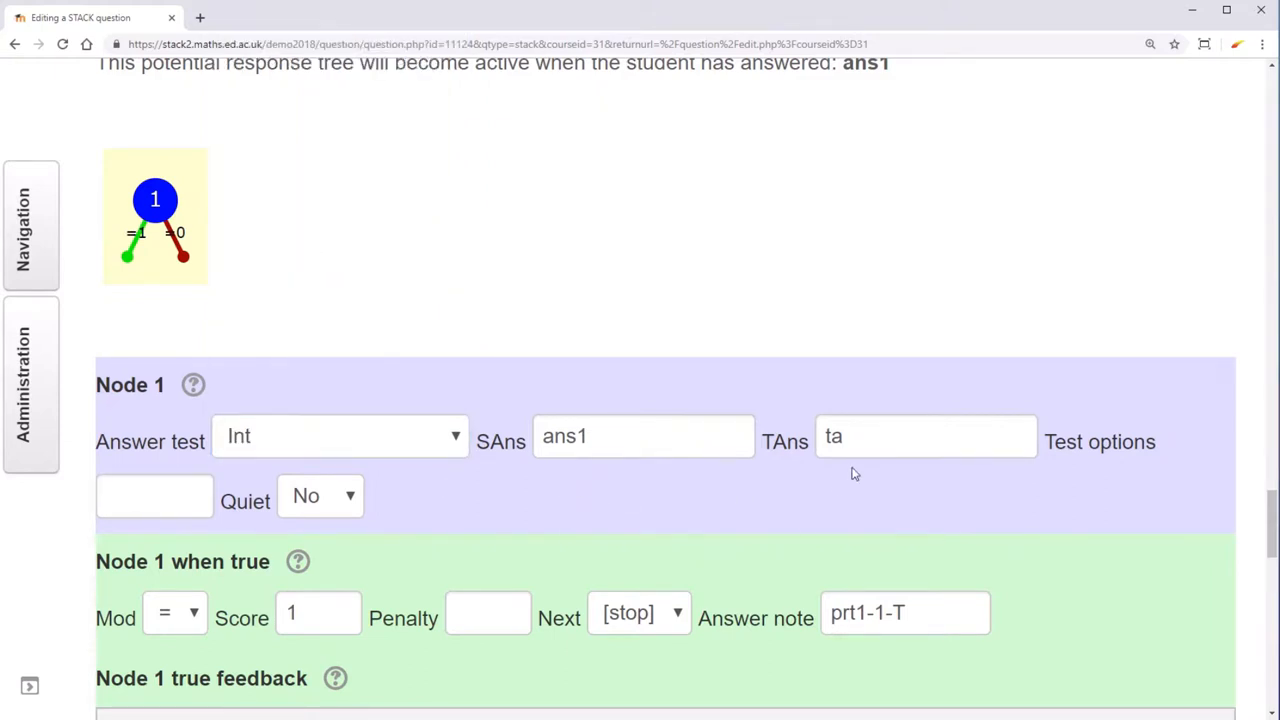
mouse_move(502, 490)
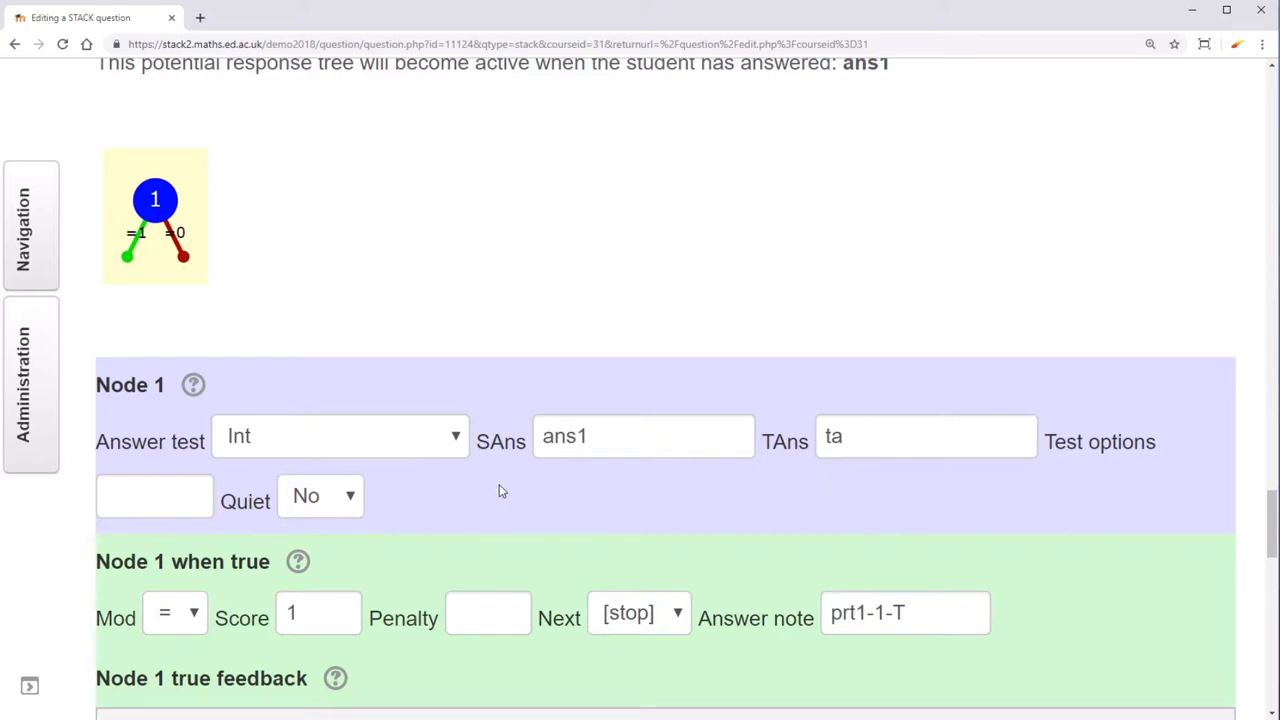
mouse_move(474, 478)
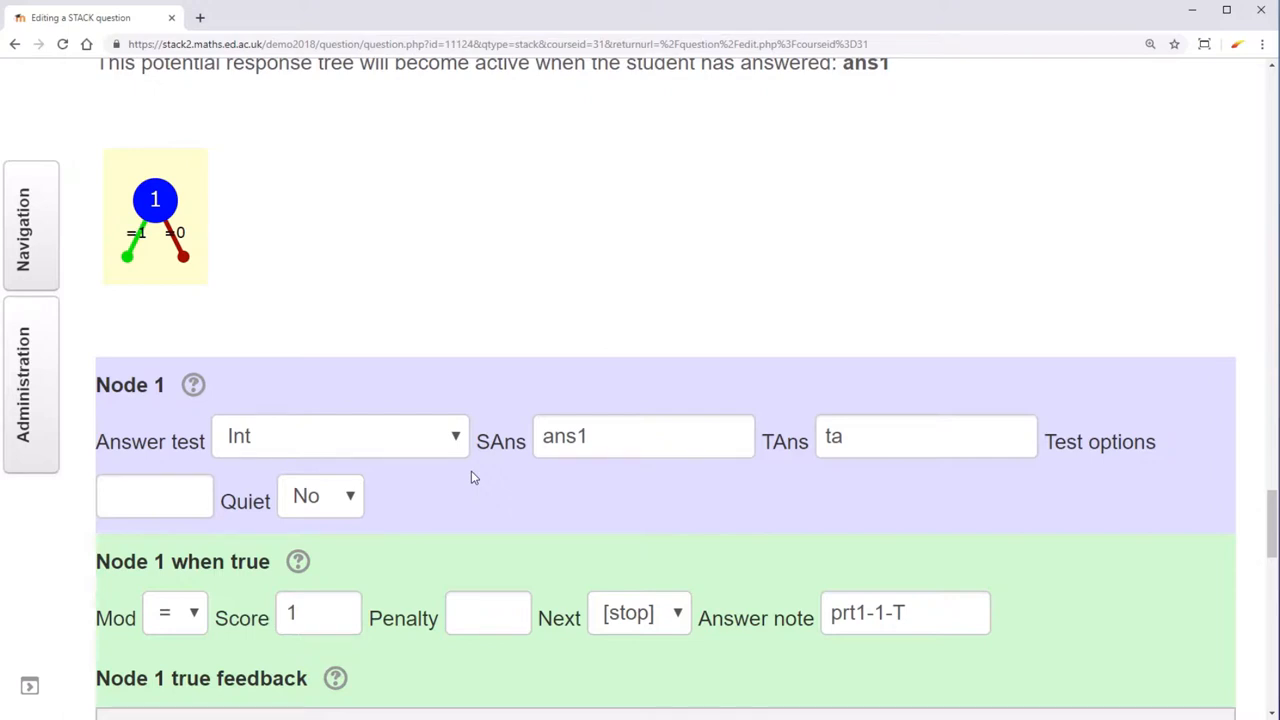
mouse_move(854, 488)
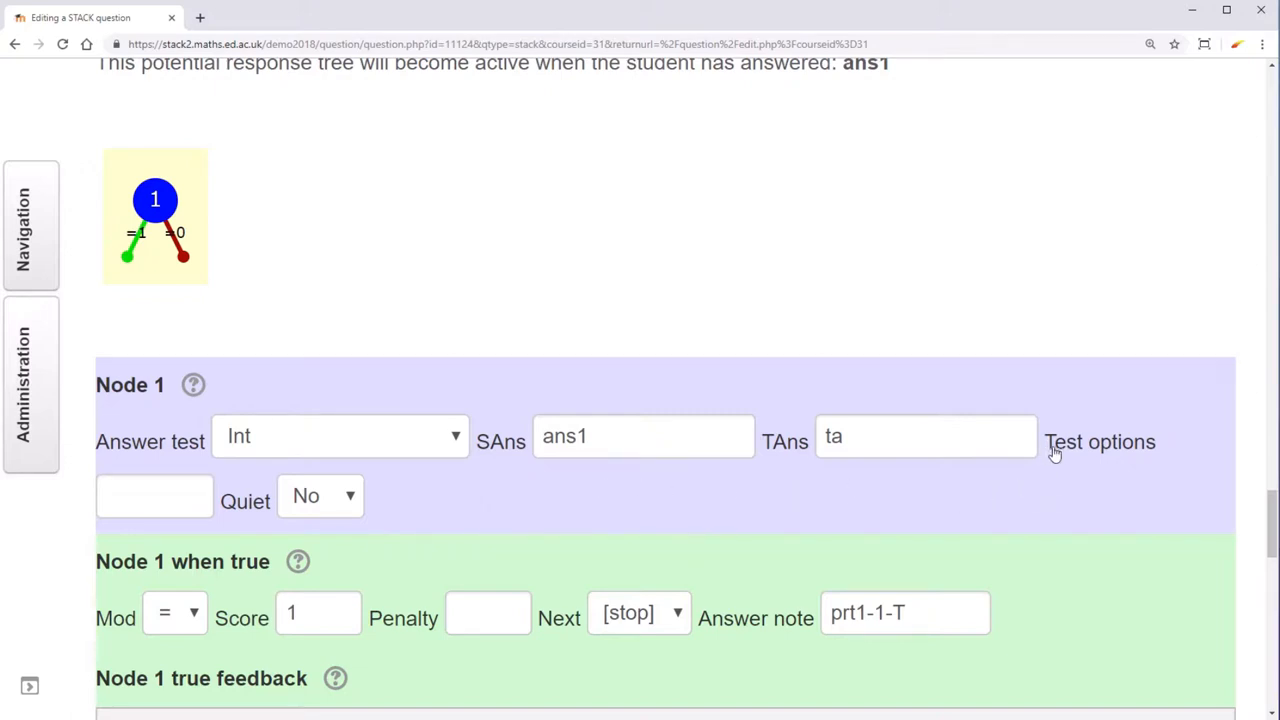
mouse_move(204, 512)
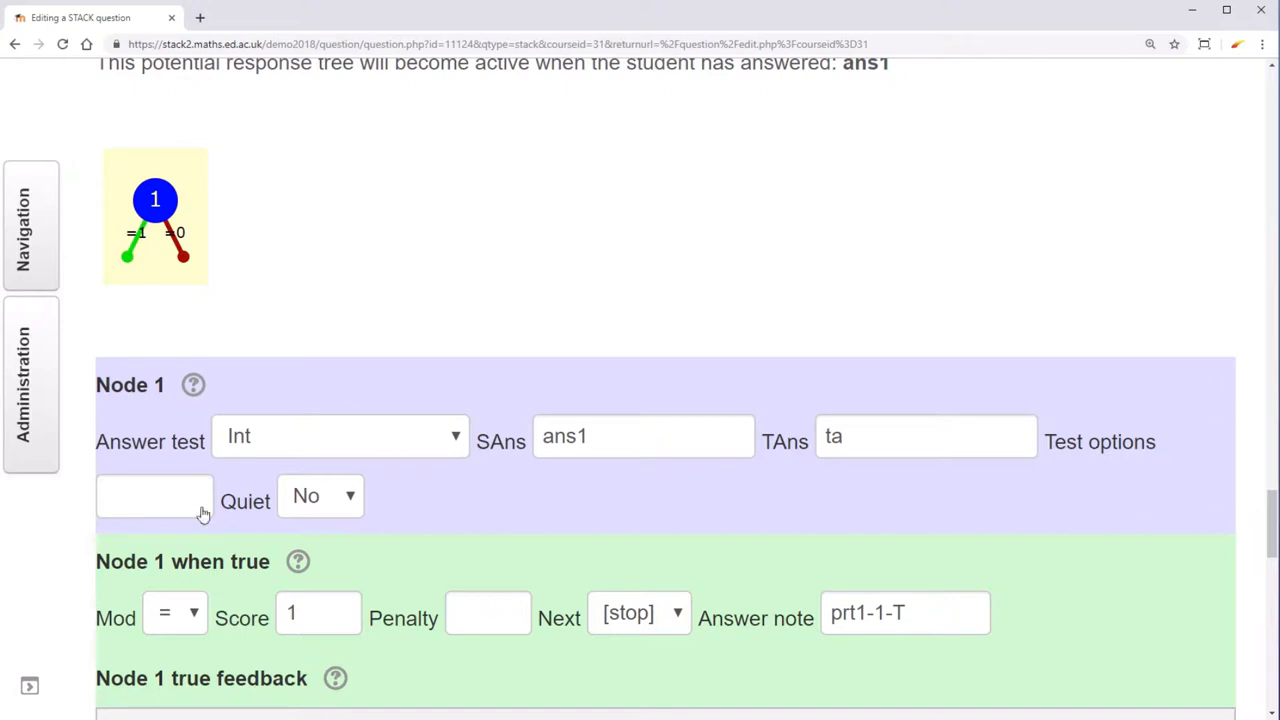
click(154, 496)
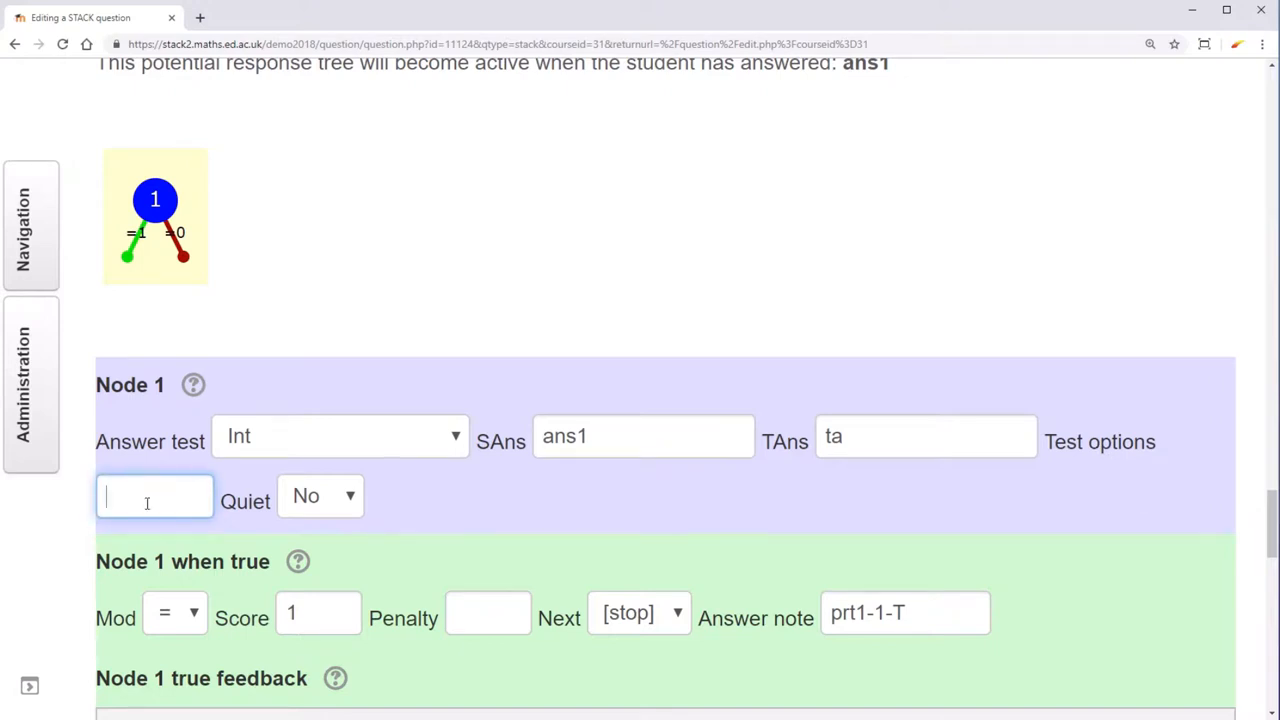
text(x)
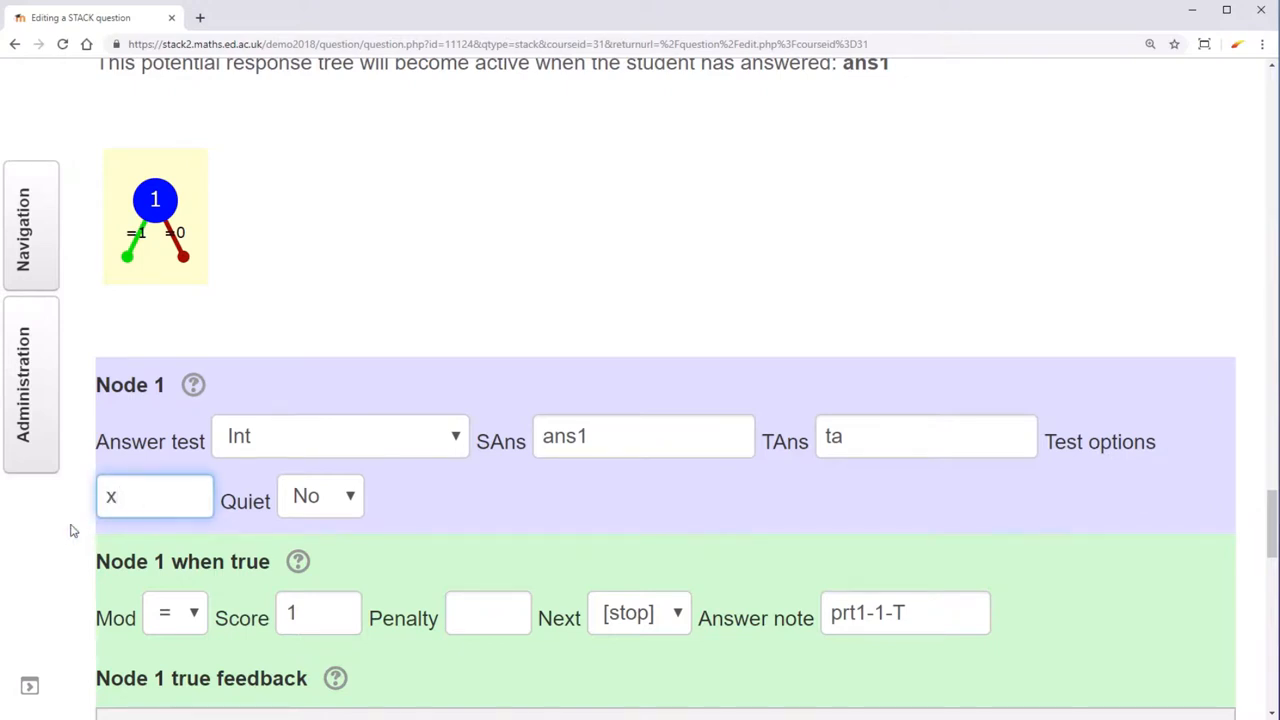
scroll(down, 3)
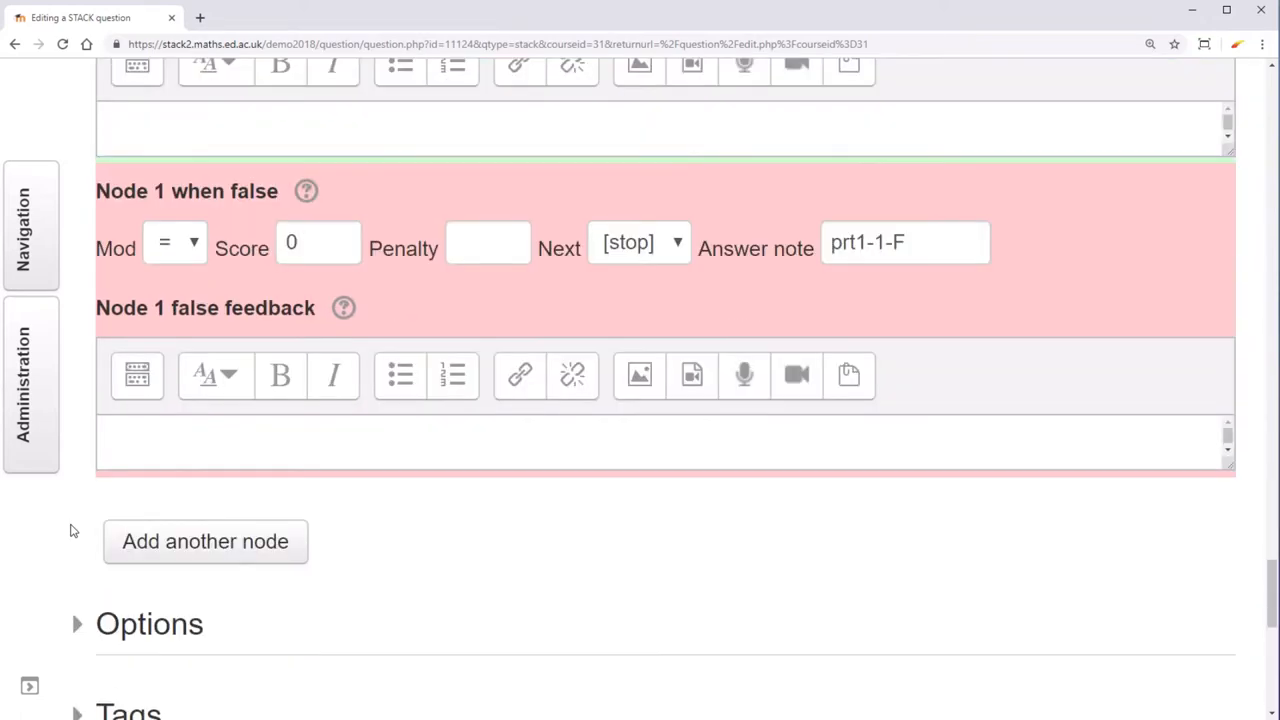
Add Node 2 to the response tree and route Node 1's true branch to it.
click(204, 542)
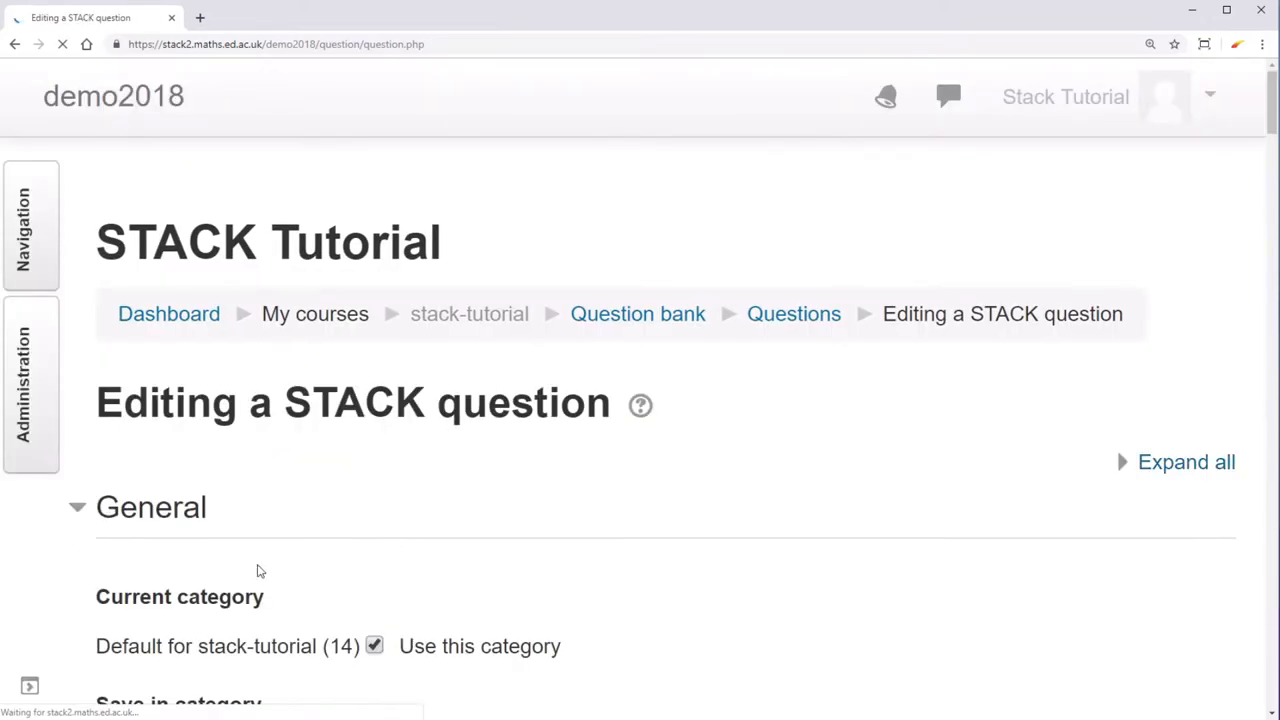
scroll(down, 3)
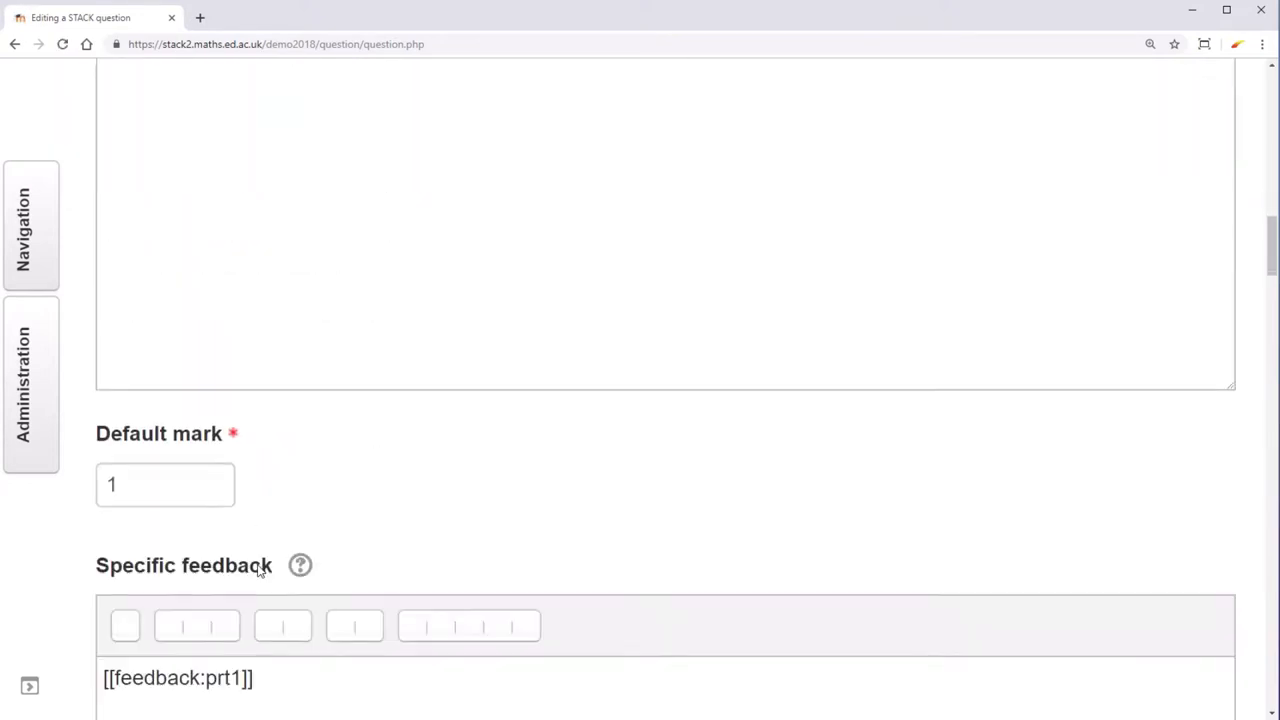
scroll(down, 3)
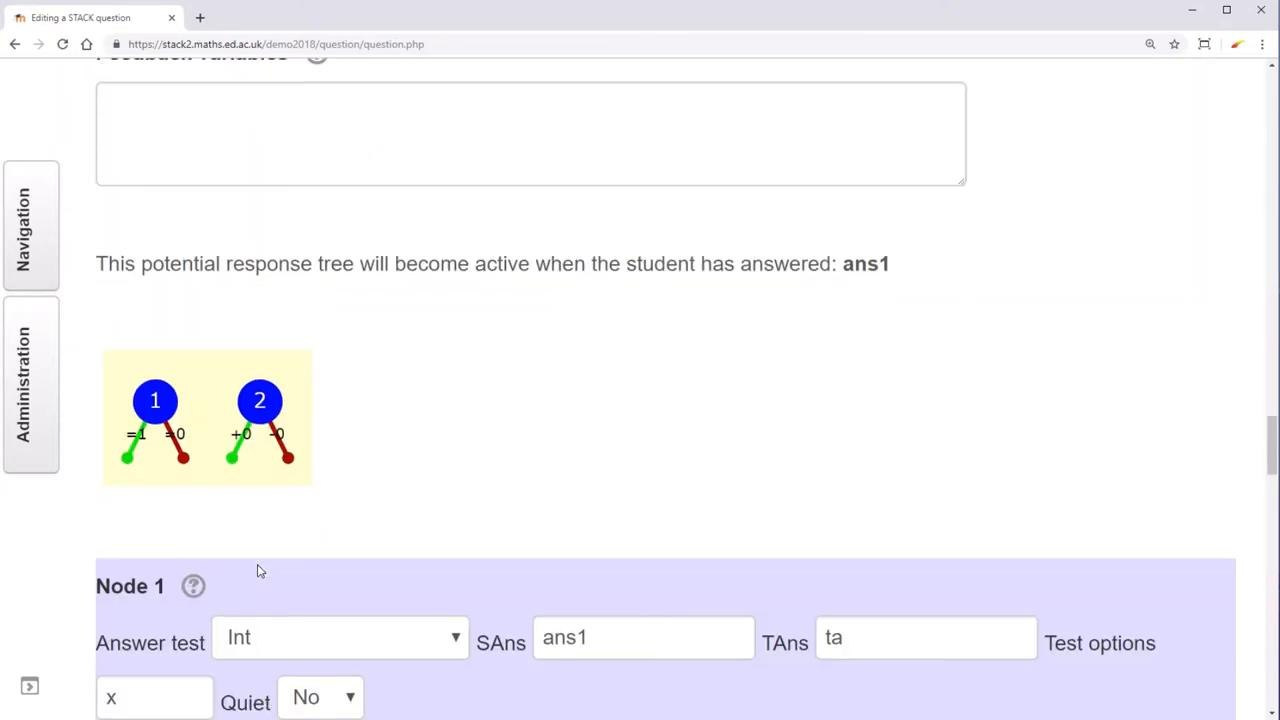
scroll(down, 3)
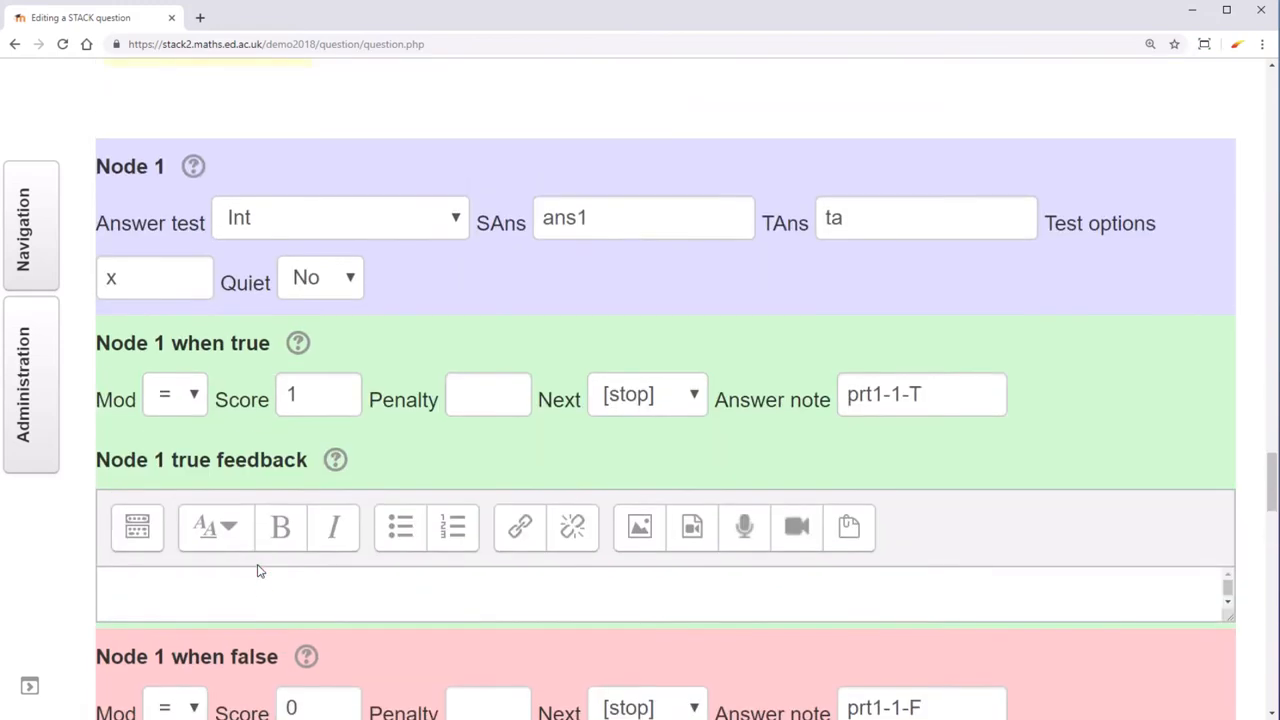
mouse_move(560, 414)
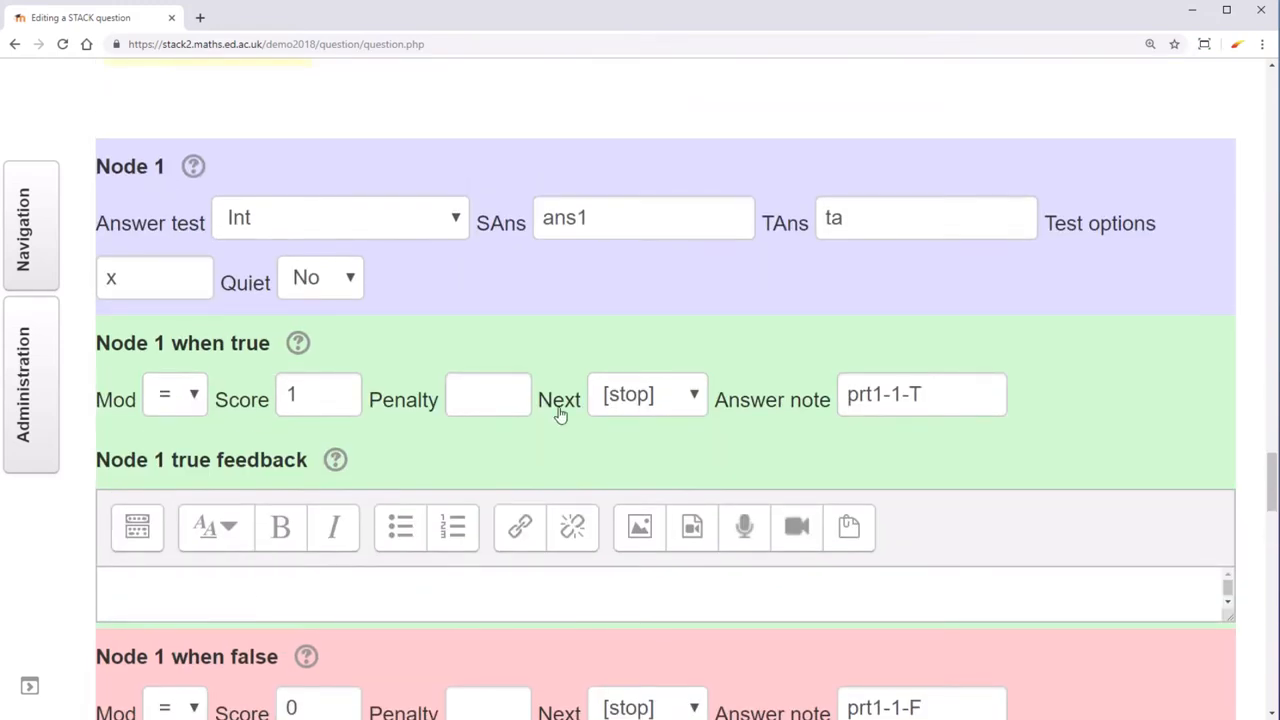
click(648, 394)
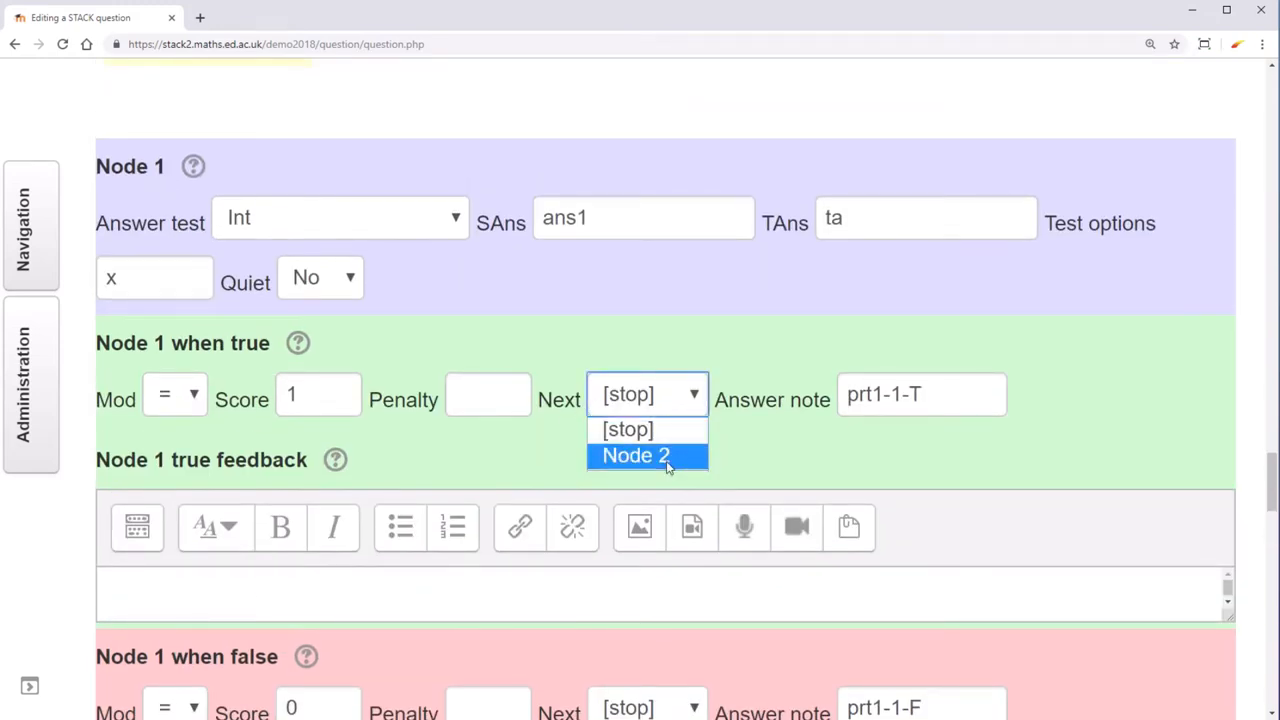
scroll(down, 3)
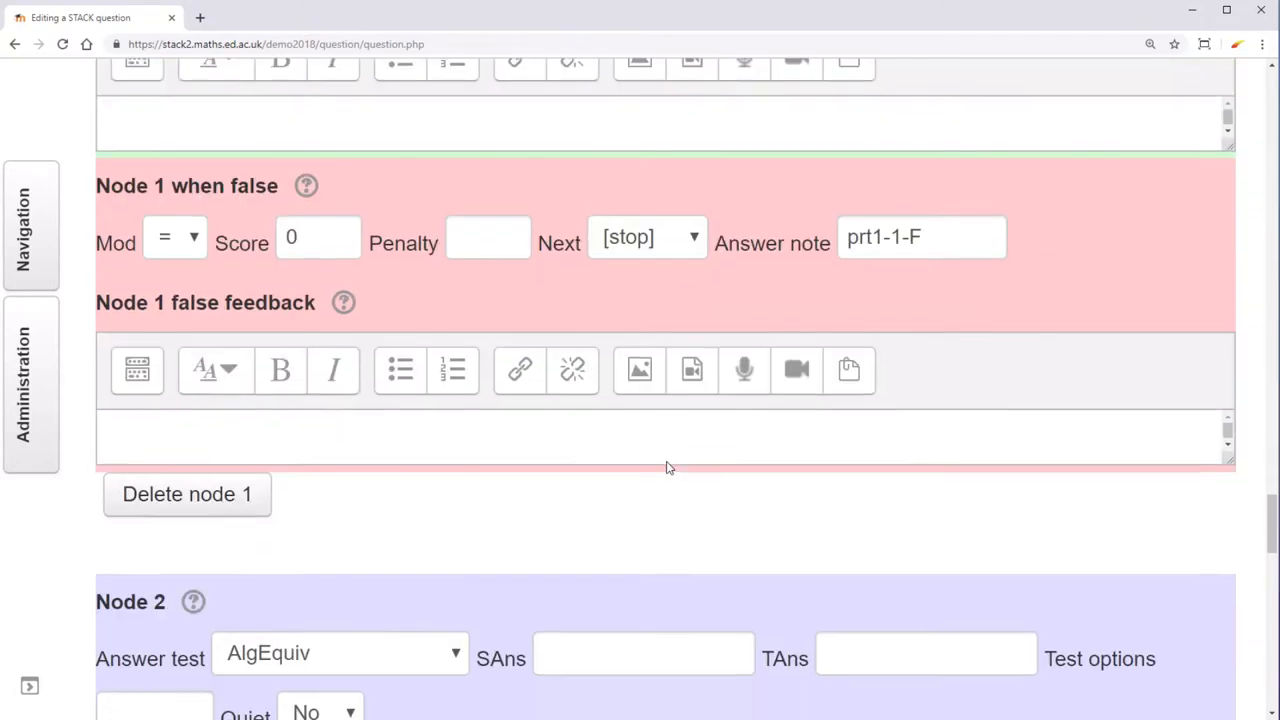
Set Node 2's answer test to FacForm with SAns strip_int_const(ans1,x).
scroll(down, 3)
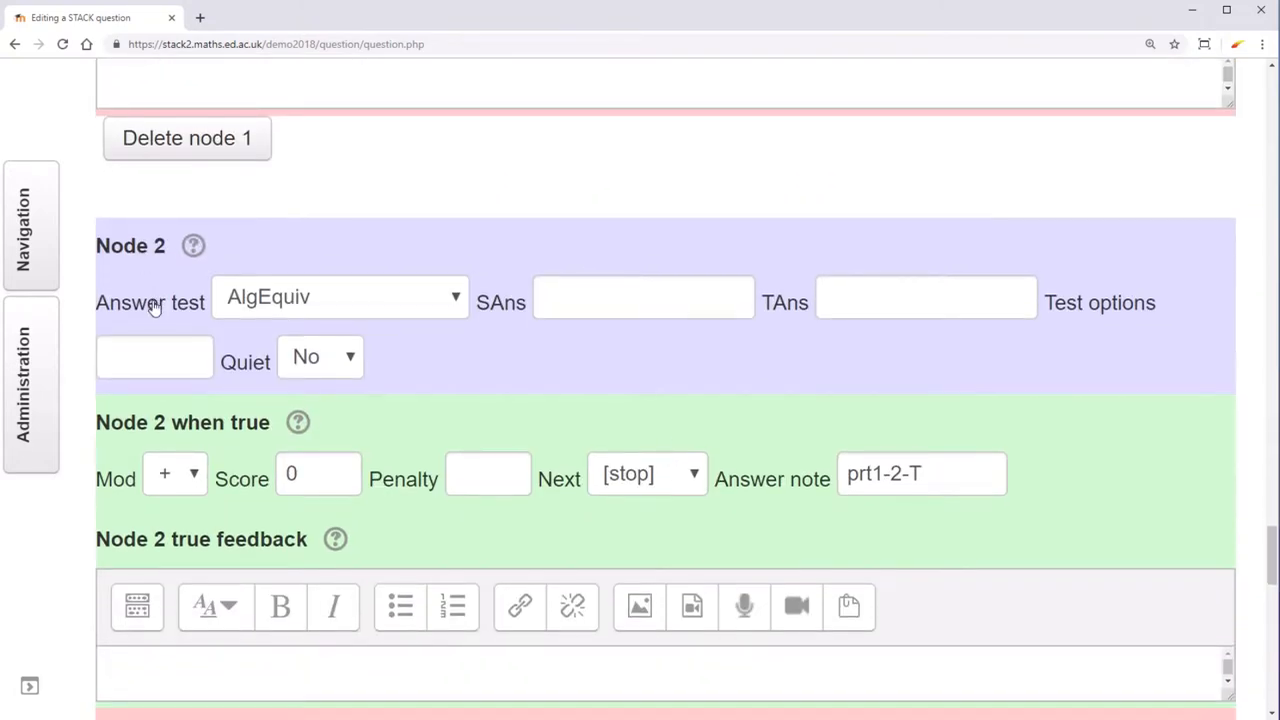
click(340, 296)
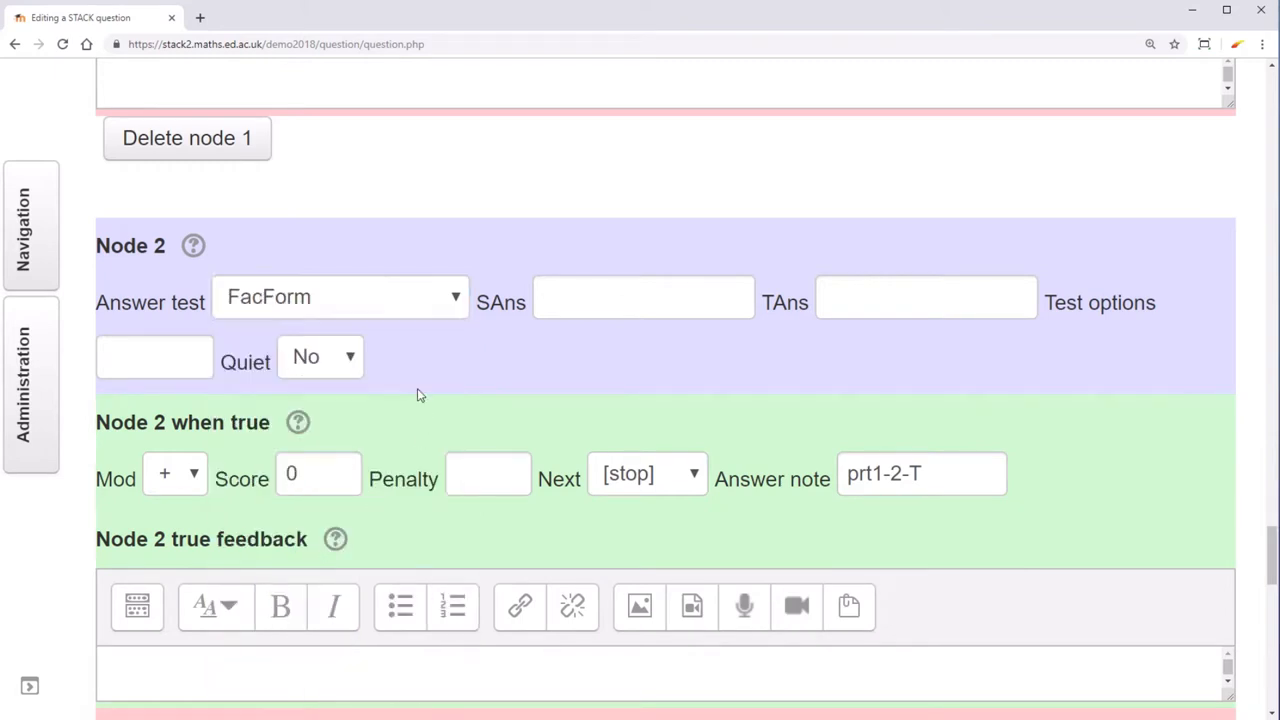
mouse_move(500, 330)
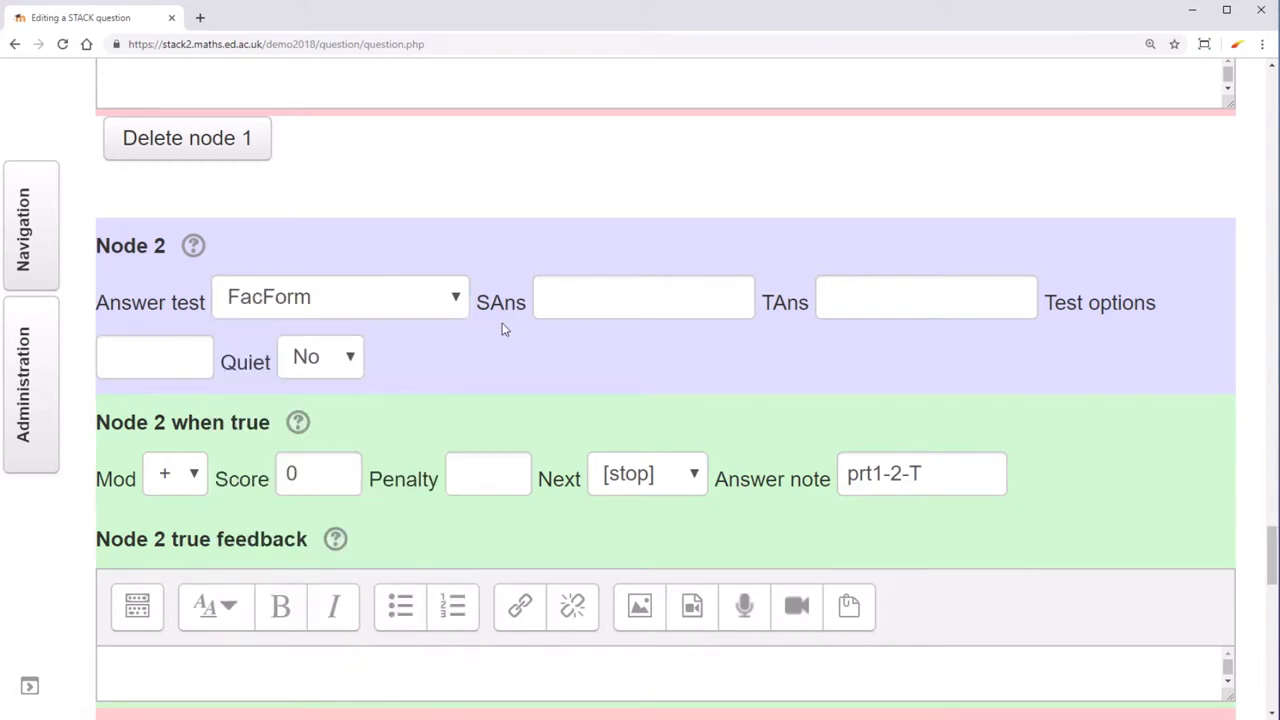
mouse_move(764, 402)
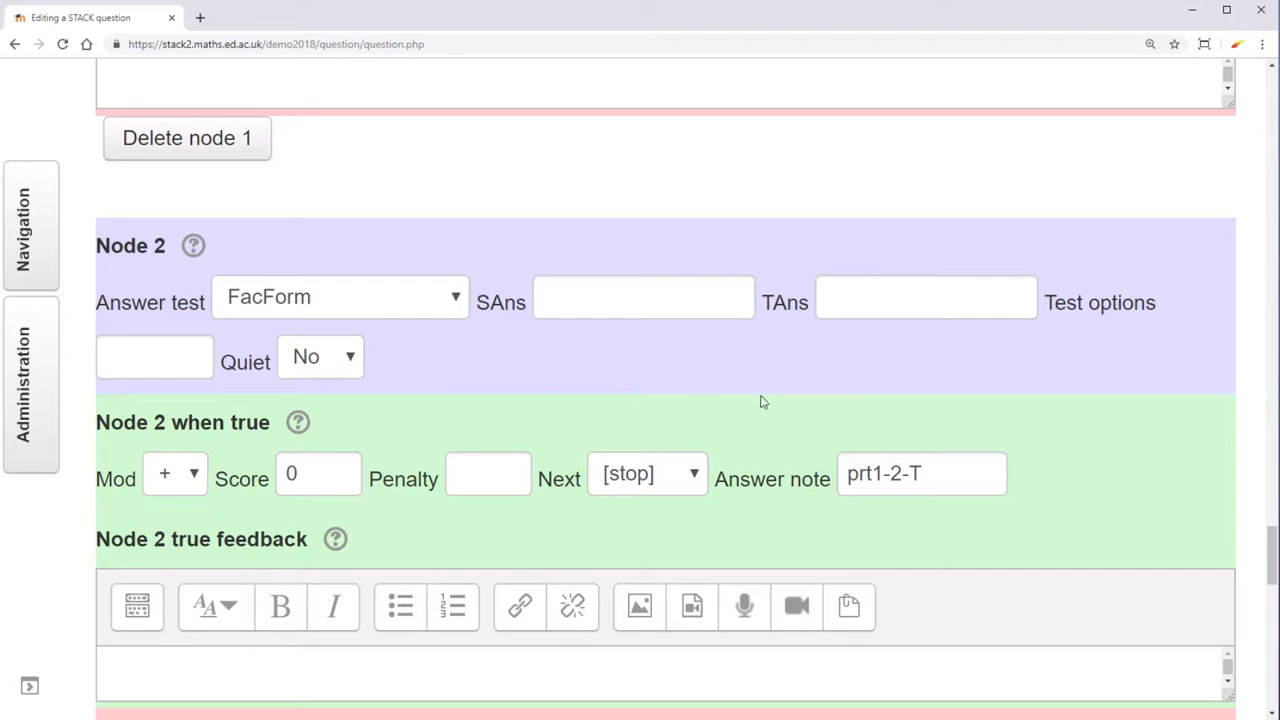
mouse_move(610, 370)
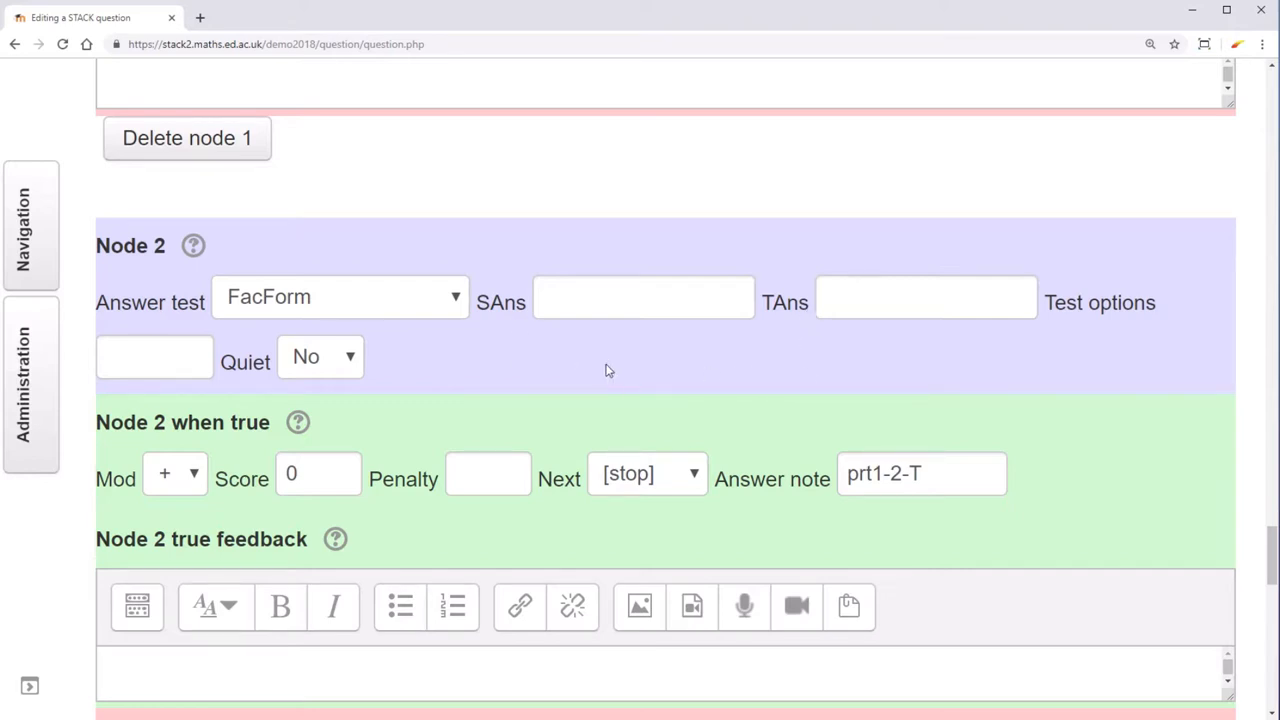
click(644, 296)
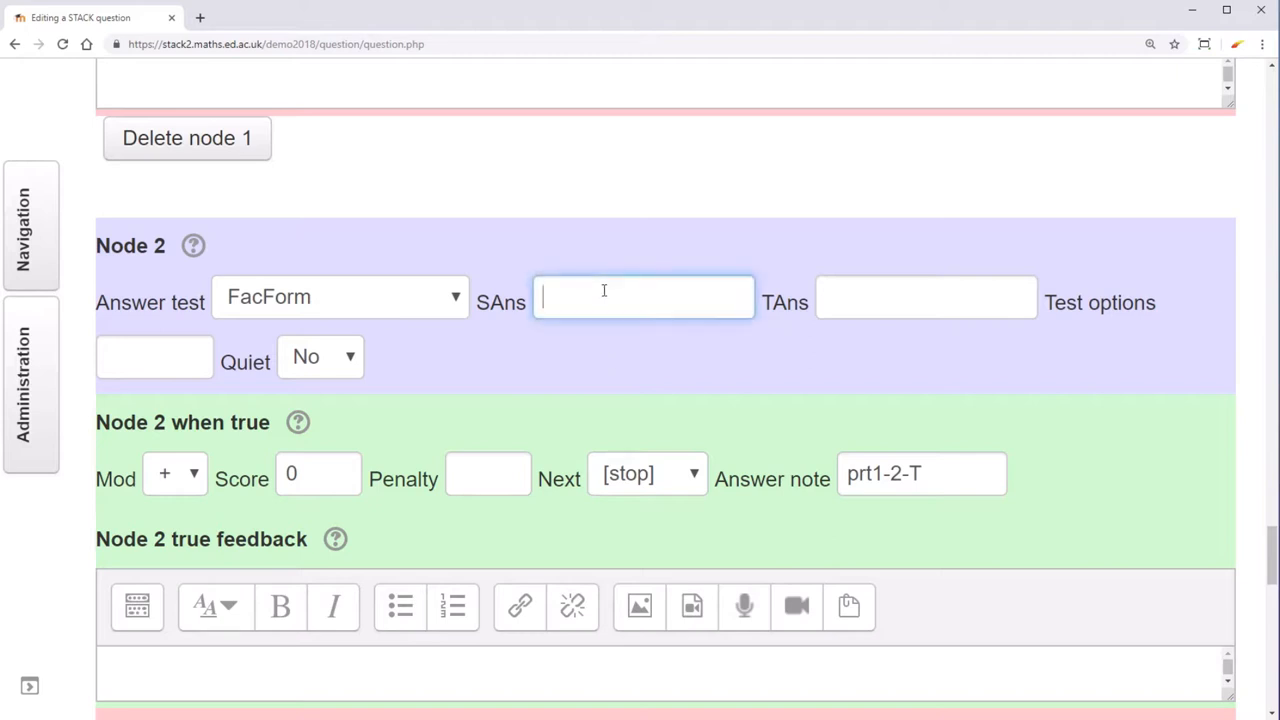
text(strip)
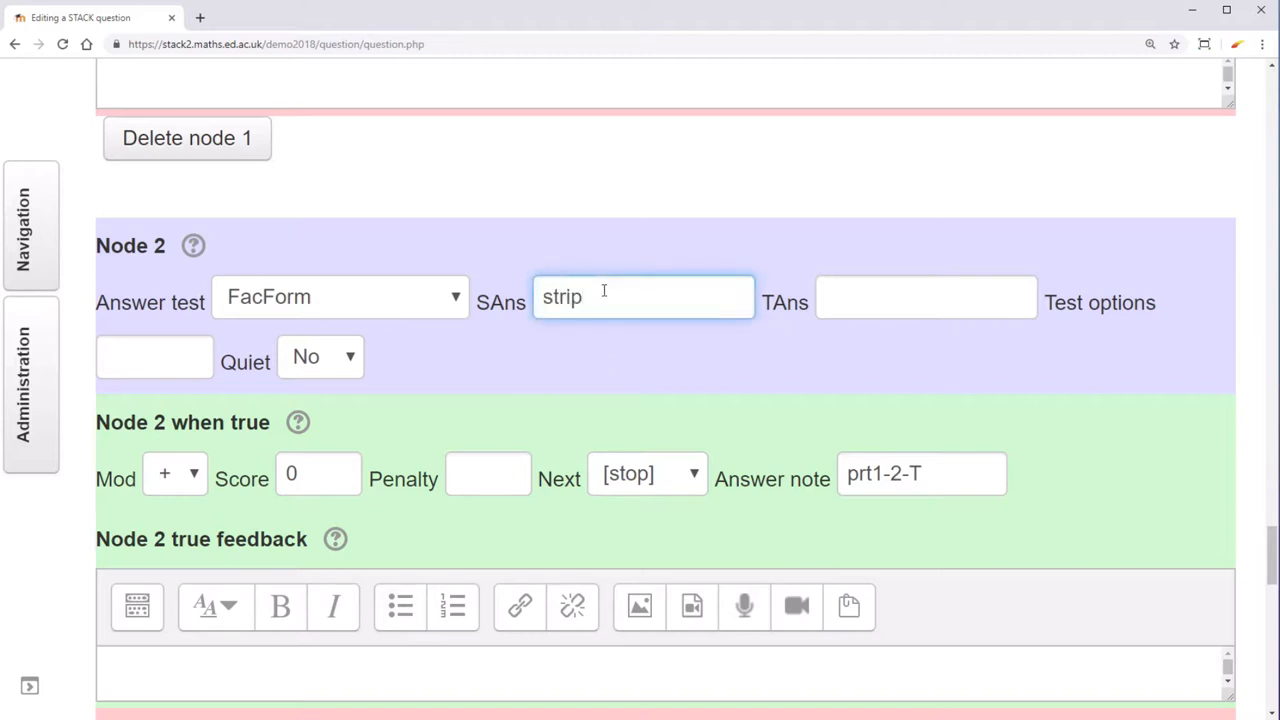
text(_int_const()
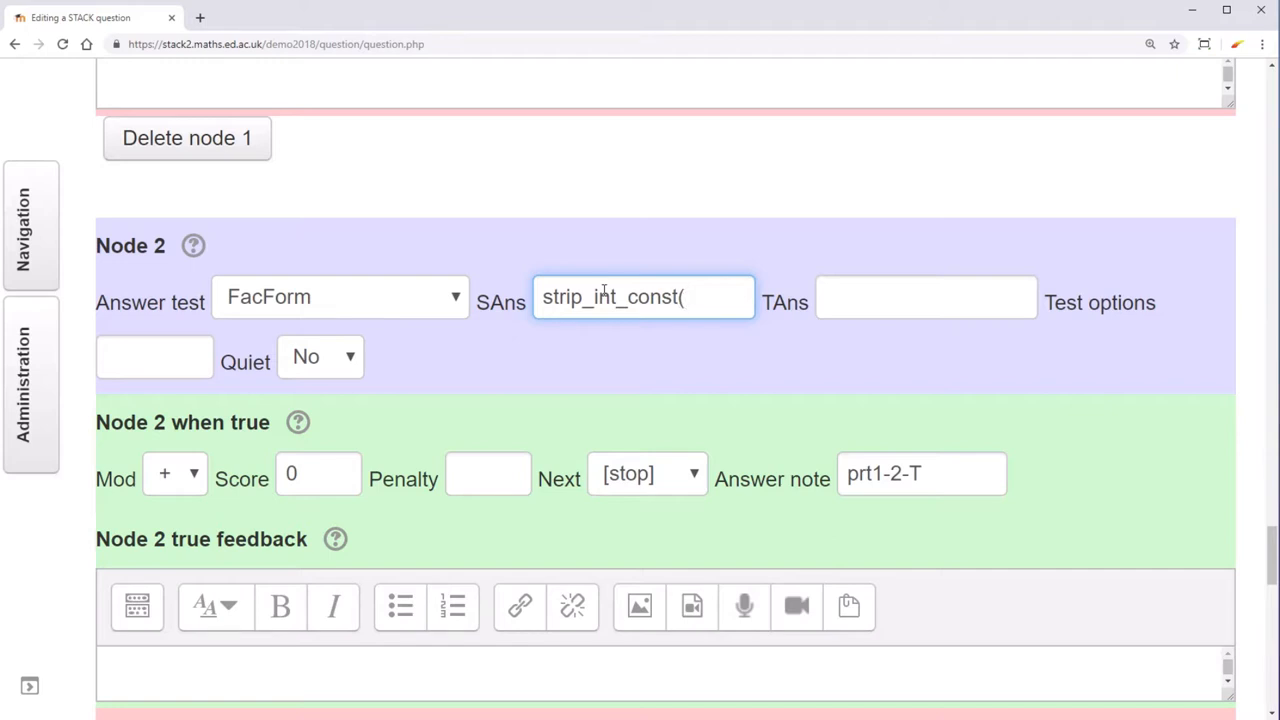
text(ans1)
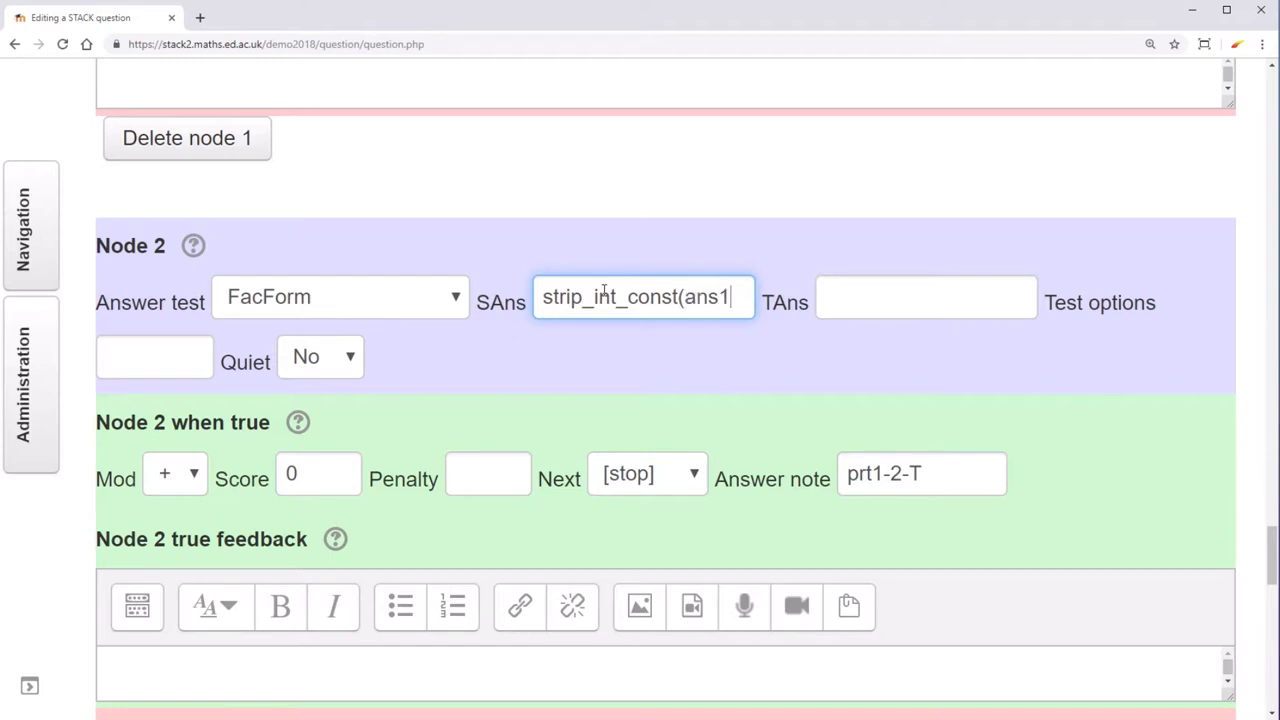
text(,x))
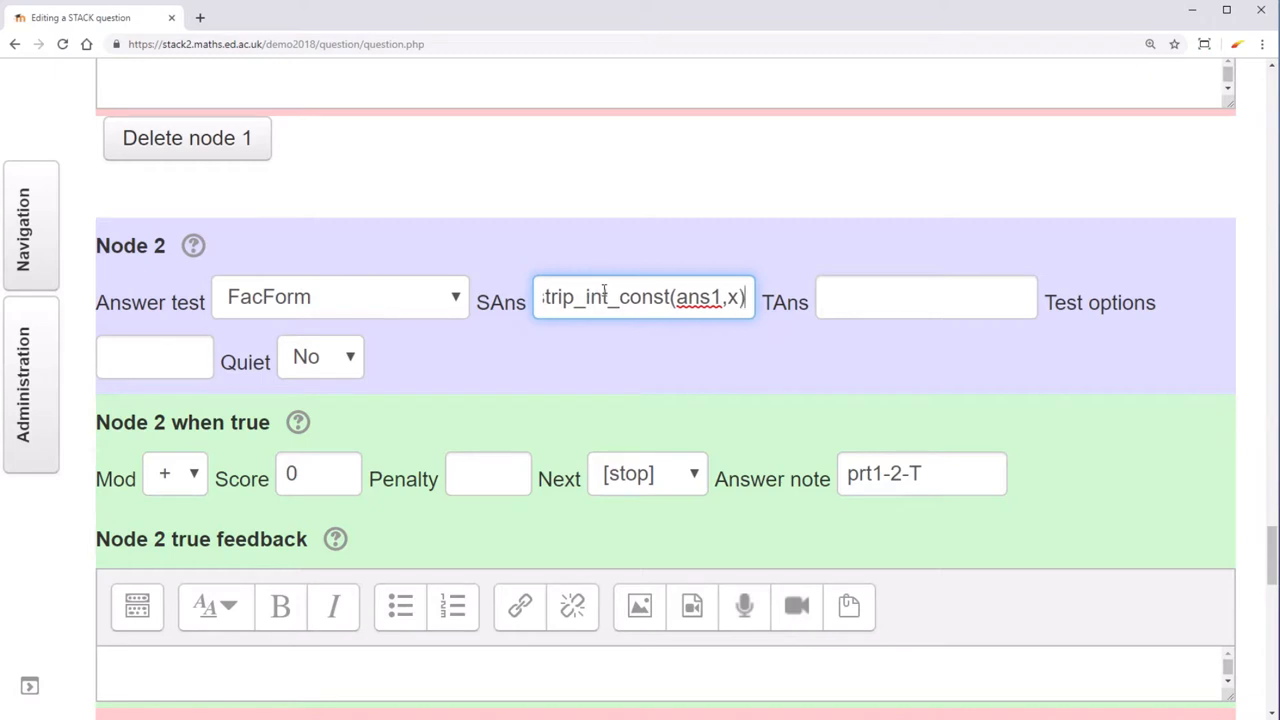
triple_click(644, 296)
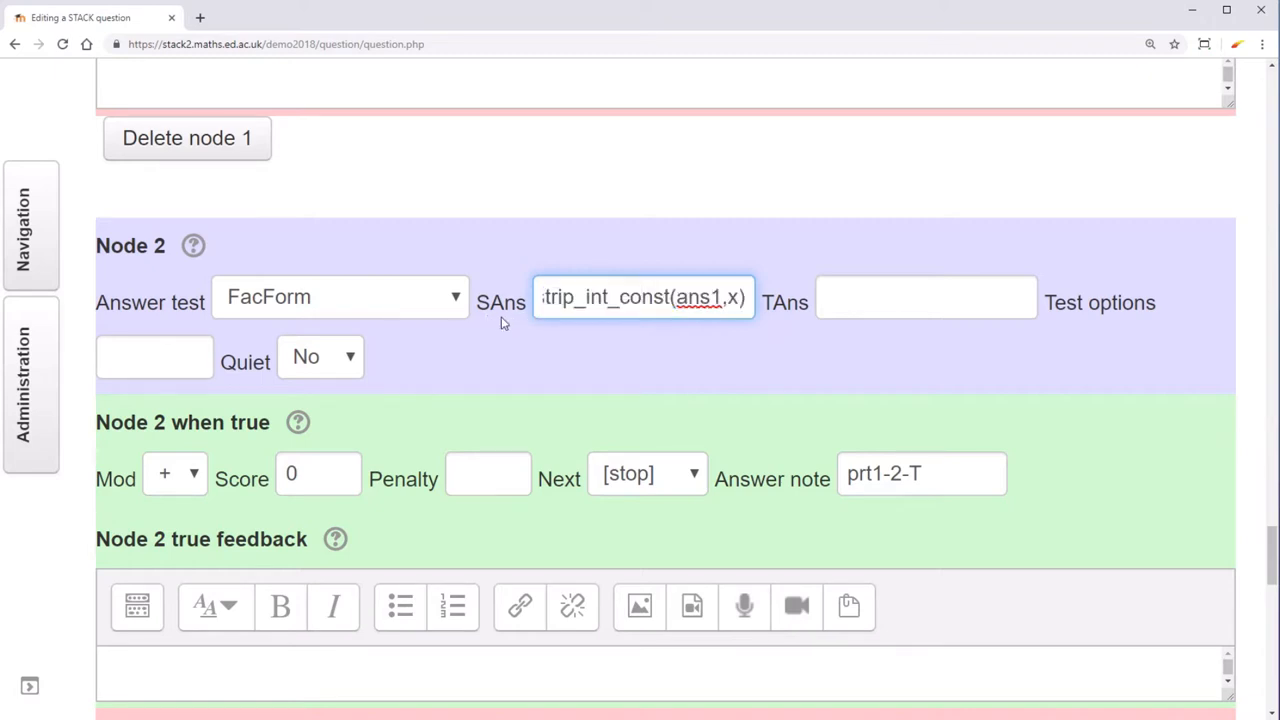
Give Node 2 TAns strip_int_const(ans1,x) and test option x.
click(924, 296)
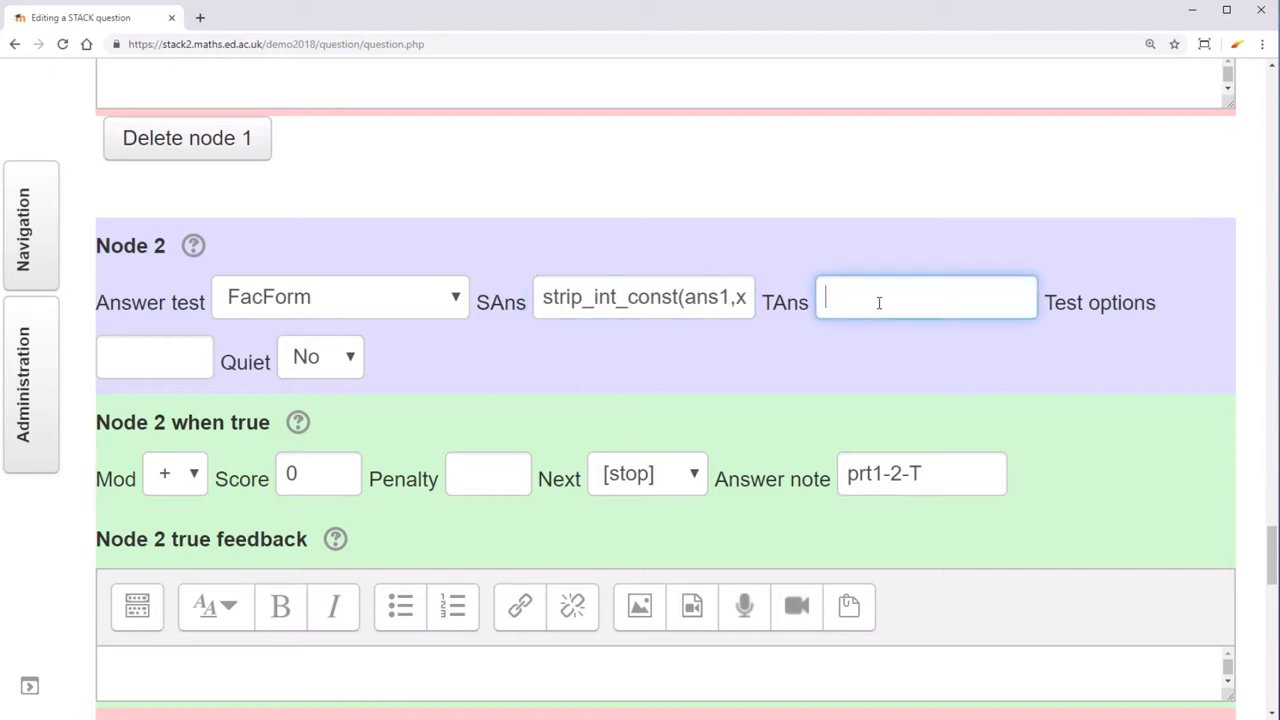
text(strip_int_const(ans1,x)
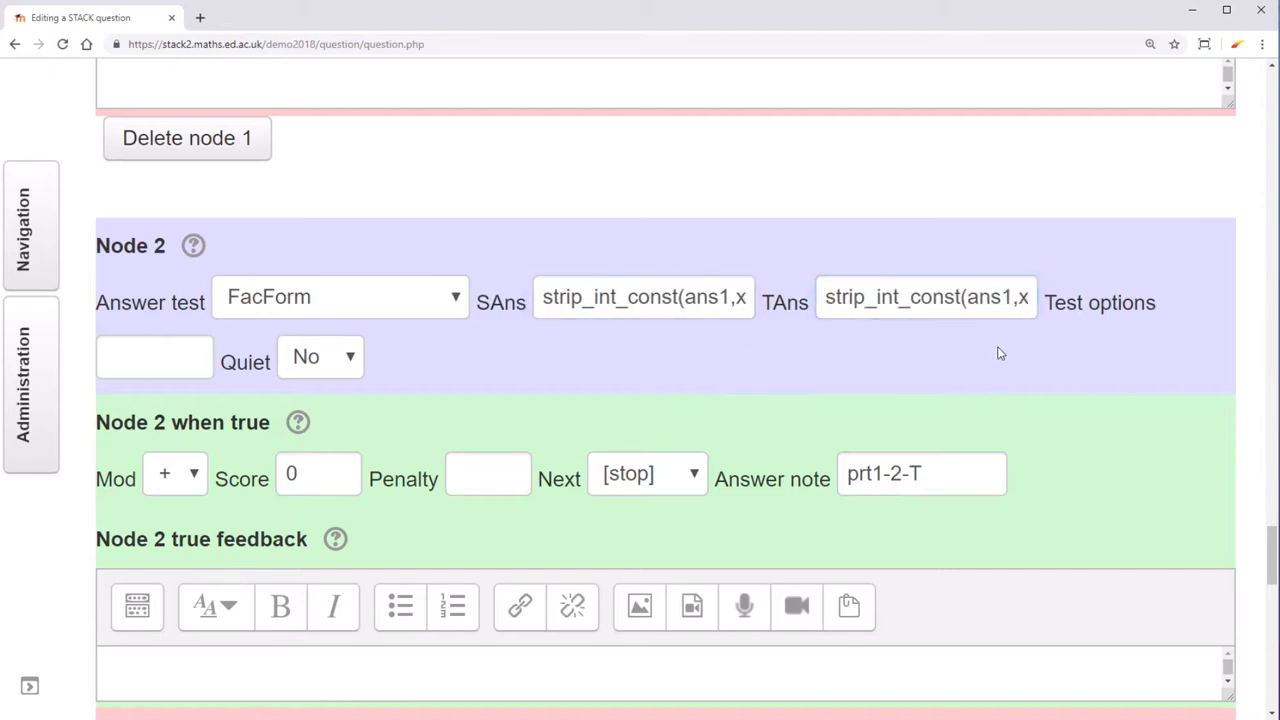
click(154, 358)
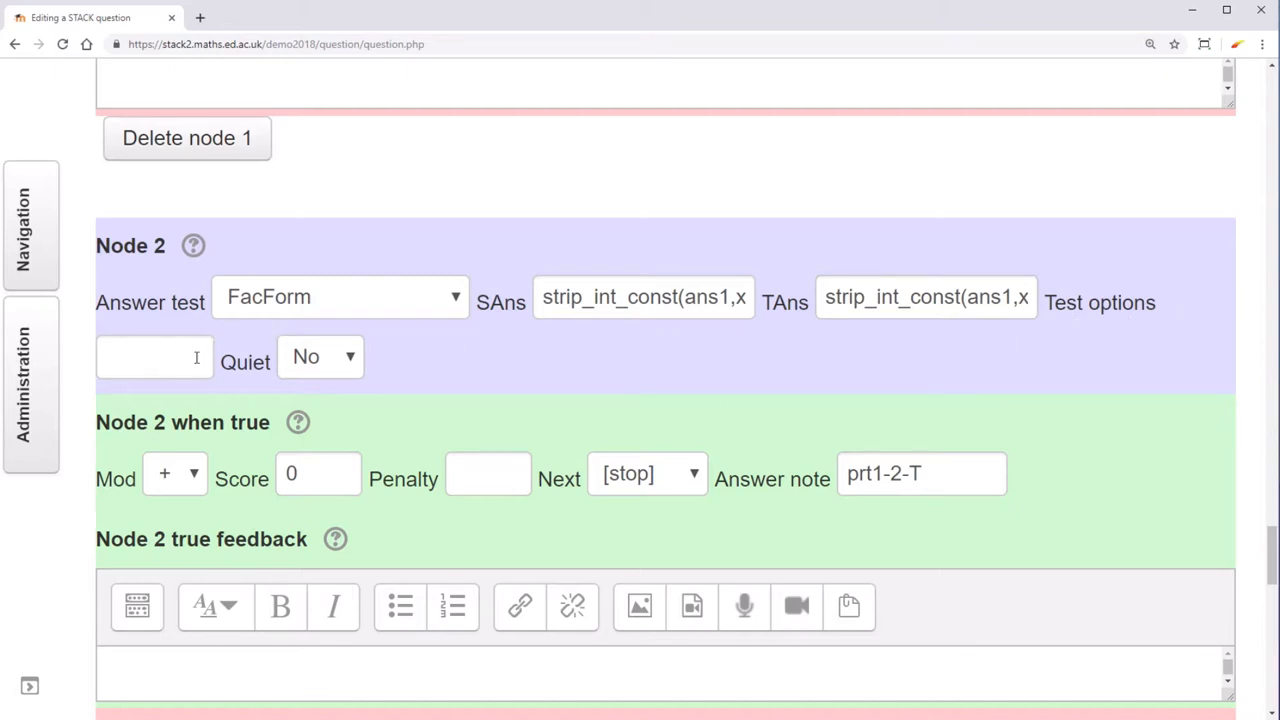
click(154, 358)
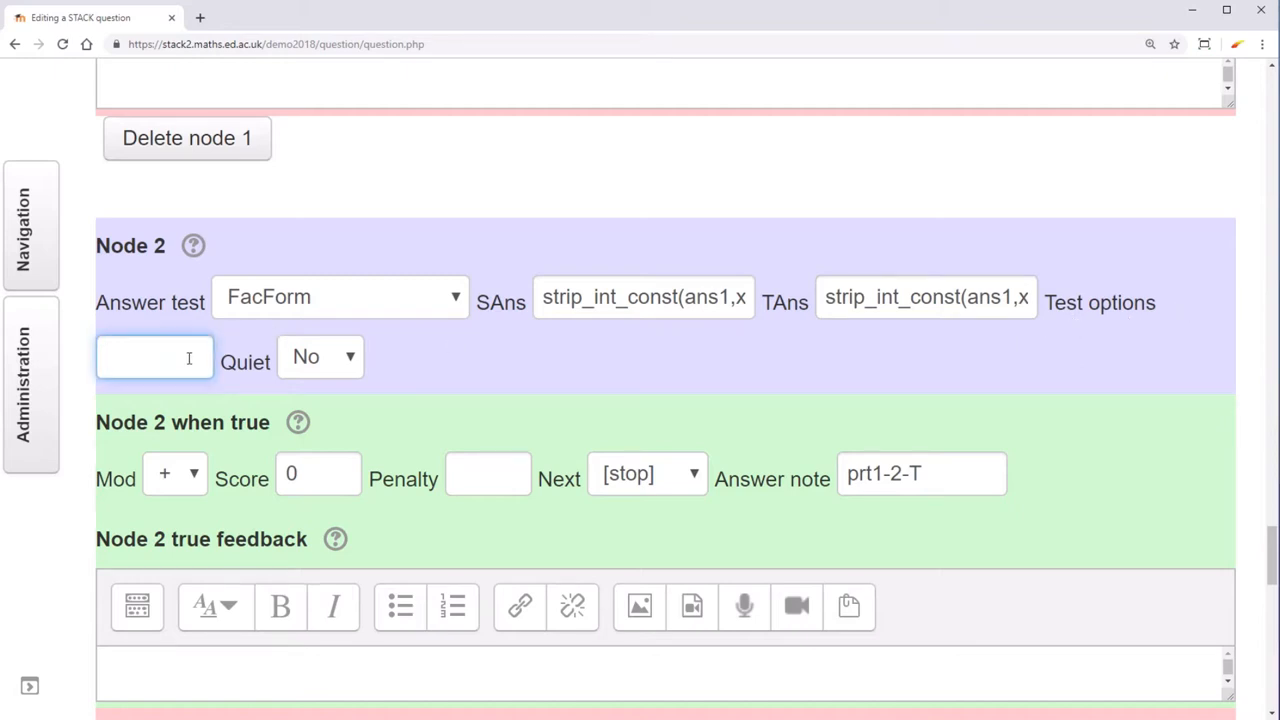
text(x)
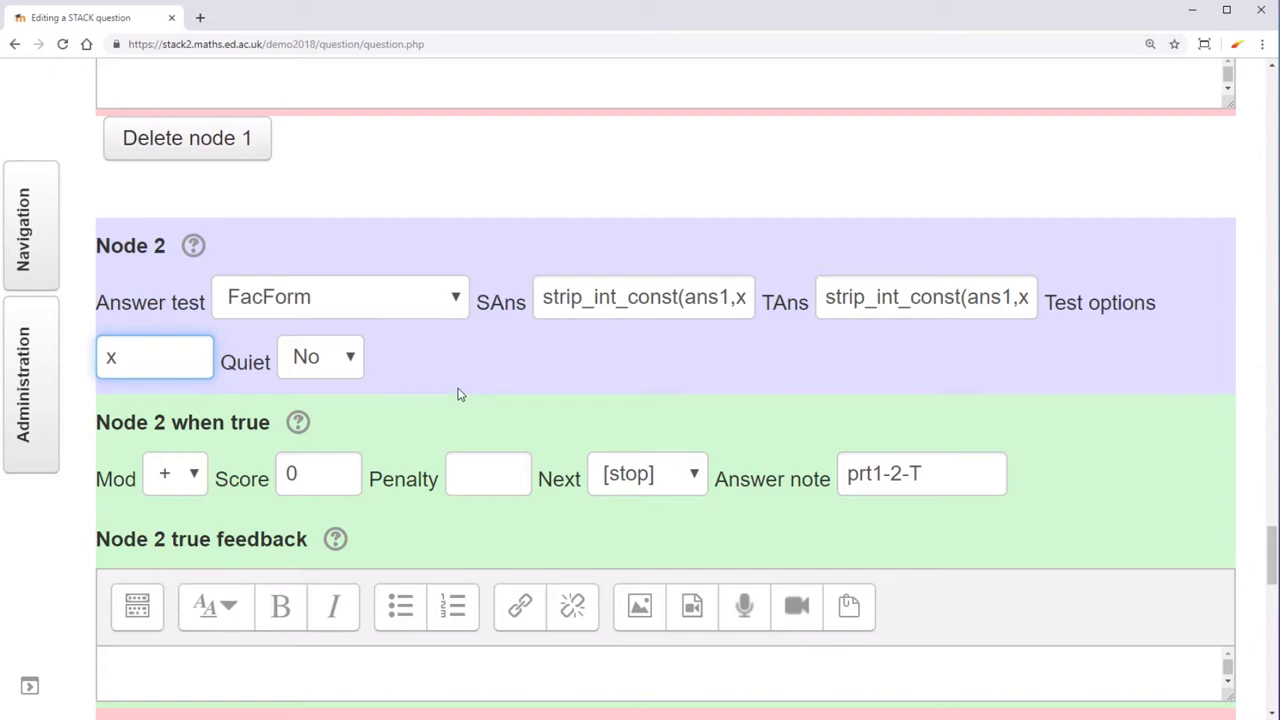
Set Node 2's Quiet option to Yes to hide automatic test feedback.
scroll(down, 3)
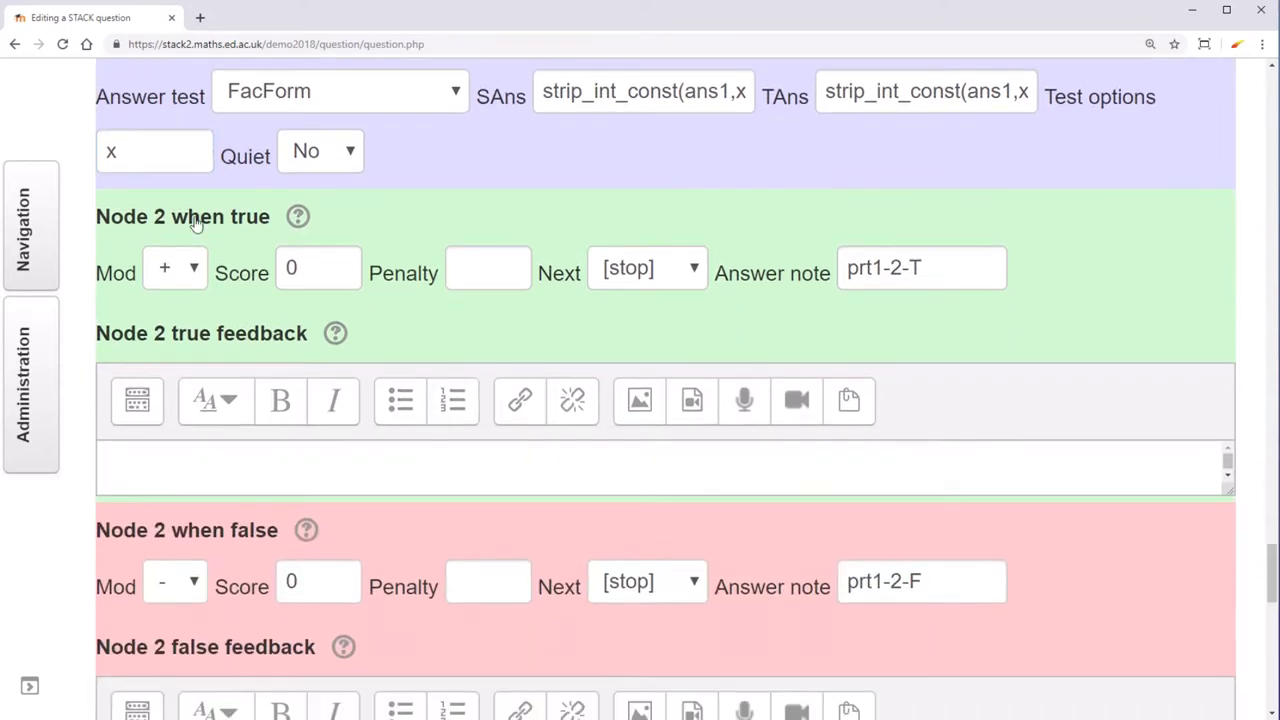
mouse_move(168, 292)
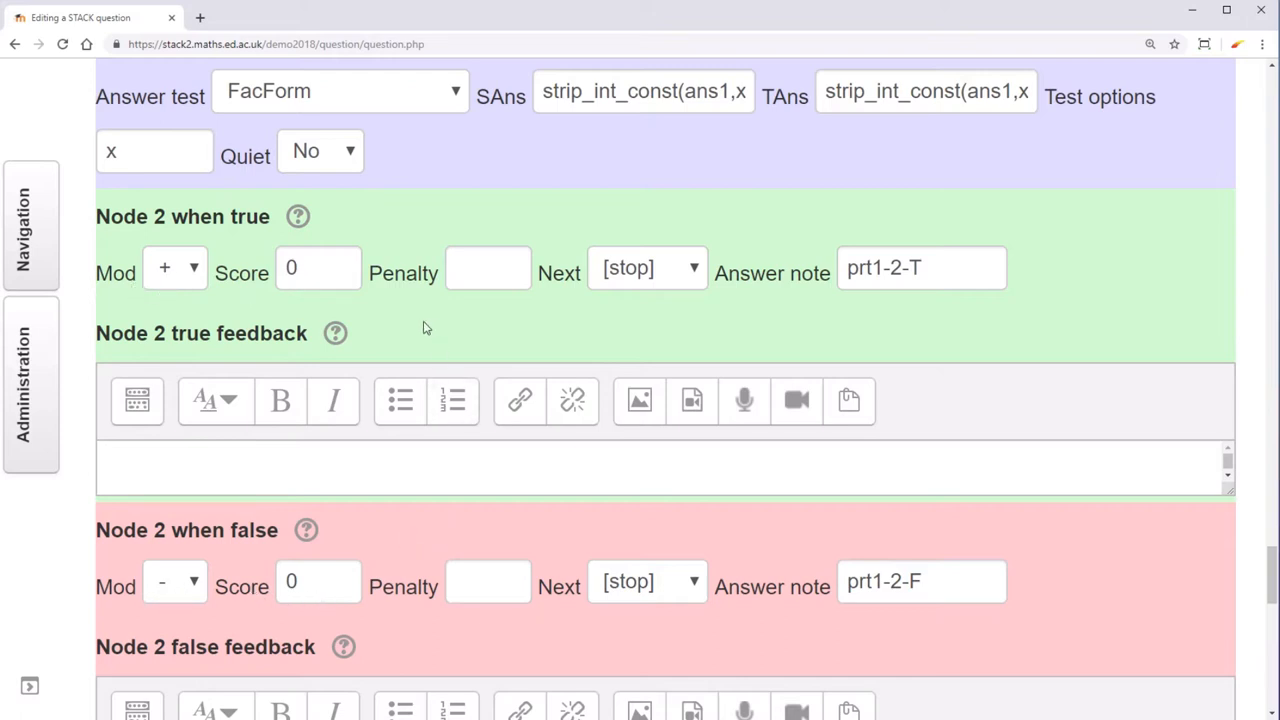
mouse_move(408, 216)
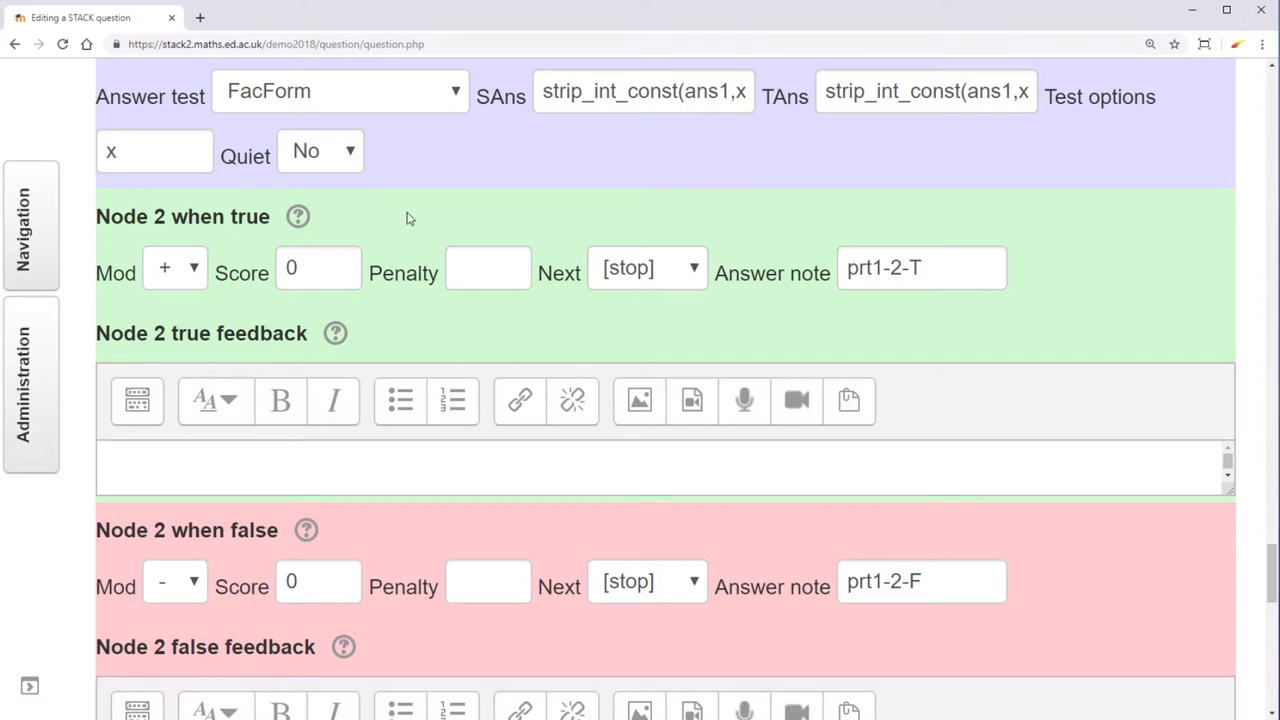
mouse_move(376, 212)
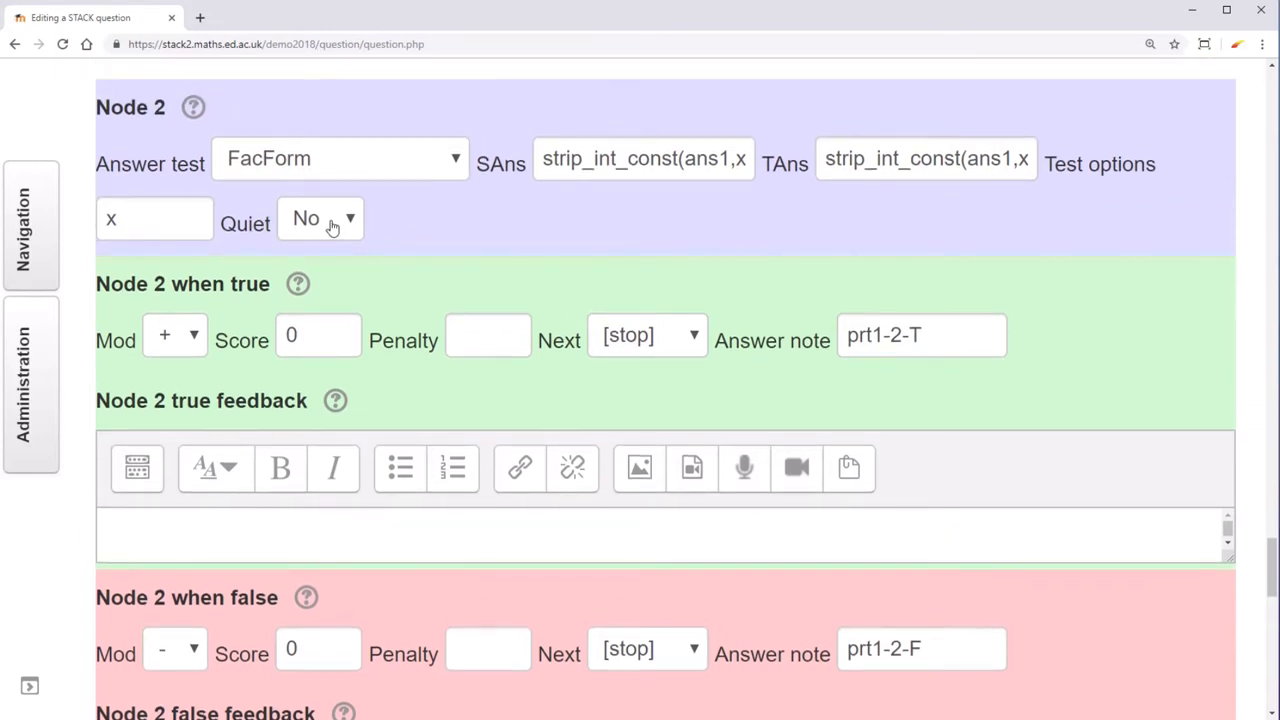
mouse_move(326, 228)
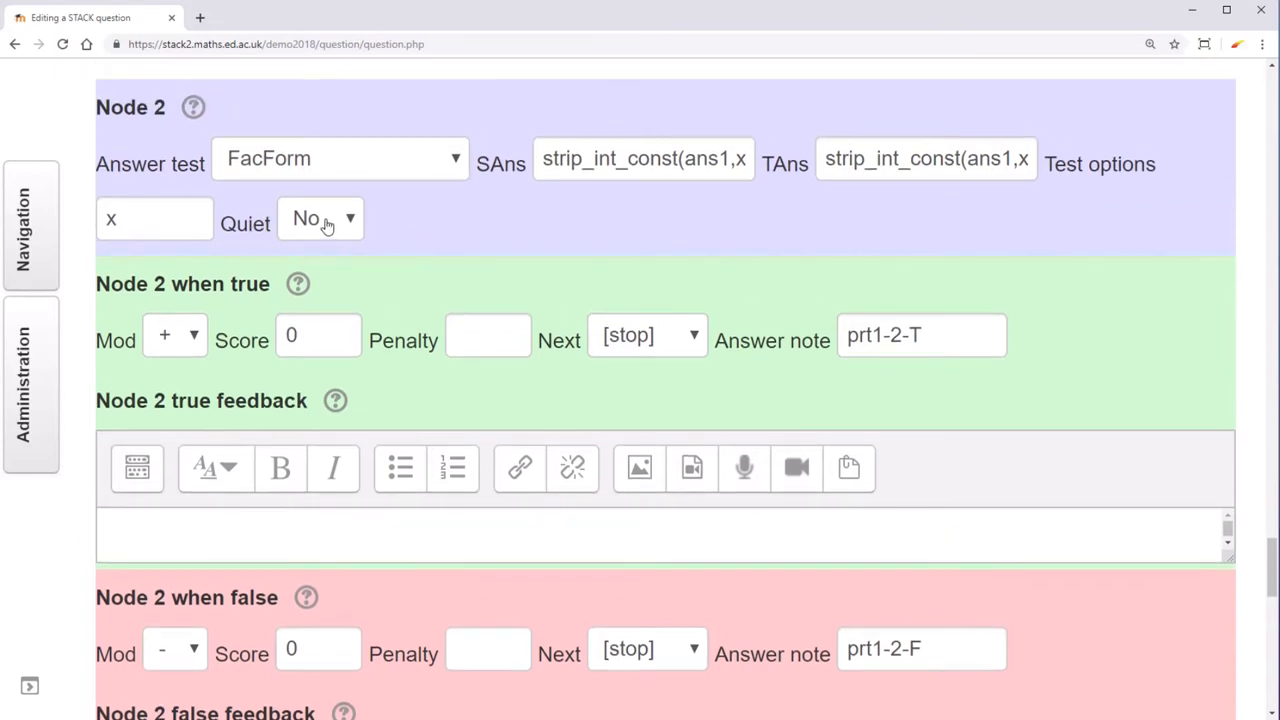
click(320, 218)
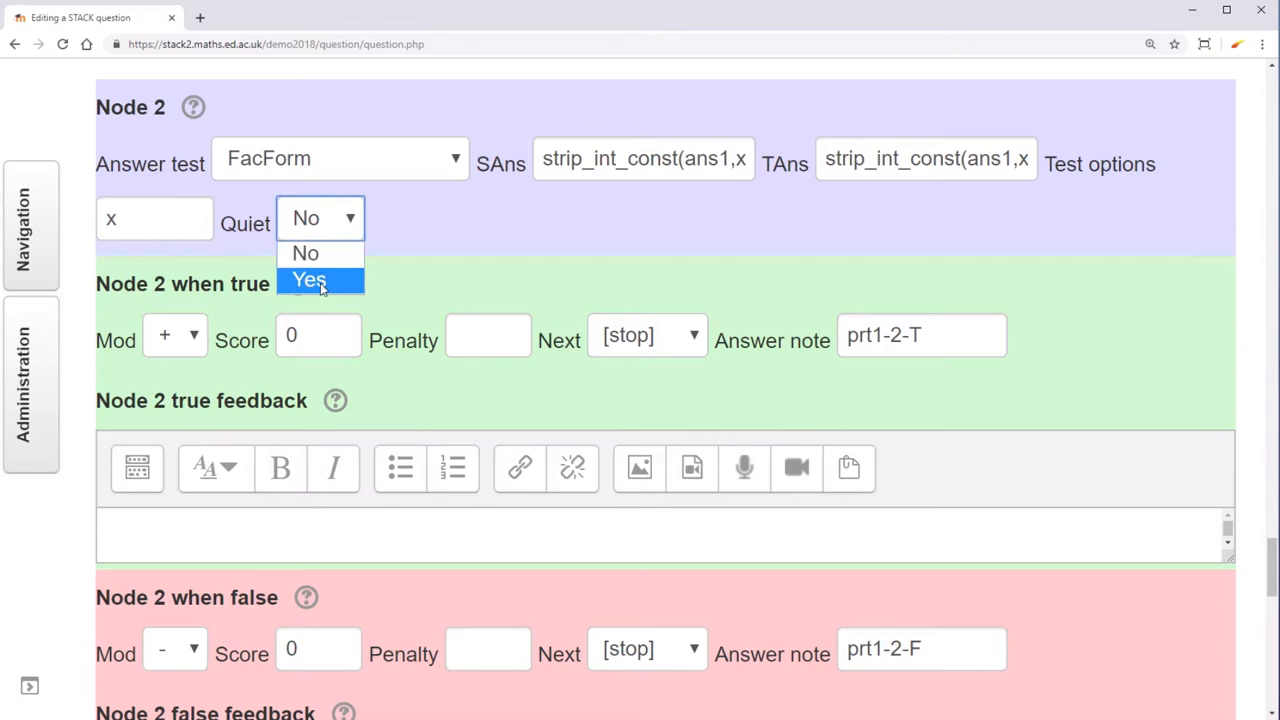
click(310, 280)
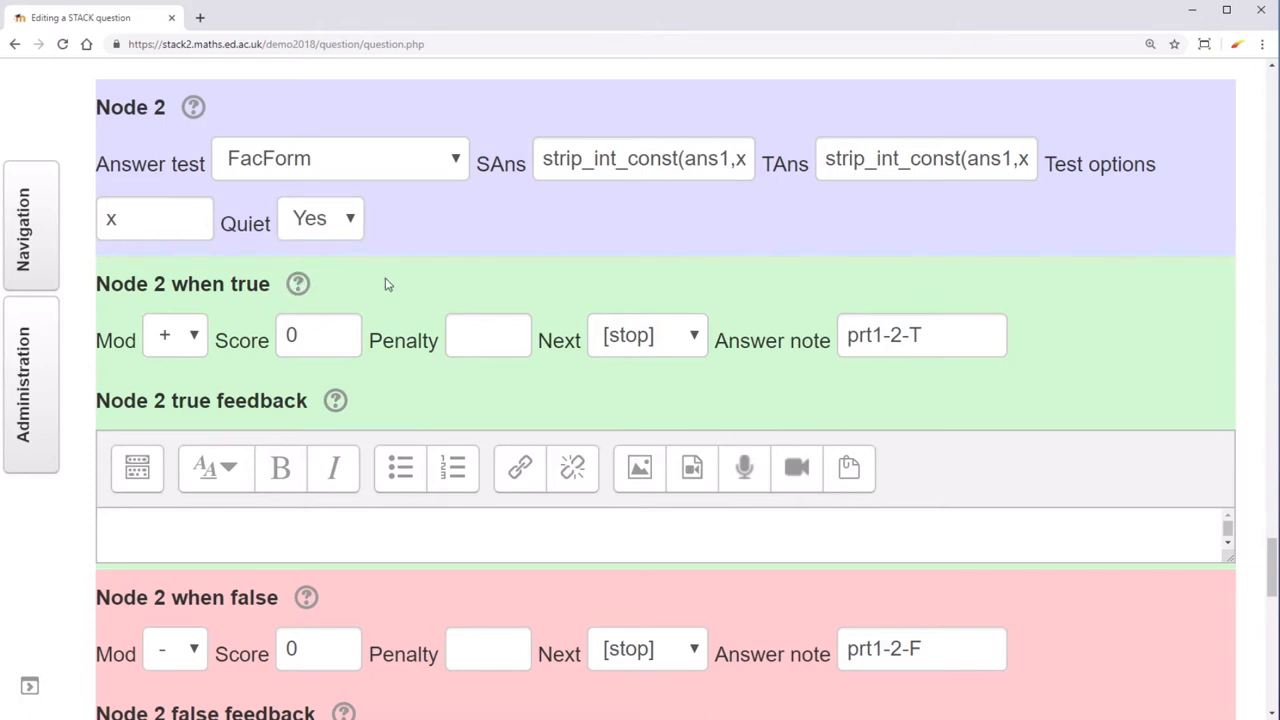
Write Node 2 false feedback: good job getting it right, but no need to expand the brackets.
scroll(down, 3)
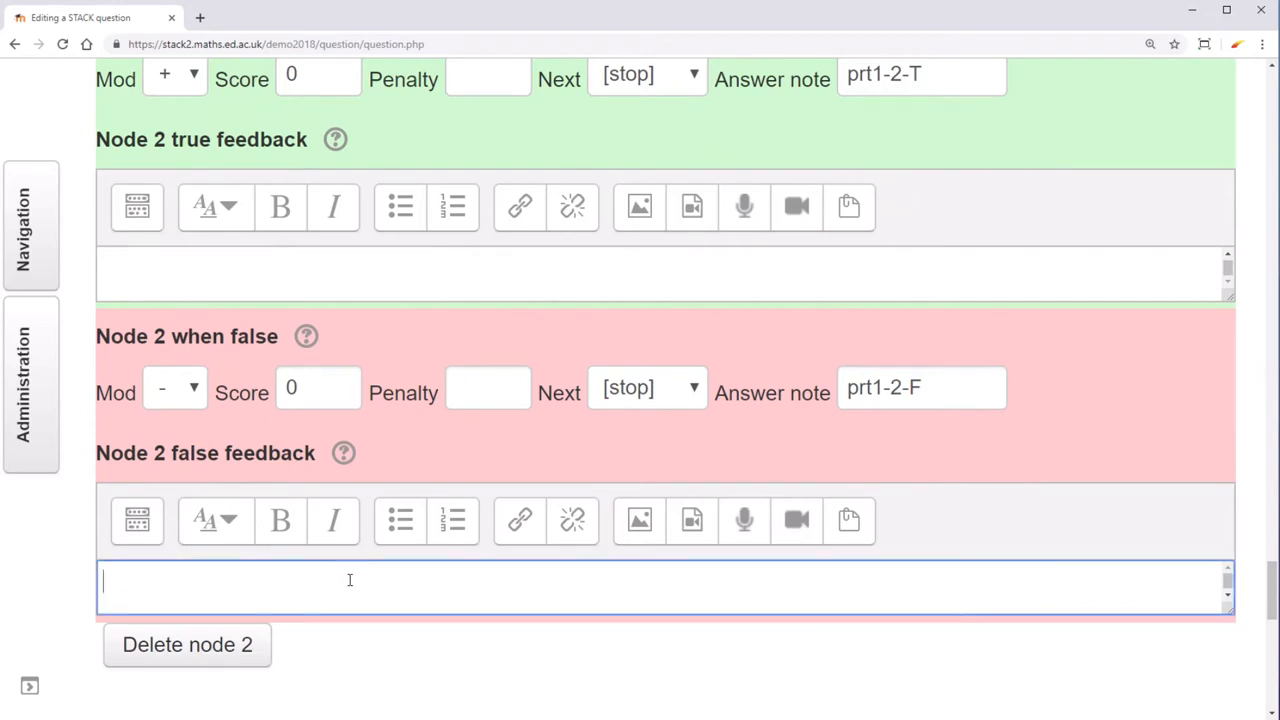
text(Good job on ge)
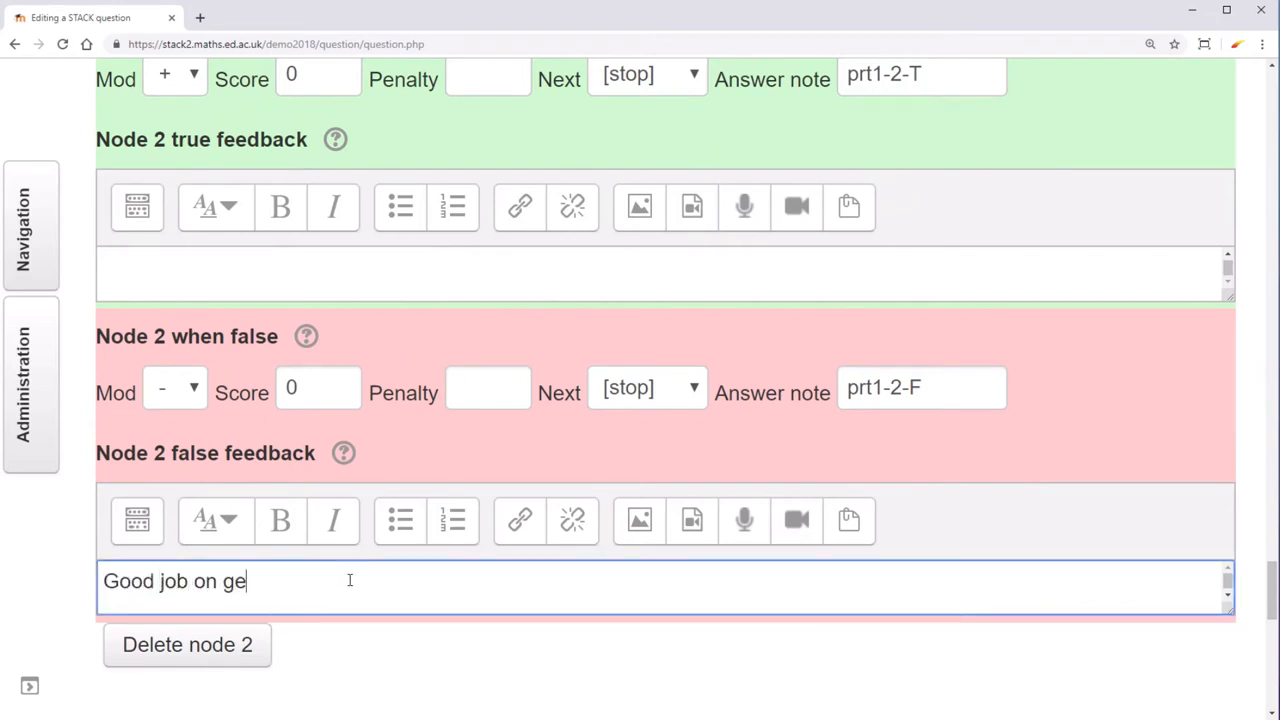
text(tting the question righ)
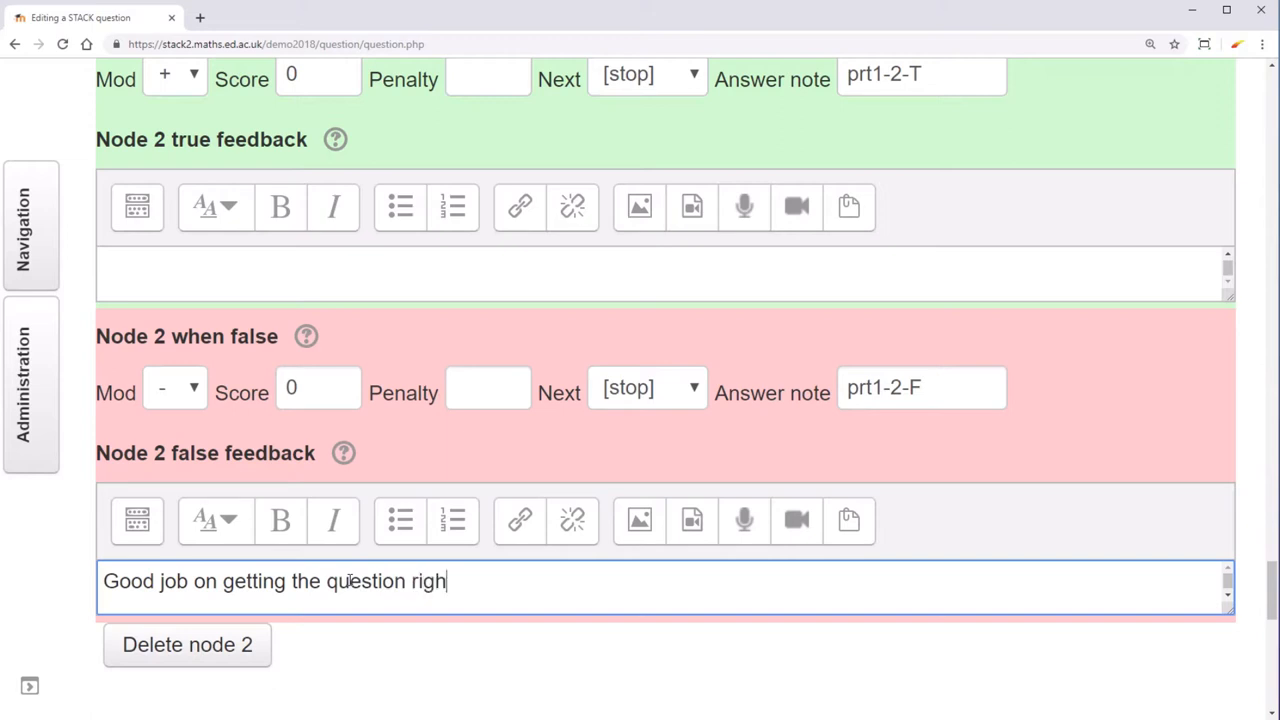
text(t, but remember there is no need to expand th)
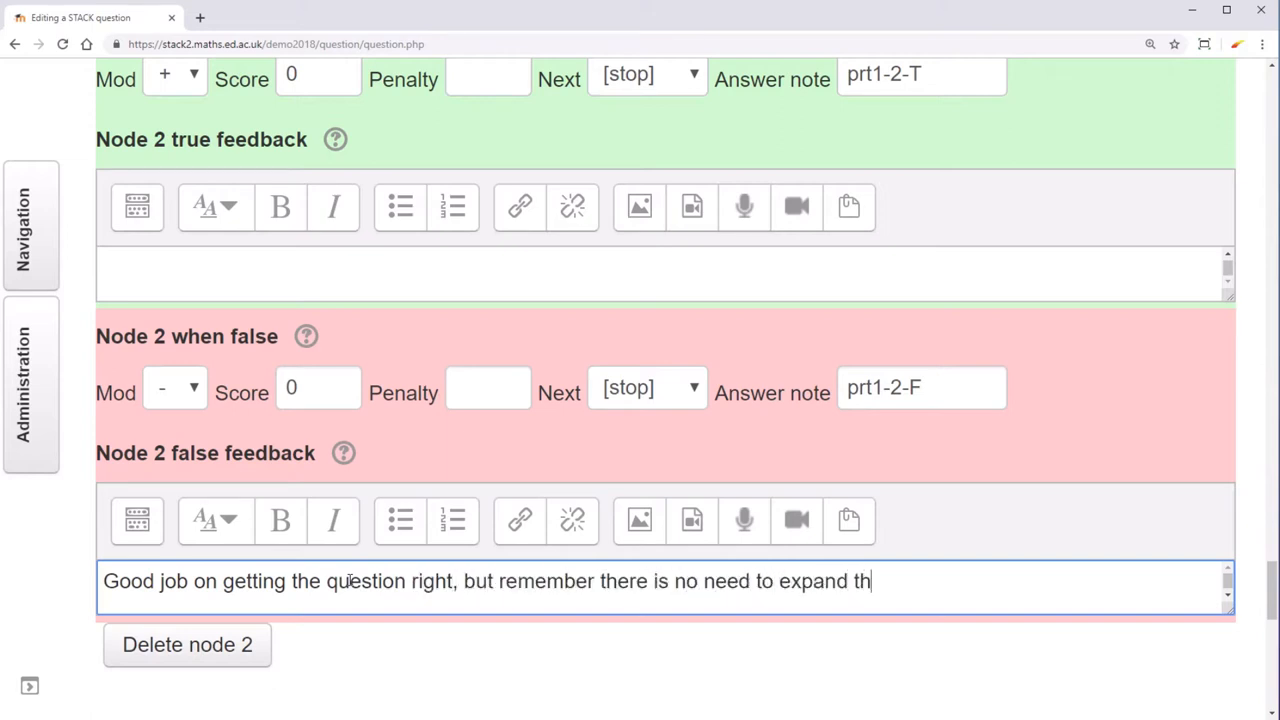
text(e brackets!)
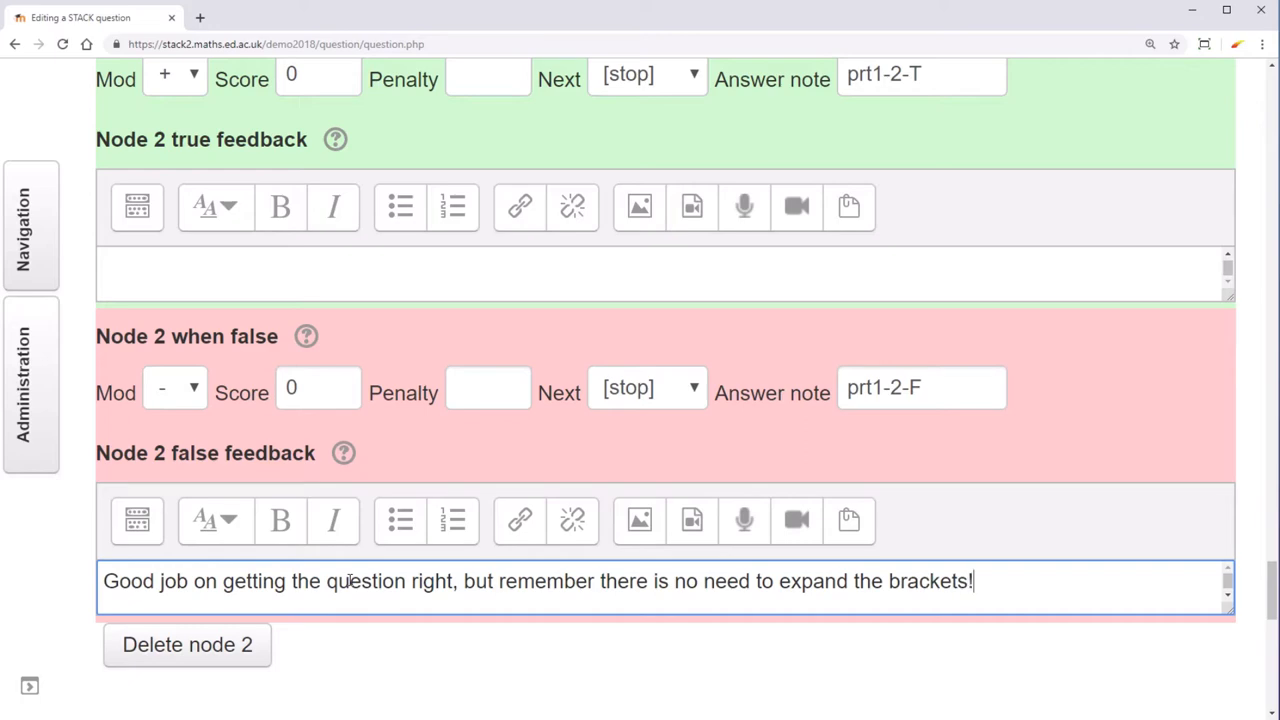
scroll(down, 3)
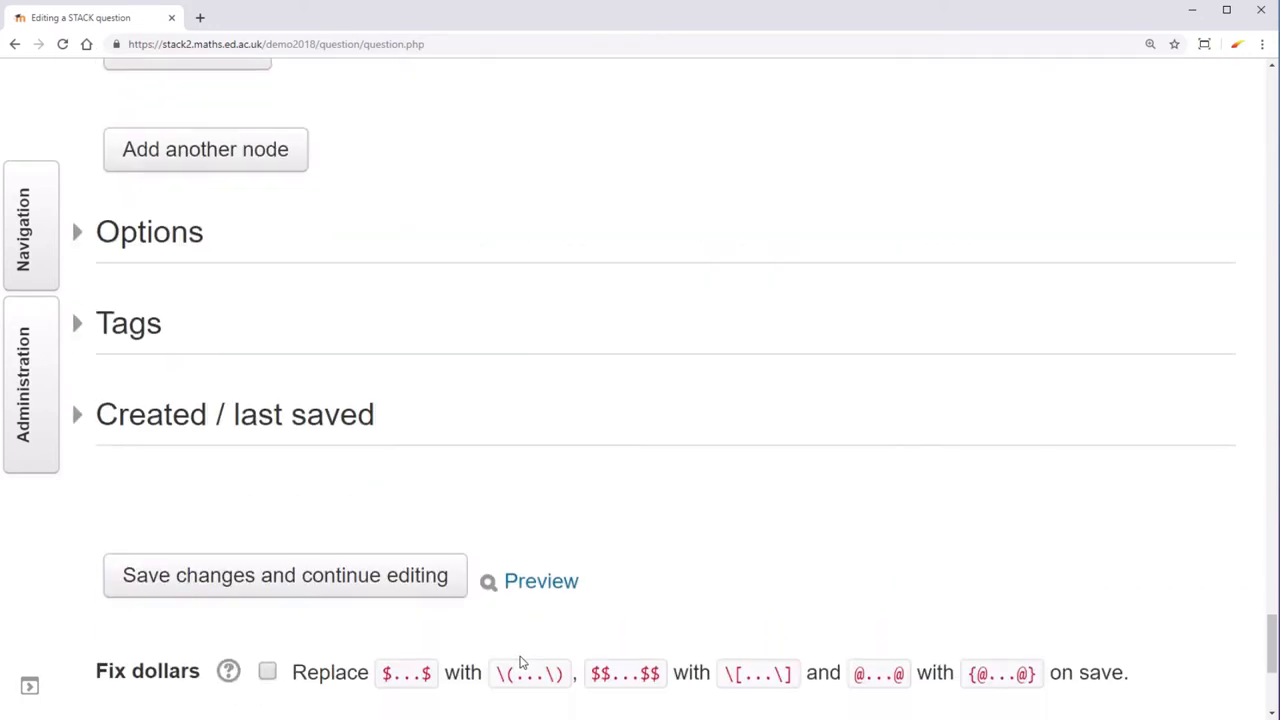
Save changes and continue editing, reloading the form with collapsed tree prt1.
click(284, 576)
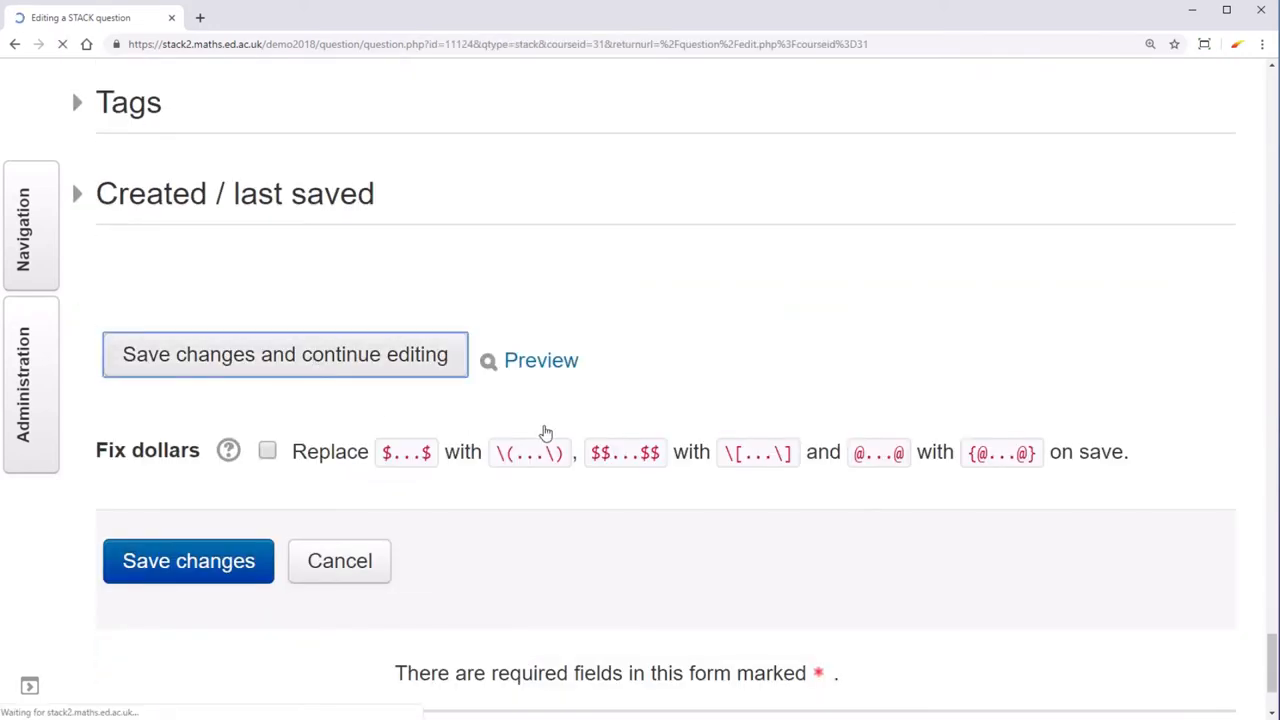
click(188, 560)
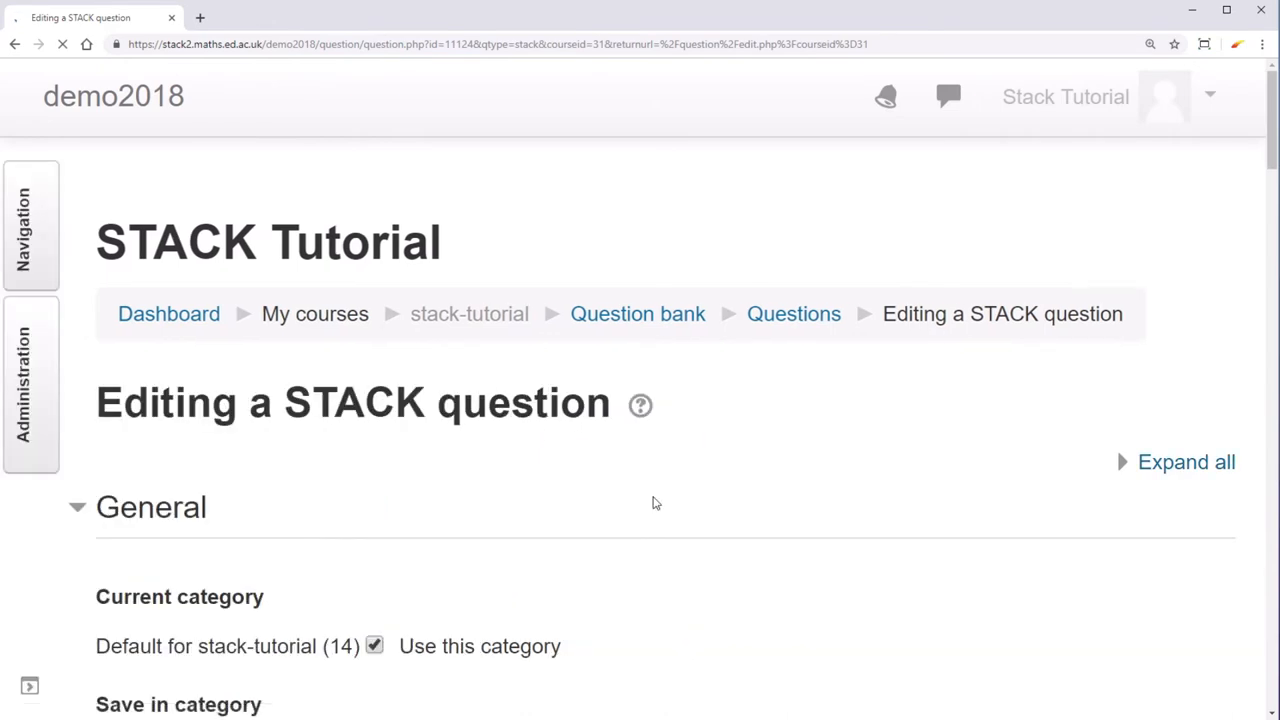
scroll(down, 3)
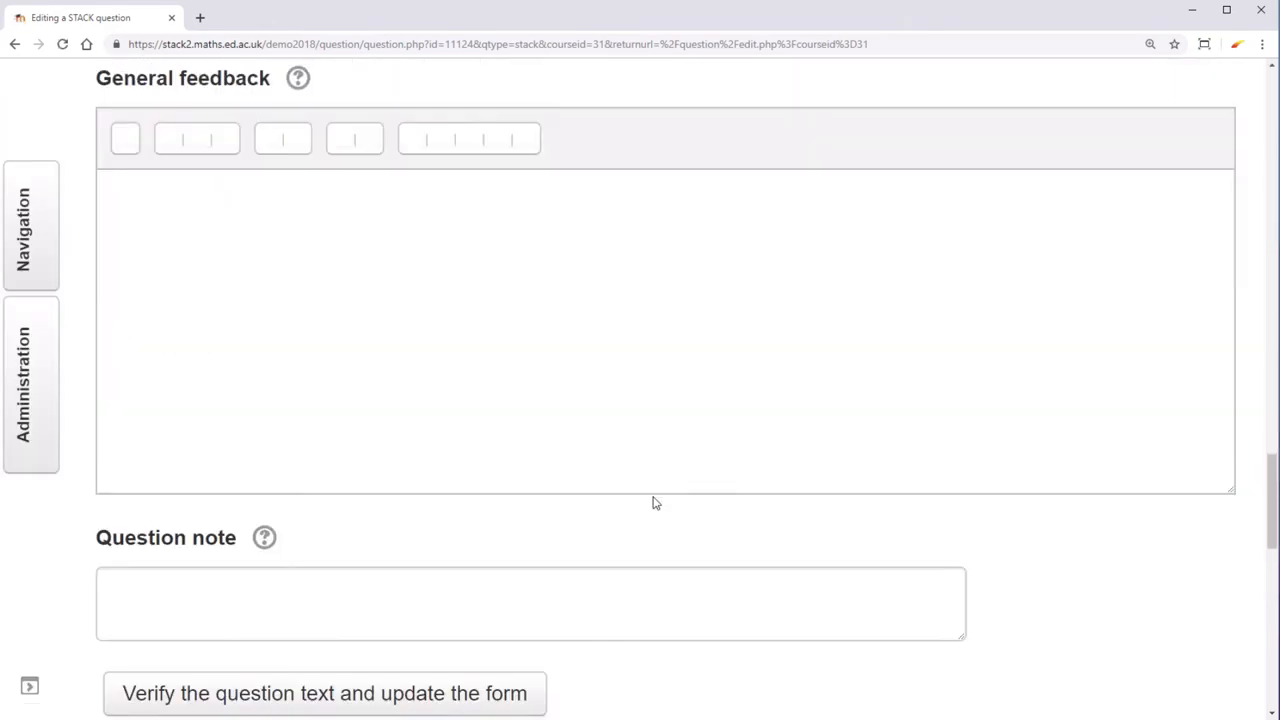
scroll(down, 3)
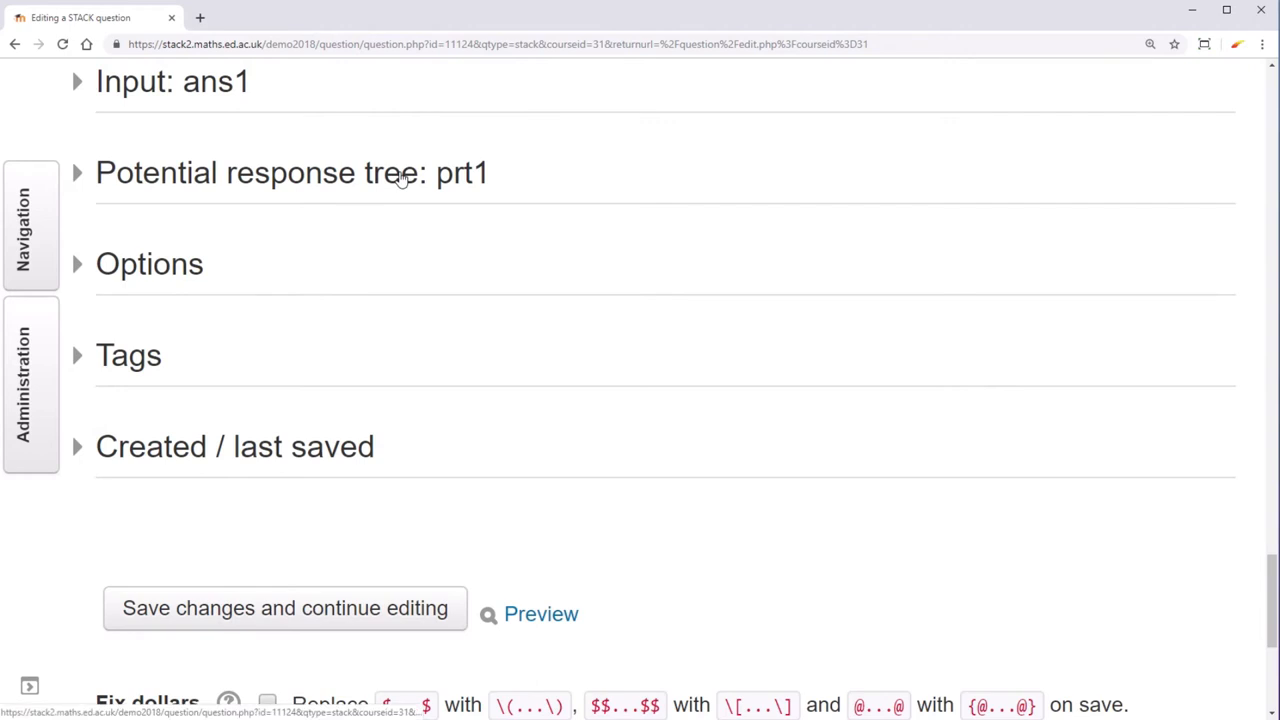
Expand response tree prt1 to show its diagram with Node 1 leading to Node 2.
click(76, 172)
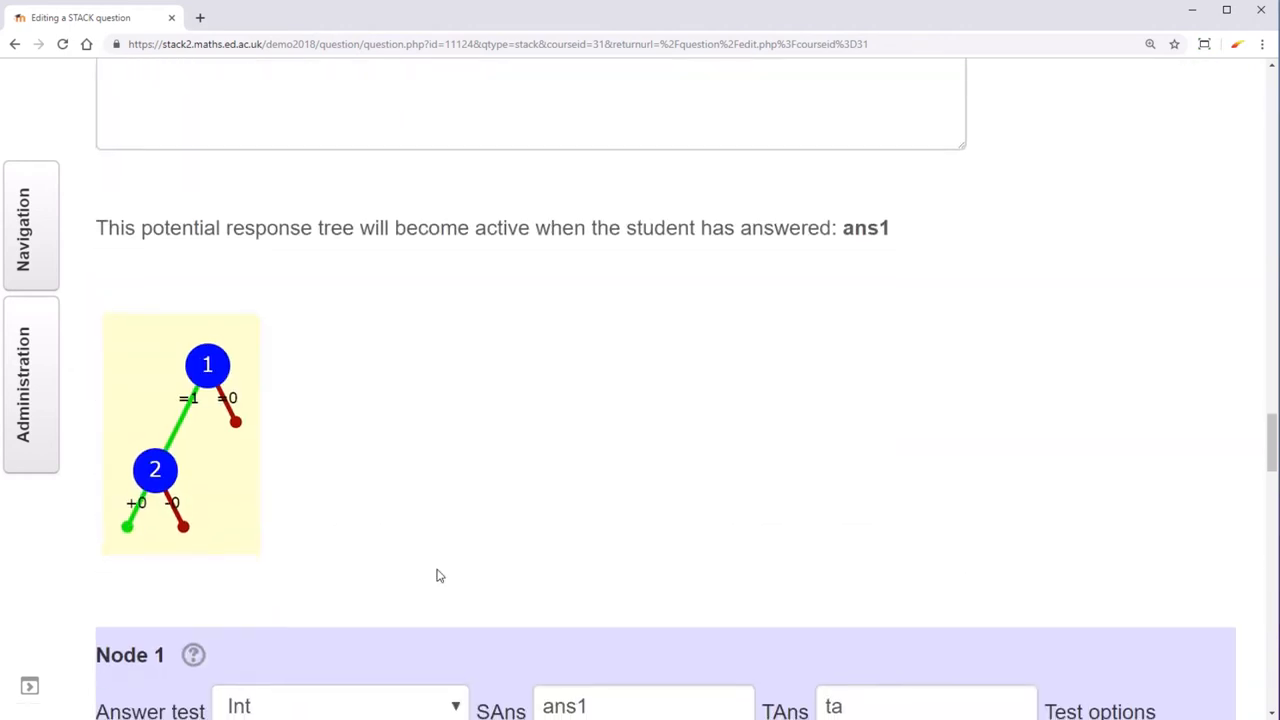
mouse_move(218, 392)
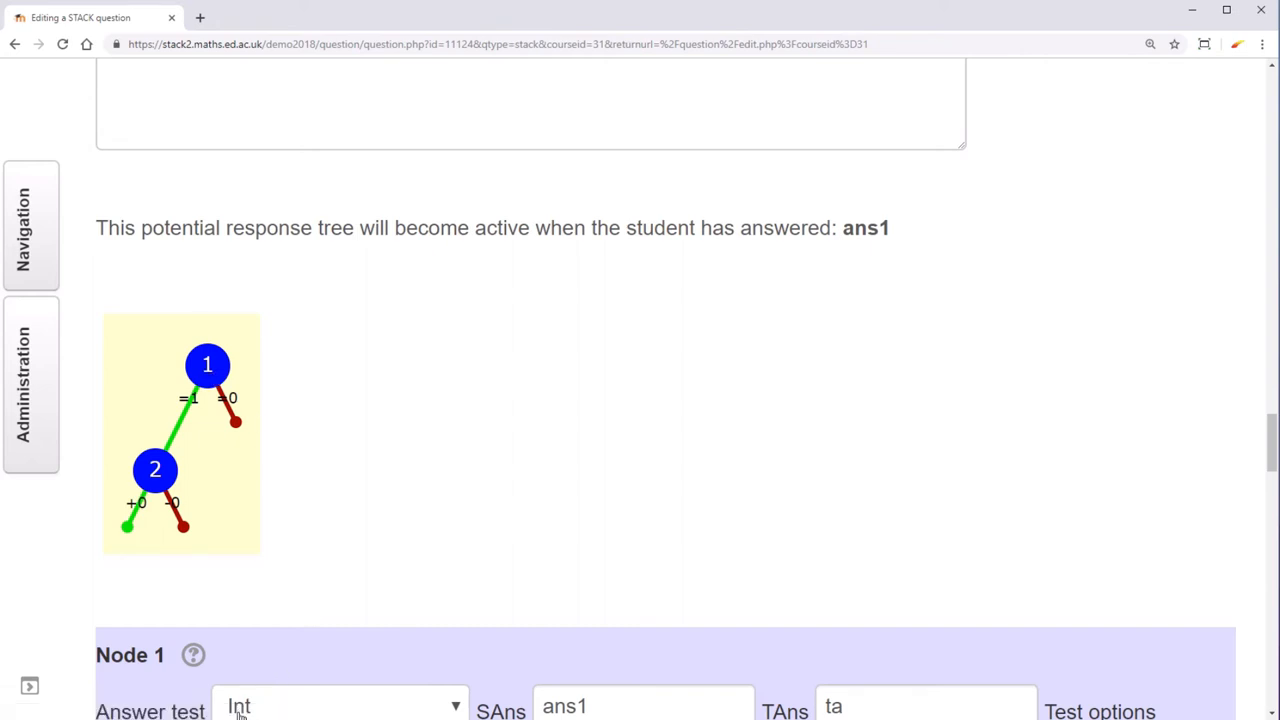
mouse_move(244, 400)
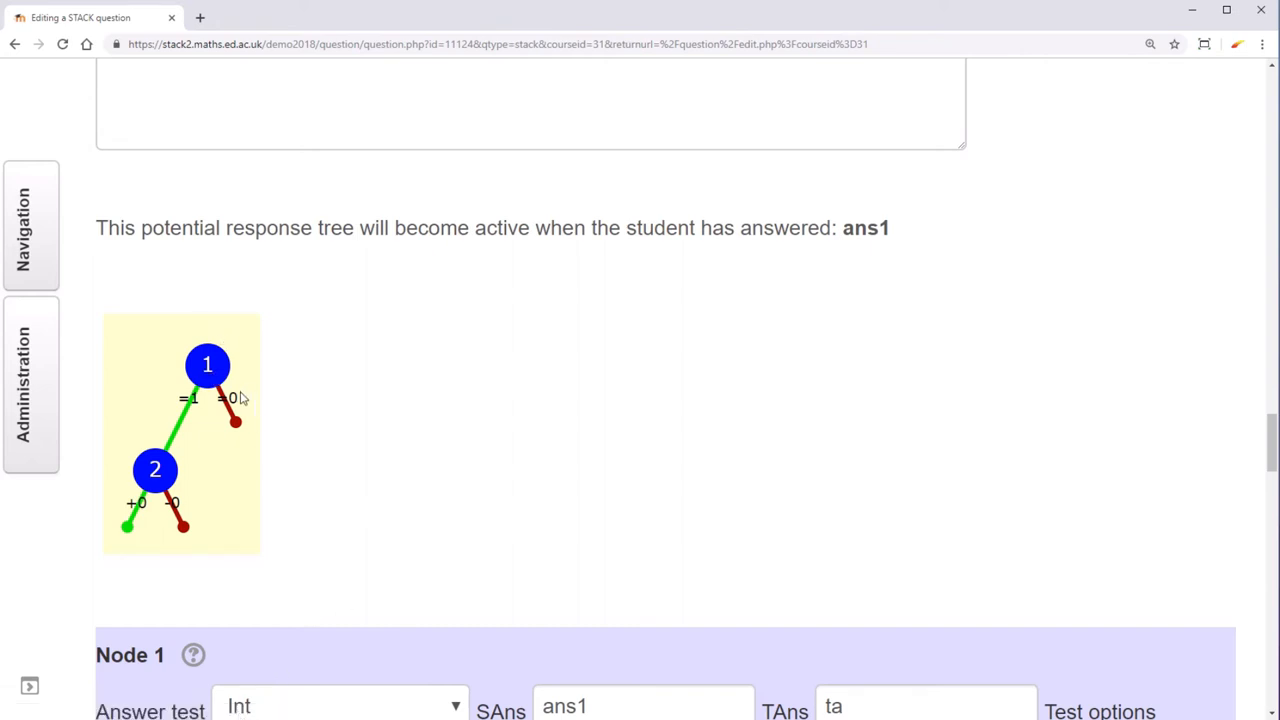
mouse_move(252, 398)
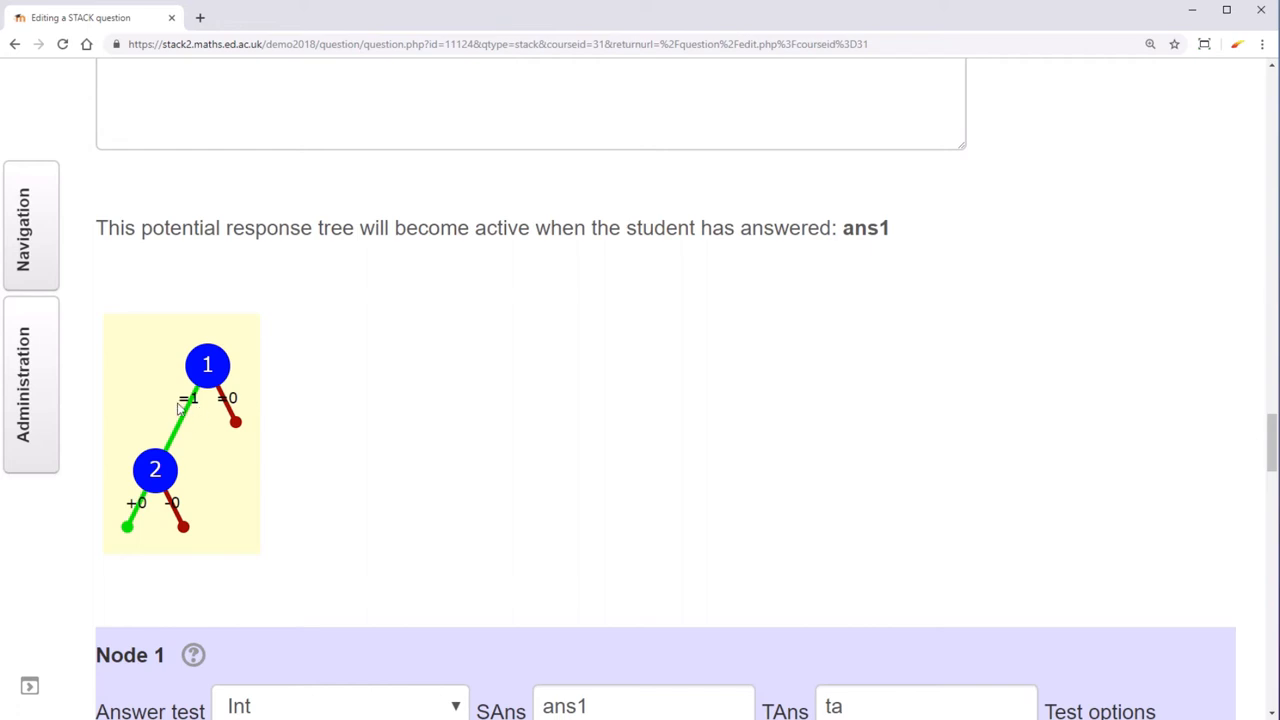
mouse_move(182, 432)
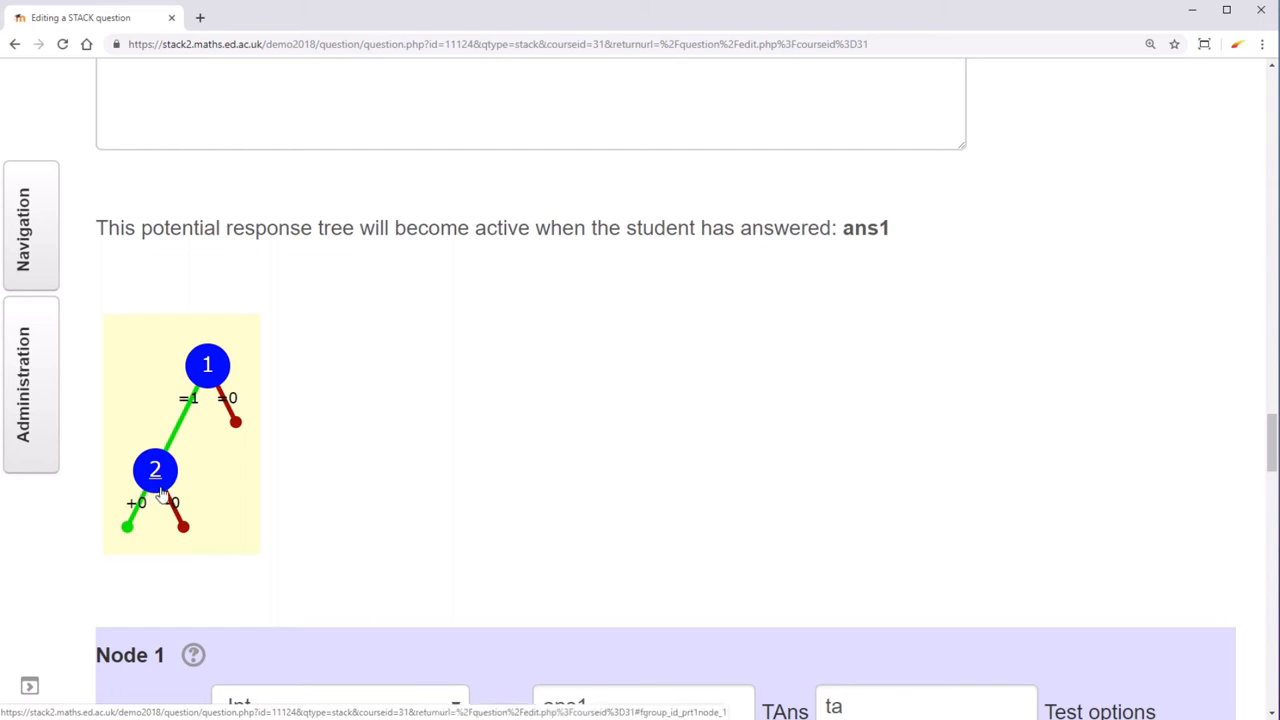
mouse_move(158, 472)
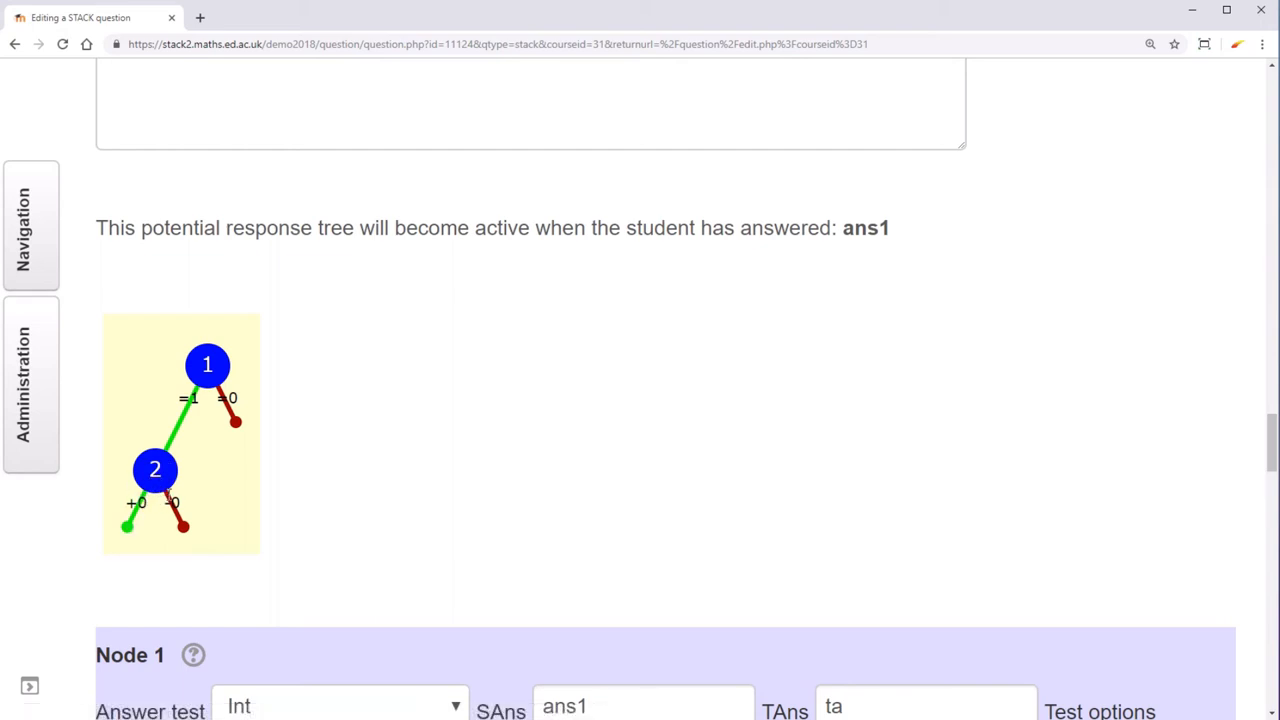
mouse_move(188, 540)
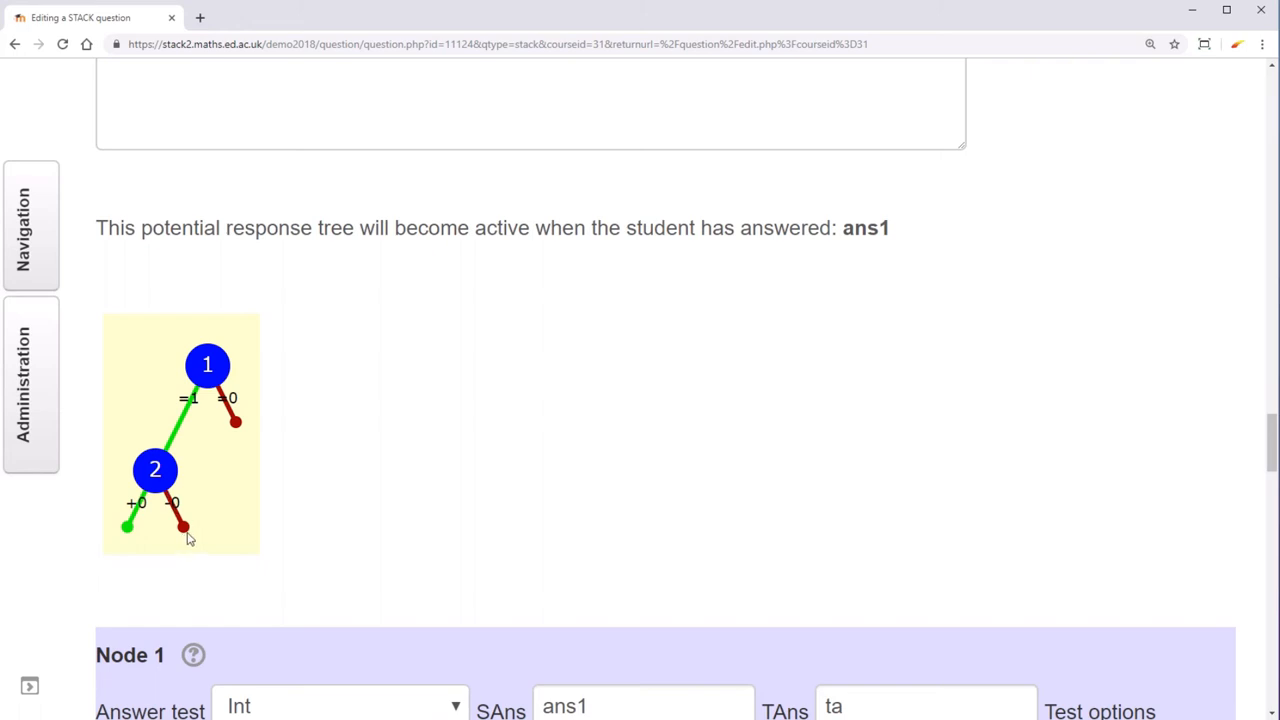
mouse_move(338, 508)
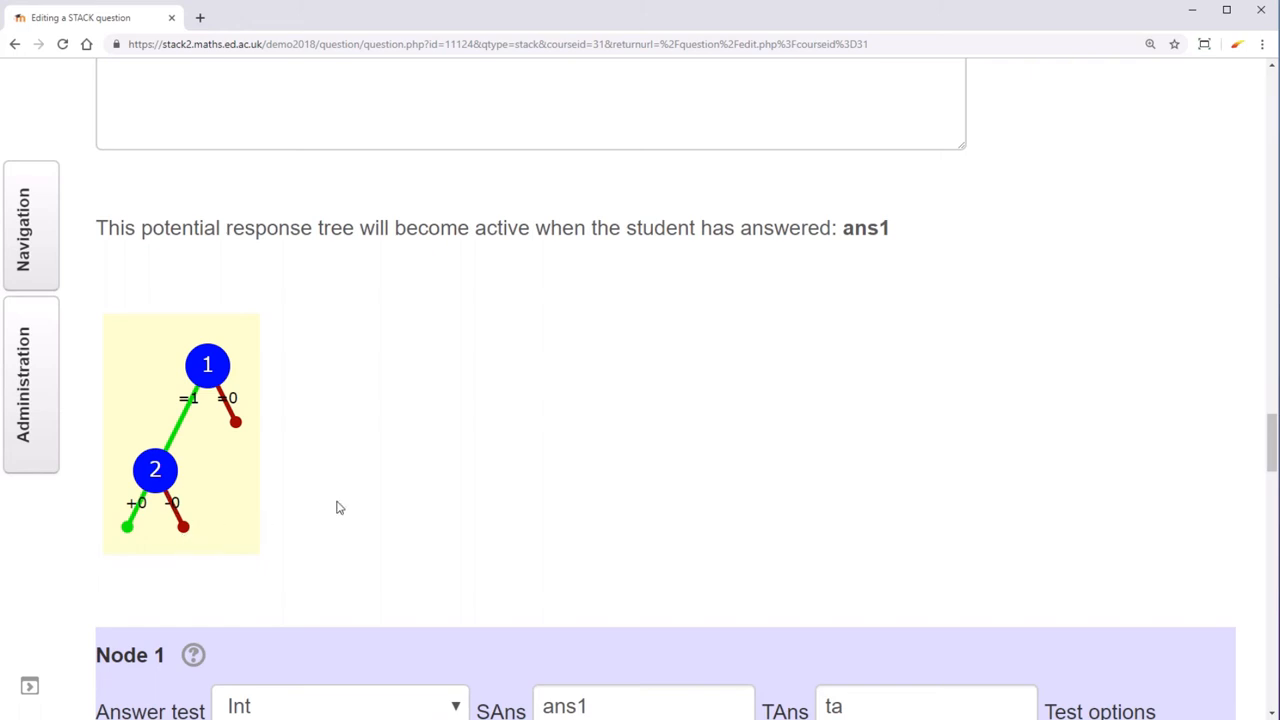